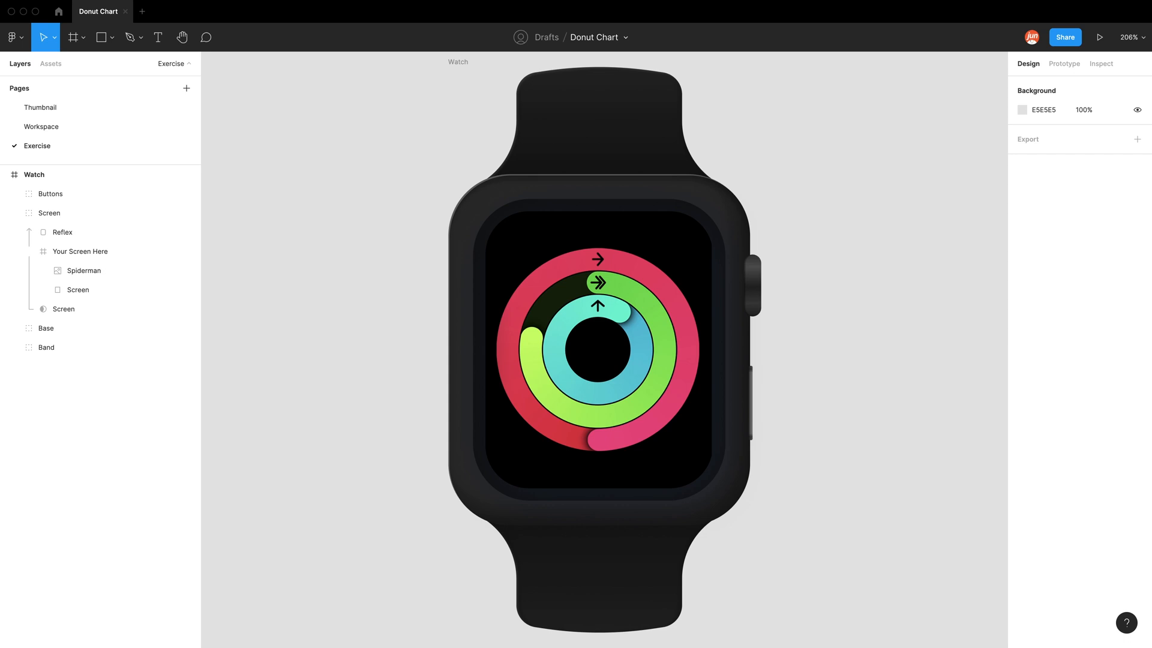
{"action": "mouse_move", "coordinate": [376, 459]}
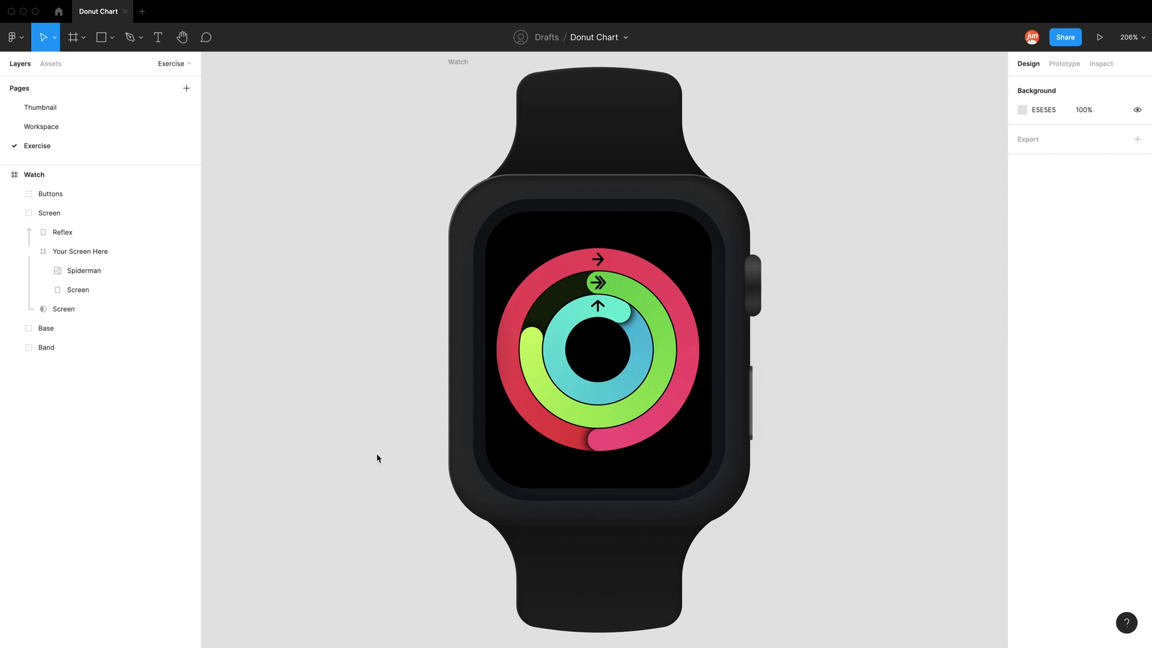
{"action": "mouse_move", "coordinate": [706, 374]}
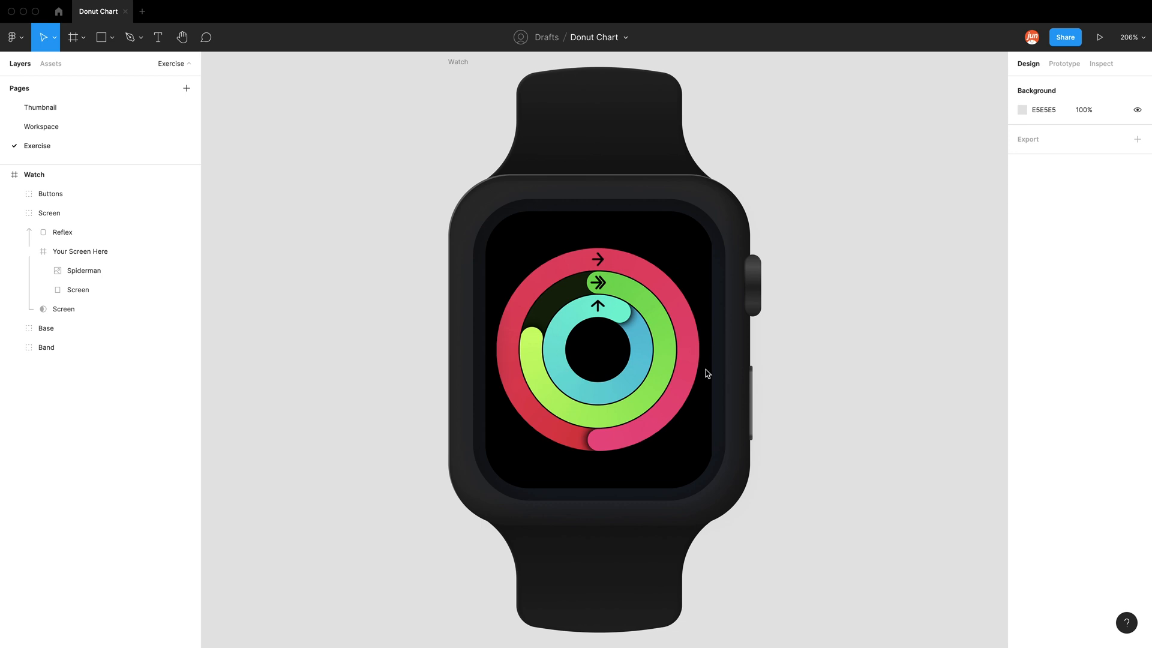
{"action": "mouse_move", "coordinate": [339, 302]}
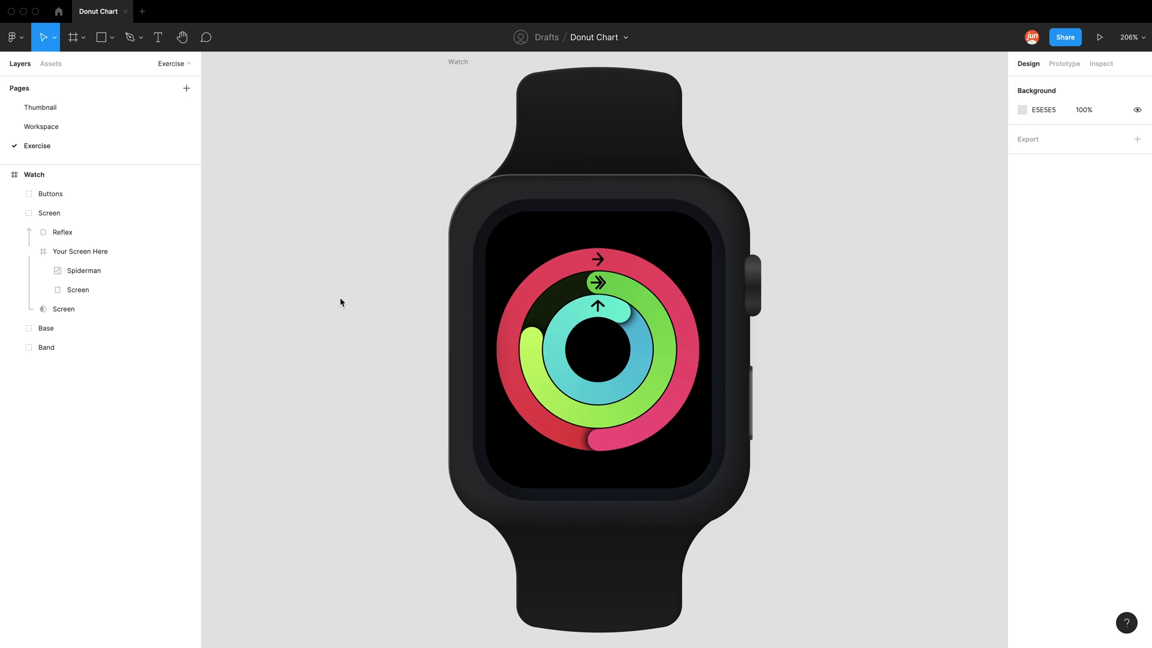
Step: Place a 100×100 square beside the watch and duplicate it into a row of swatches
{"action": "scroll", "scroll_direction": "down", "scroll_amount": 3}
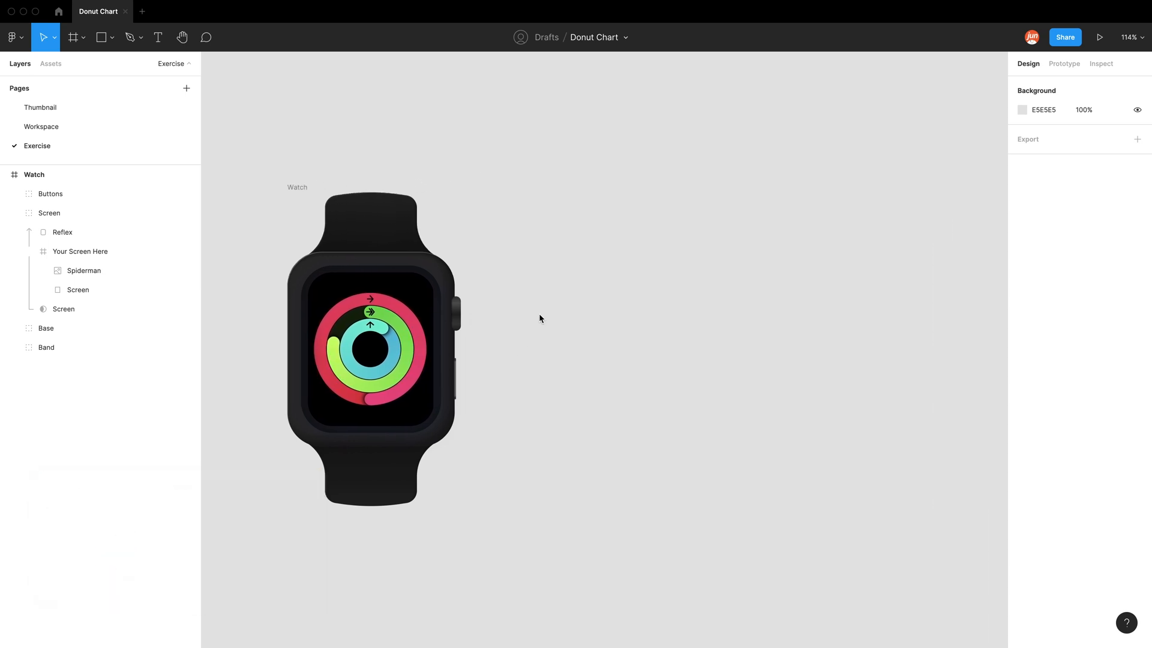
{"action": "left_click", "coordinate": [101, 37]}
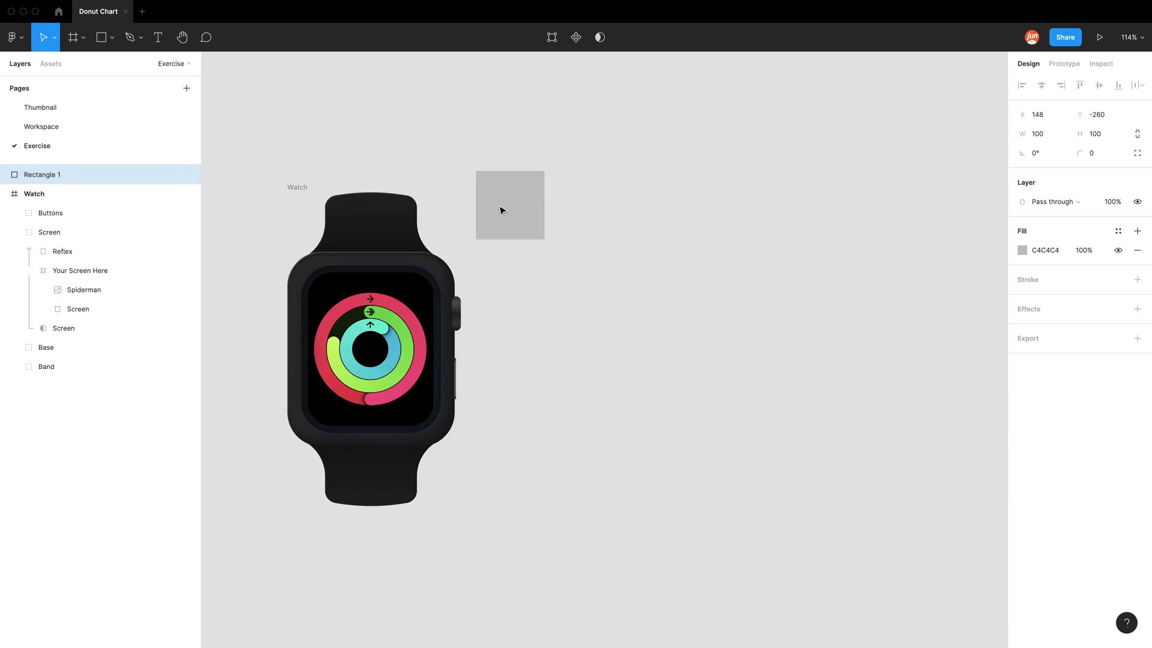
{"action": "left_click_drag", "start_coordinate": [508, 204], "coordinate": [584, 204]}
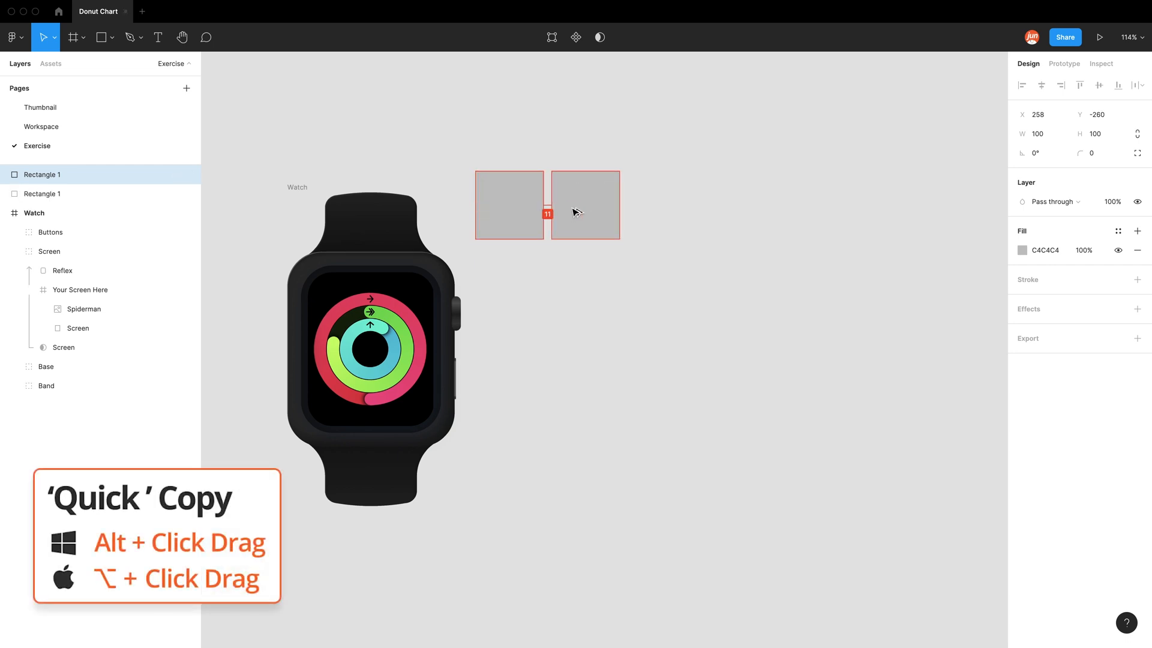
{"action": "left_click", "coordinate": [584, 204]}
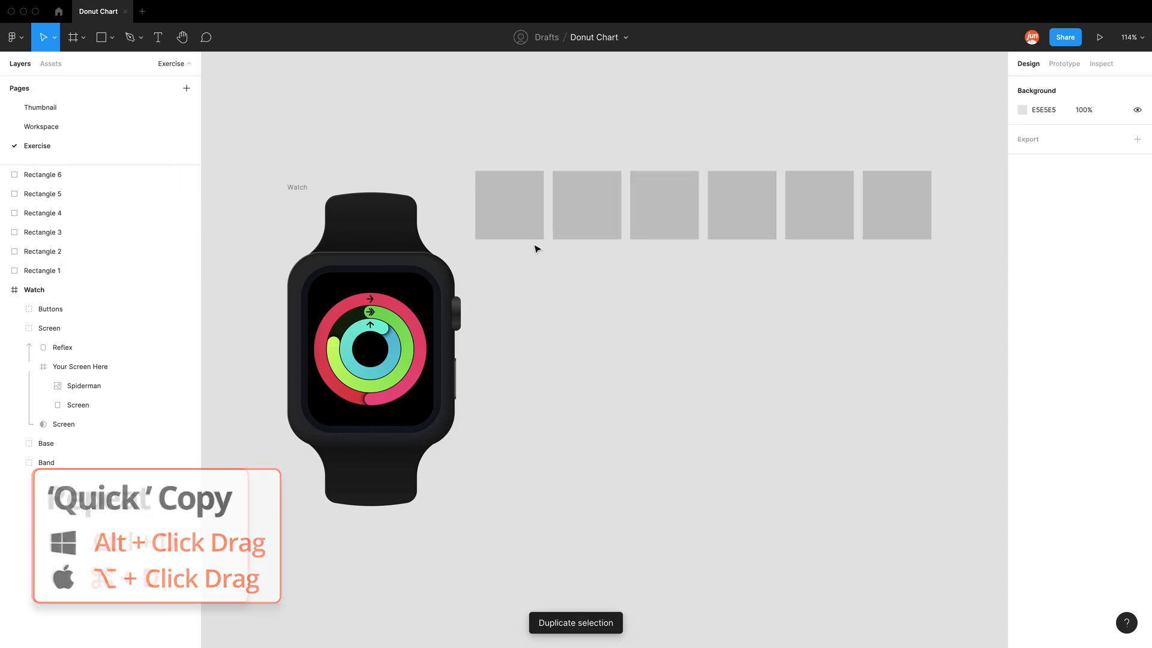
Step: Fill the first swatch with the pink sampled from the outer ring, then move to the next
{"action": "left_click", "coordinate": [509, 204]}
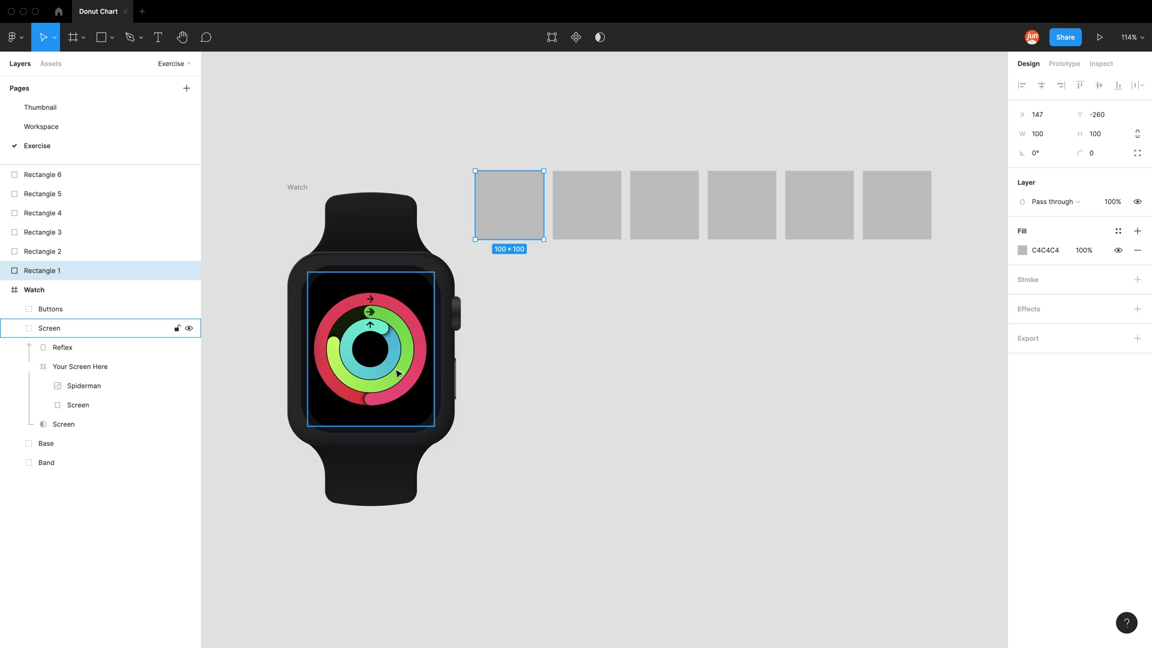
{"action": "mouse_move", "coordinate": [381, 397]}
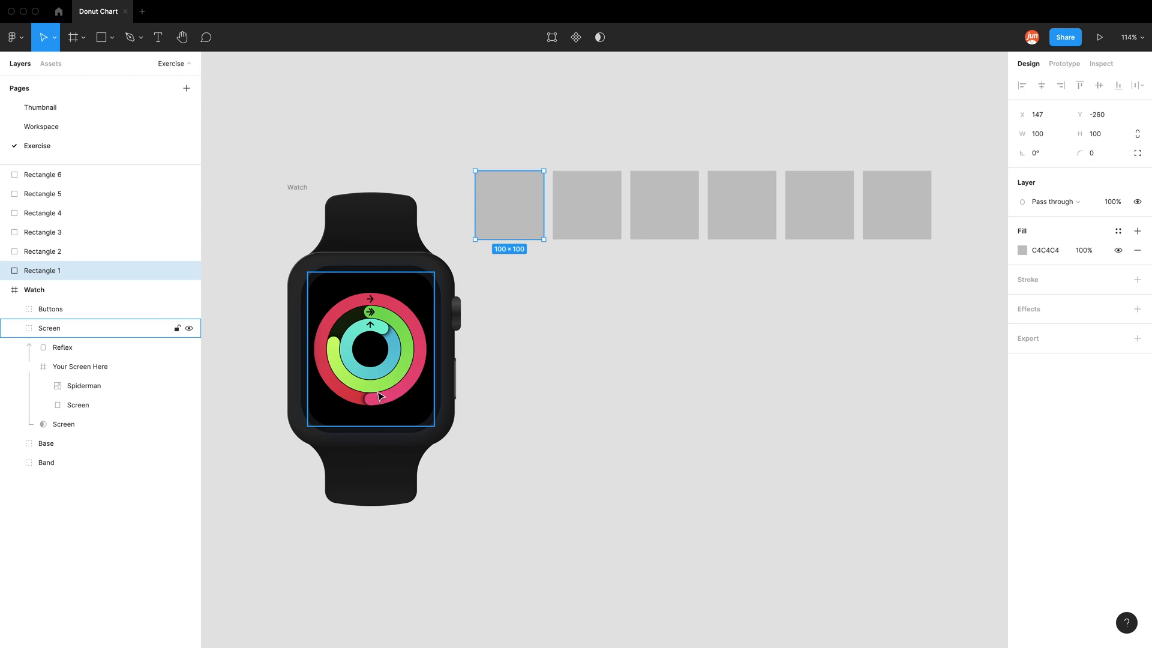
{"action": "left_click", "coordinate": [374, 397]}
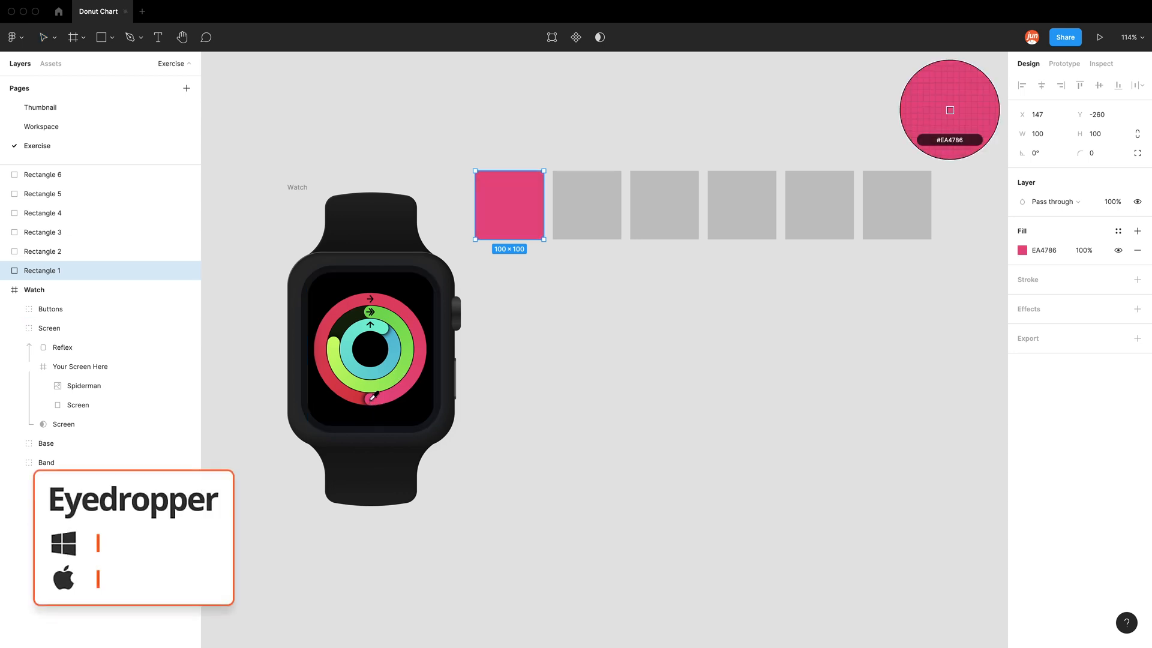
{"action": "left_click", "coordinate": [585, 204]}
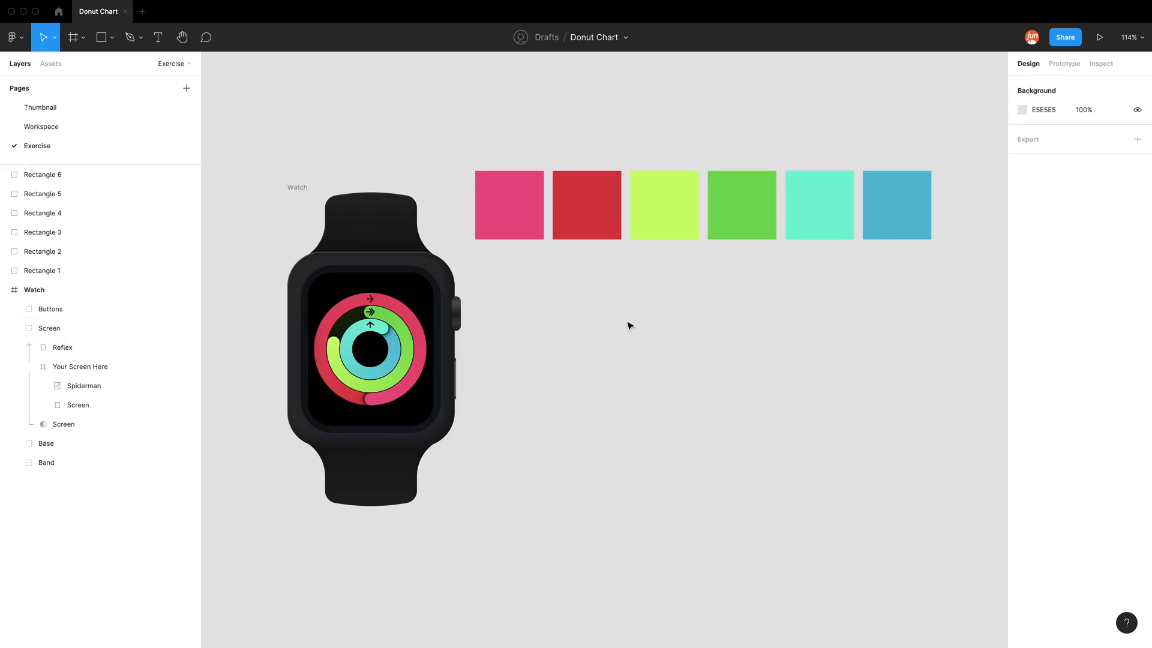
Step: Draw a 200×200 grey circle to the right of the watch with the Ellipse tool
{"action": "left_click", "coordinate": [112, 37]}
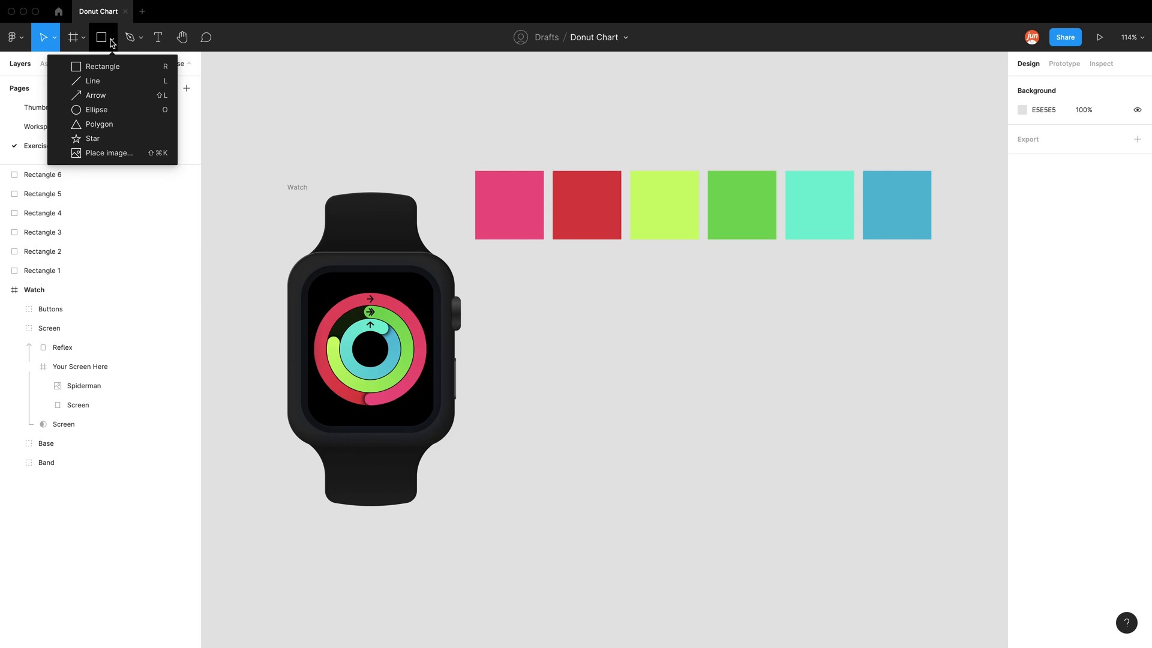
{"action": "left_click", "coordinate": [96, 109]}
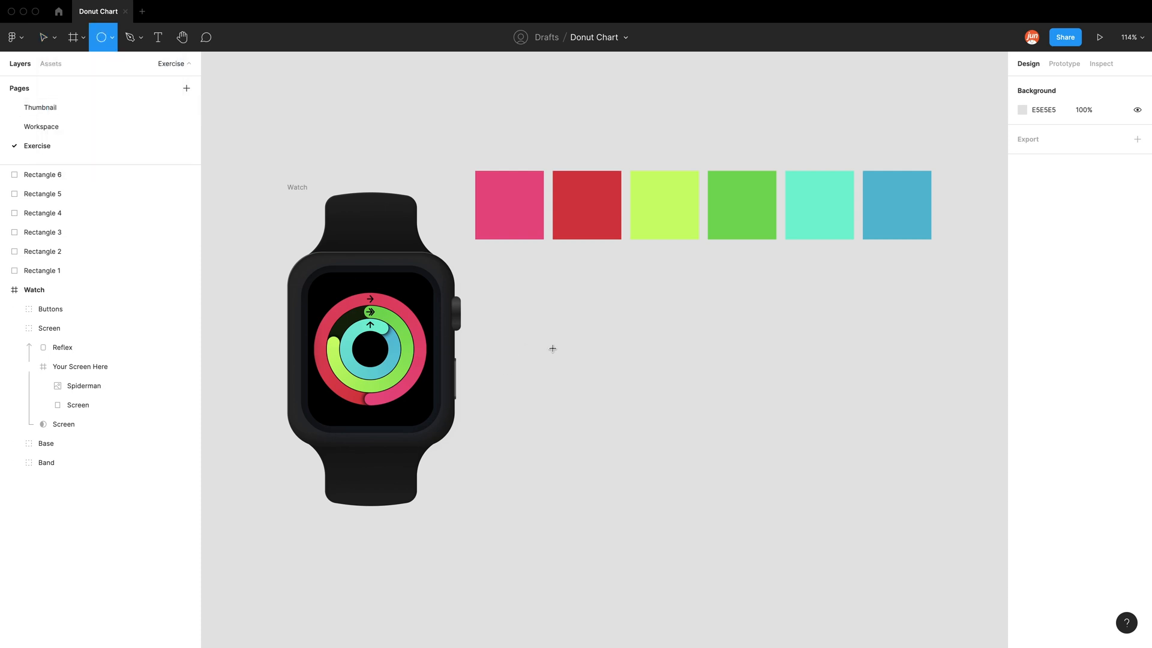
{"action": "left_click_drag", "start_coordinate": [552, 348], "coordinate": [686, 479]}
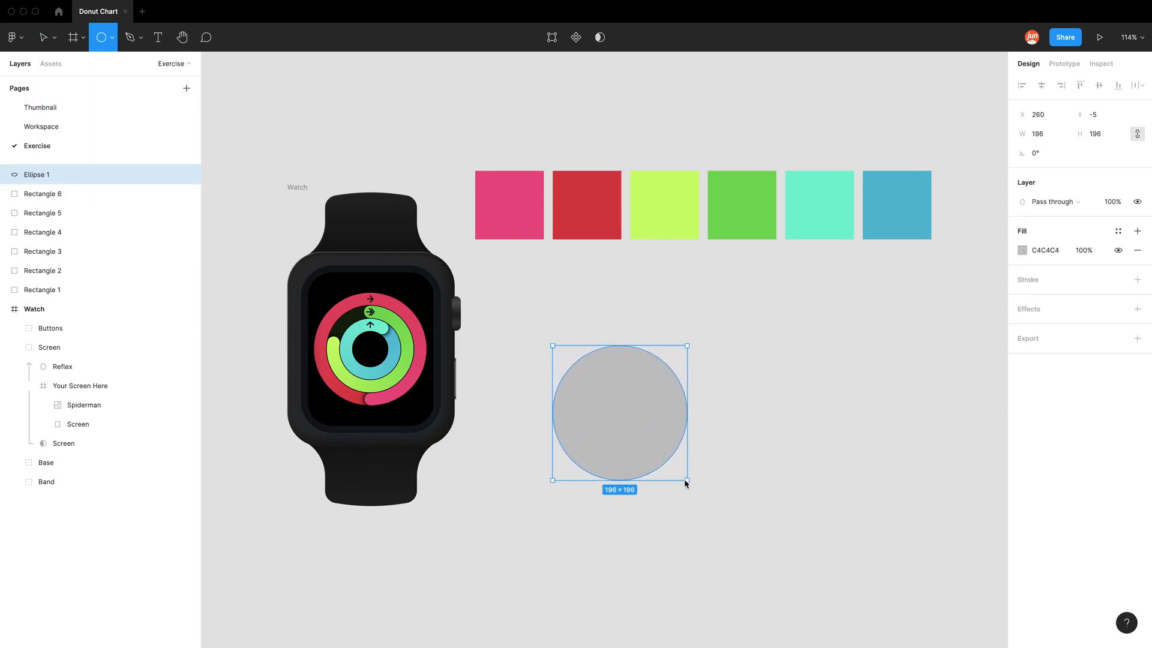
{"action": "left_click_drag", "start_coordinate": [687, 478], "coordinate": [691, 486]}
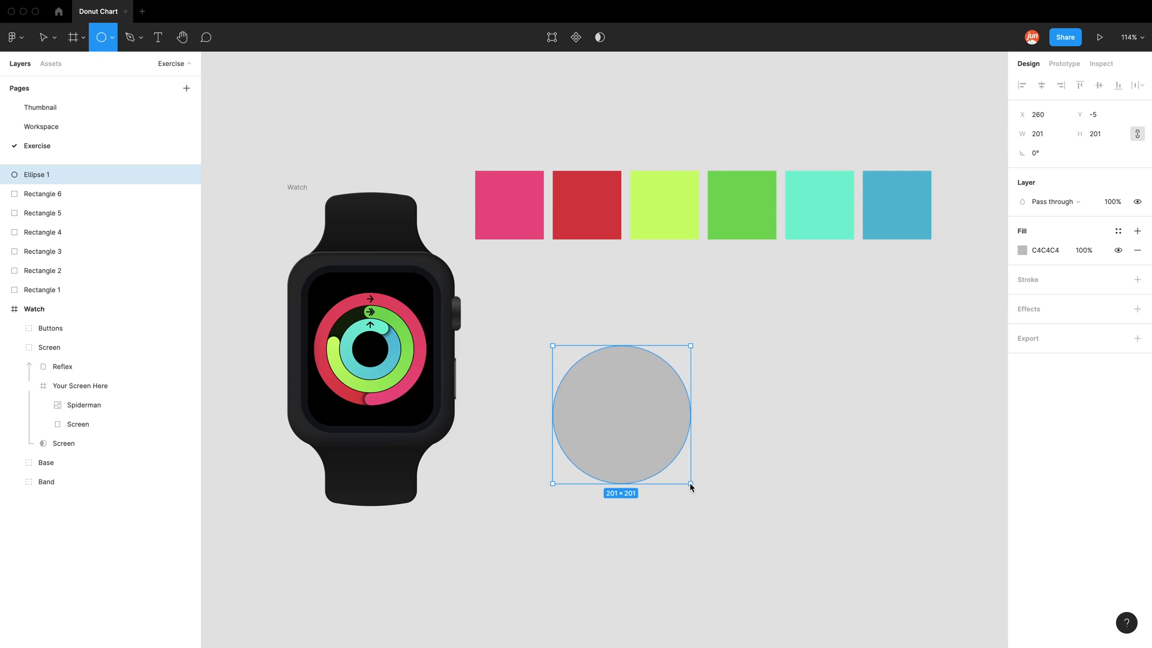
{"action": "left_click_drag", "start_coordinate": [690, 484], "coordinate": [688, 482]}
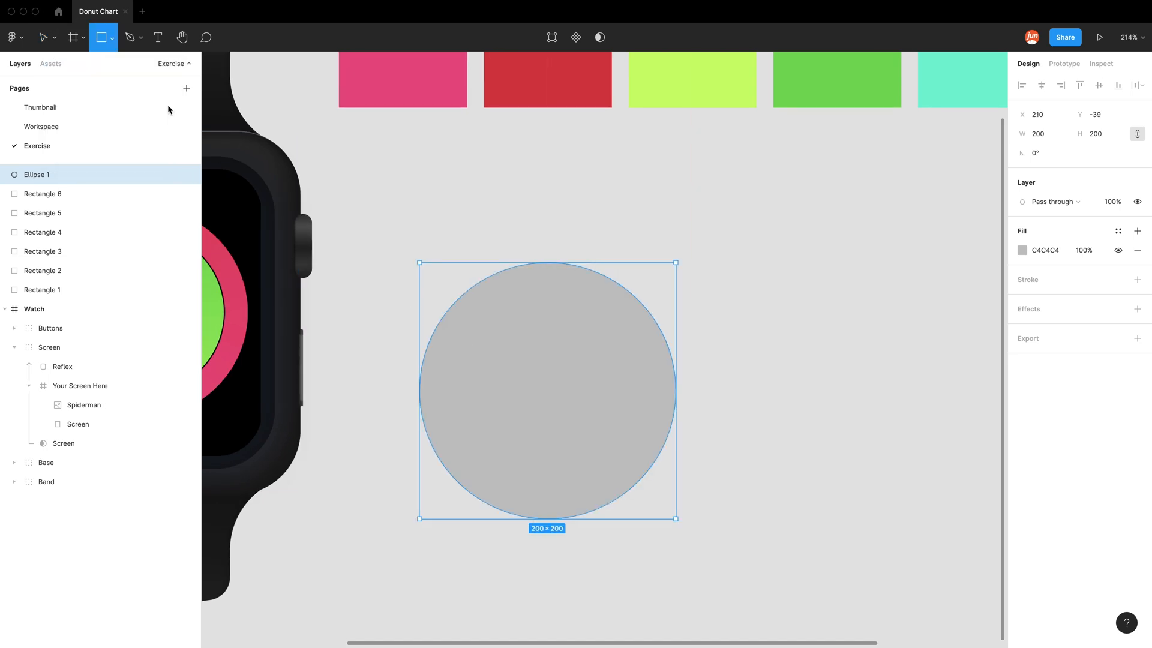
Step: Add a tall black rectangle over the circle's left side, sent behind the circle
{"action": "left_click_drag", "start_coordinate": [362, 174], "coordinate": [550, 604]}
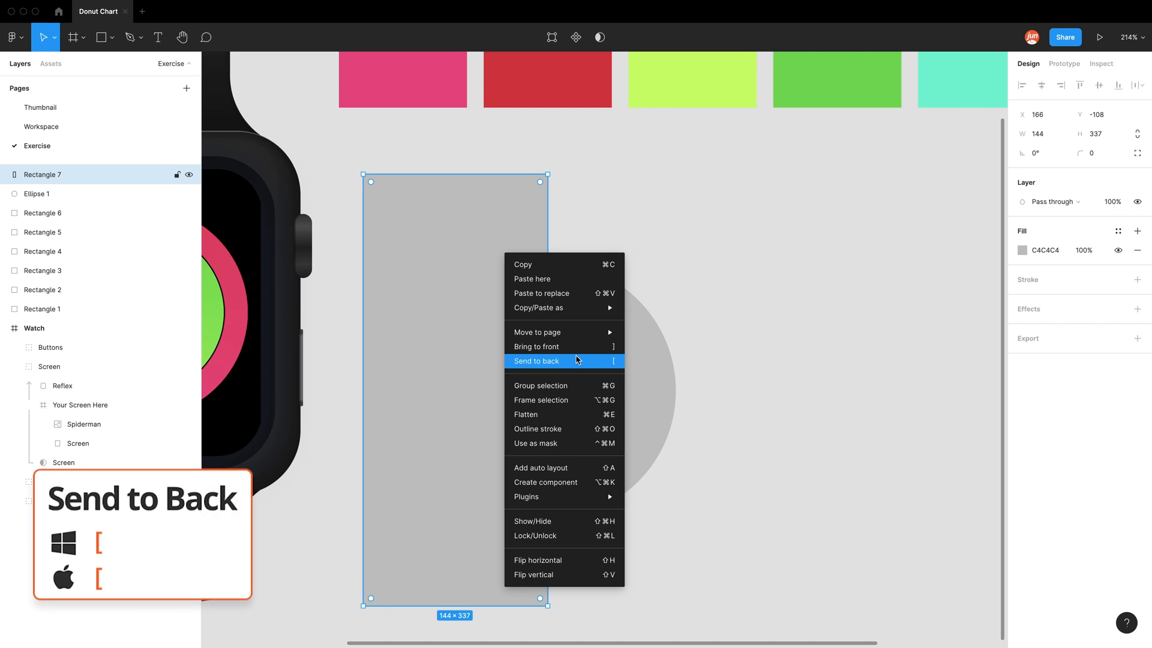
{"action": "left_click", "coordinate": [536, 361]}
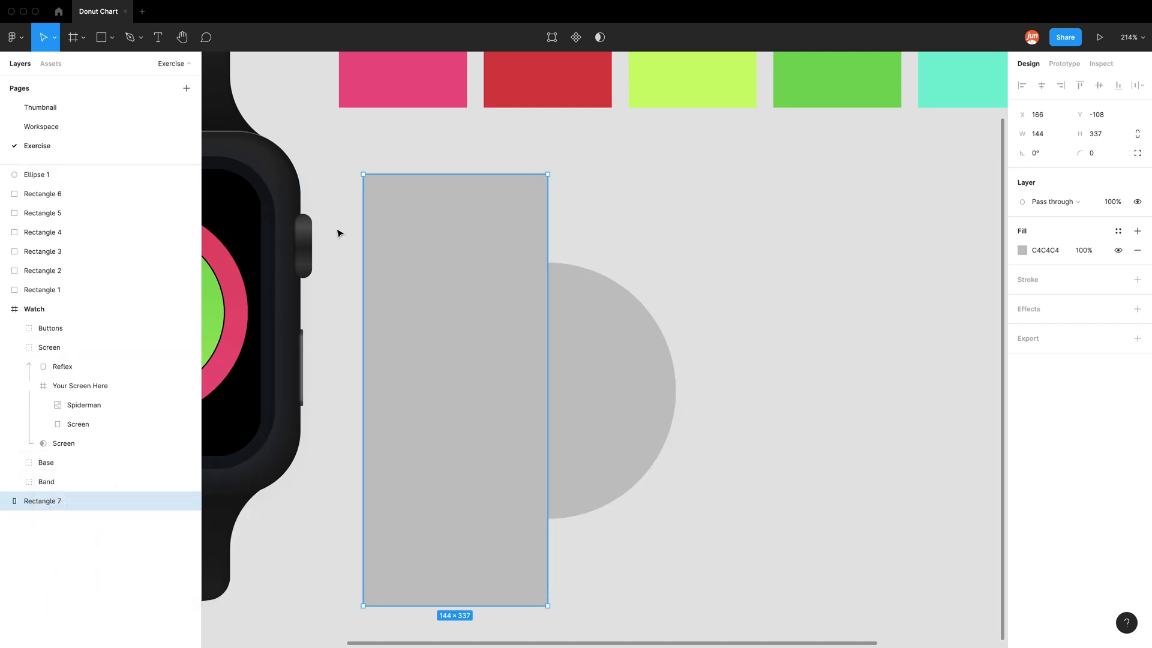
{"action": "left_click", "coordinate": [429, 149]}
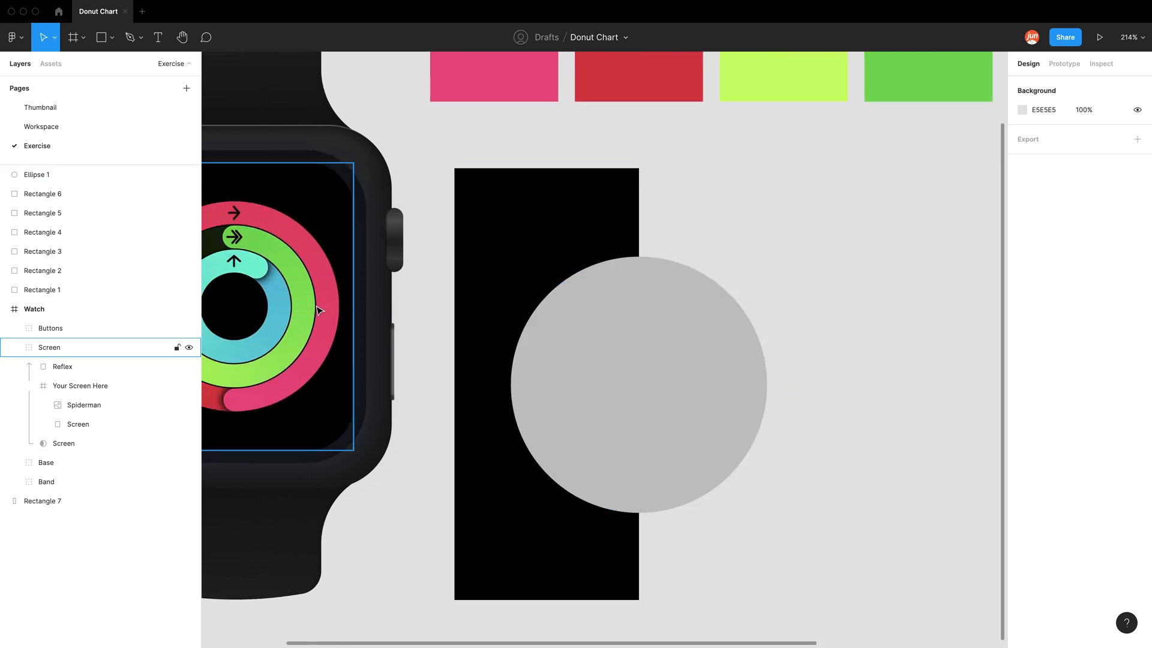
Step: Hollow the grey circle into a ring with an 80/100*100% inner ratio
{"action": "left_click", "coordinate": [633, 381]}
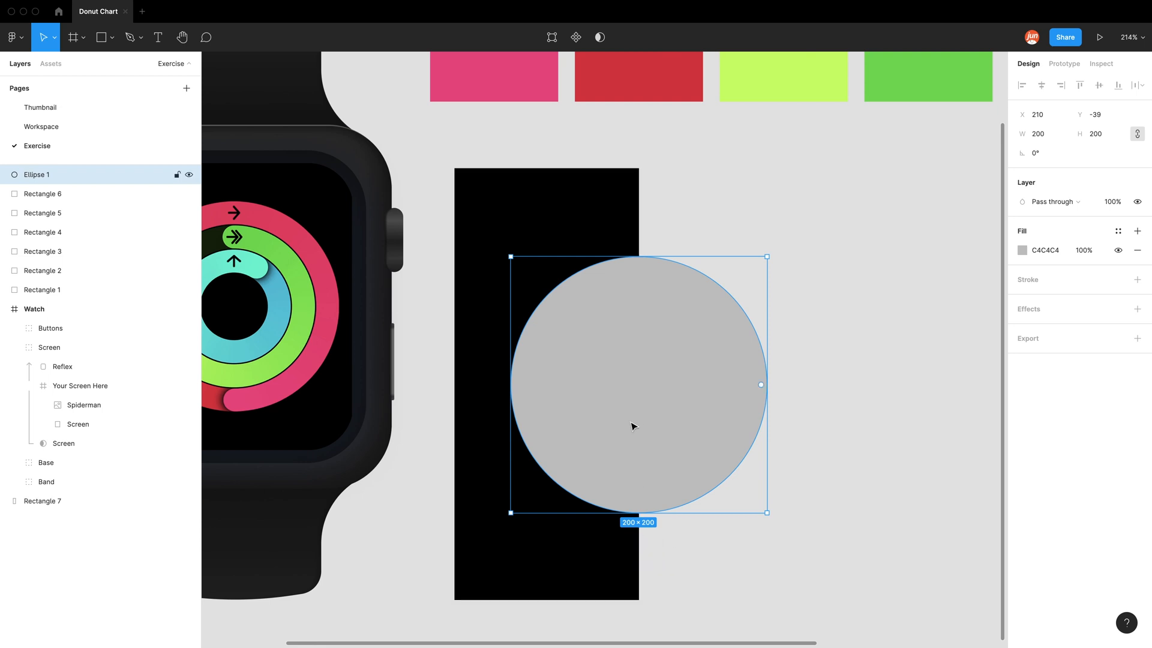
{"action": "mouse_move", "coordinate": [529, 509]}
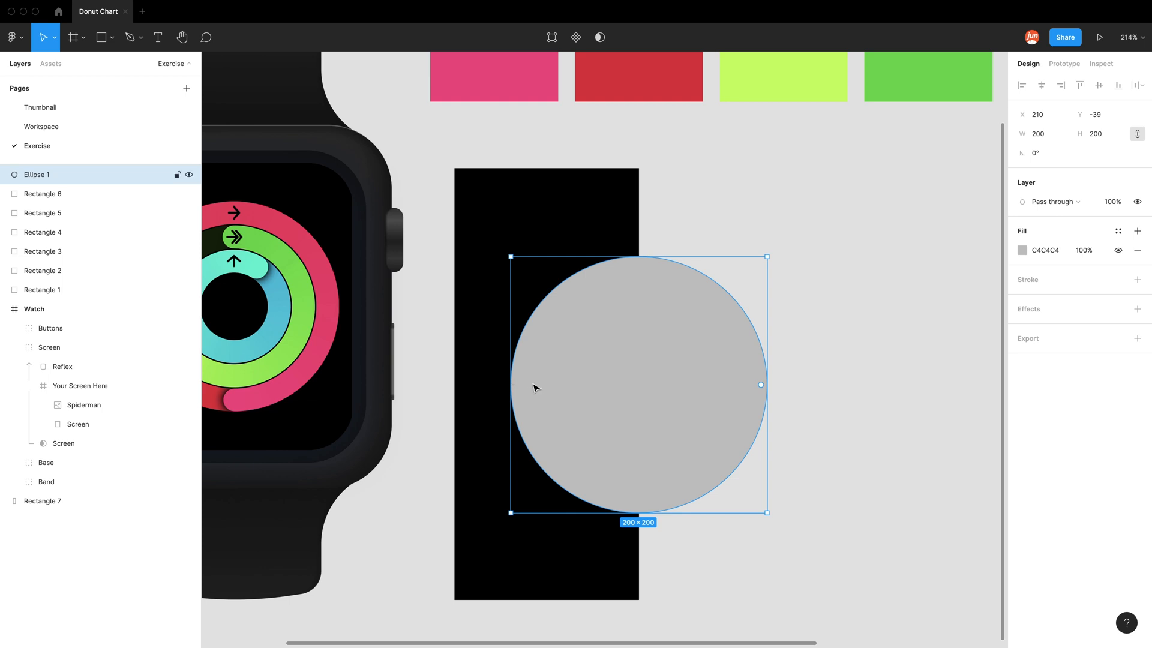
{"action": "mouse_move", "coordinate": [636, 394]}
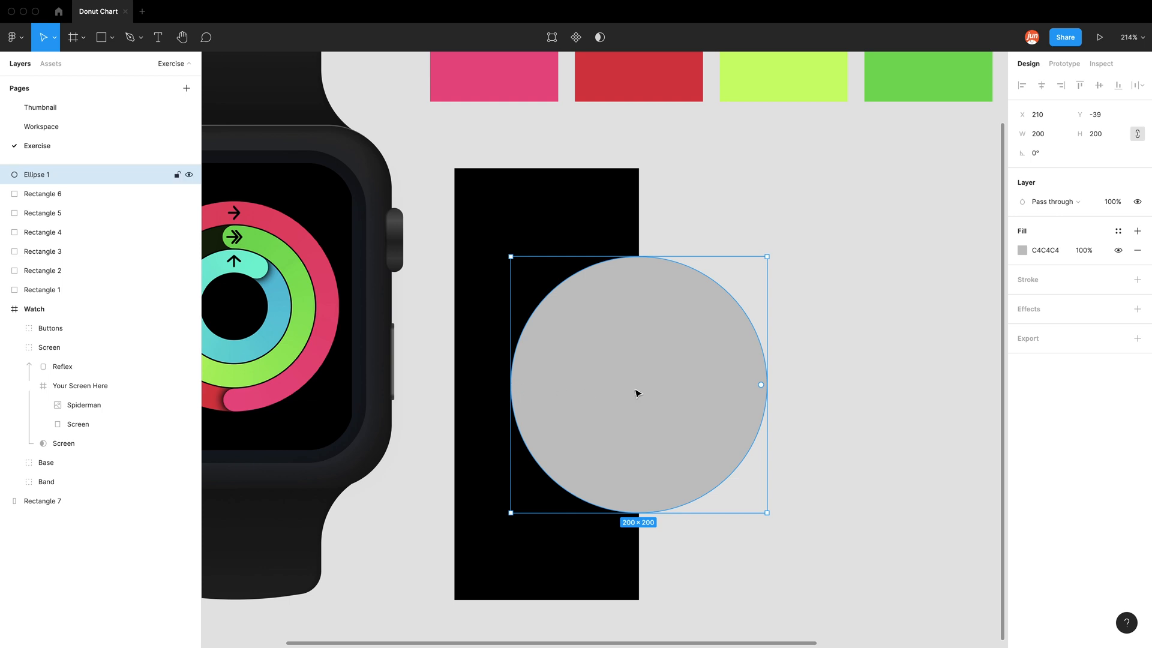
{"action": "mouse_move", "coordinate": [835, 282]}
{"action": "type", "text": "8"}
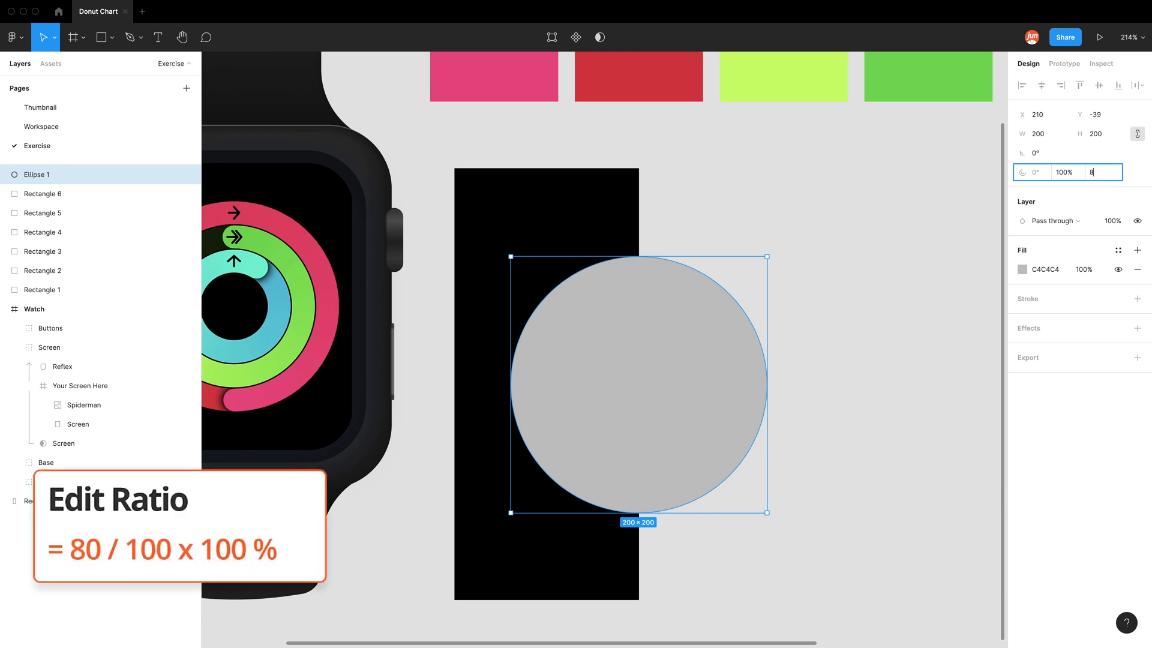
{"action": "type", "text": "0/100"}
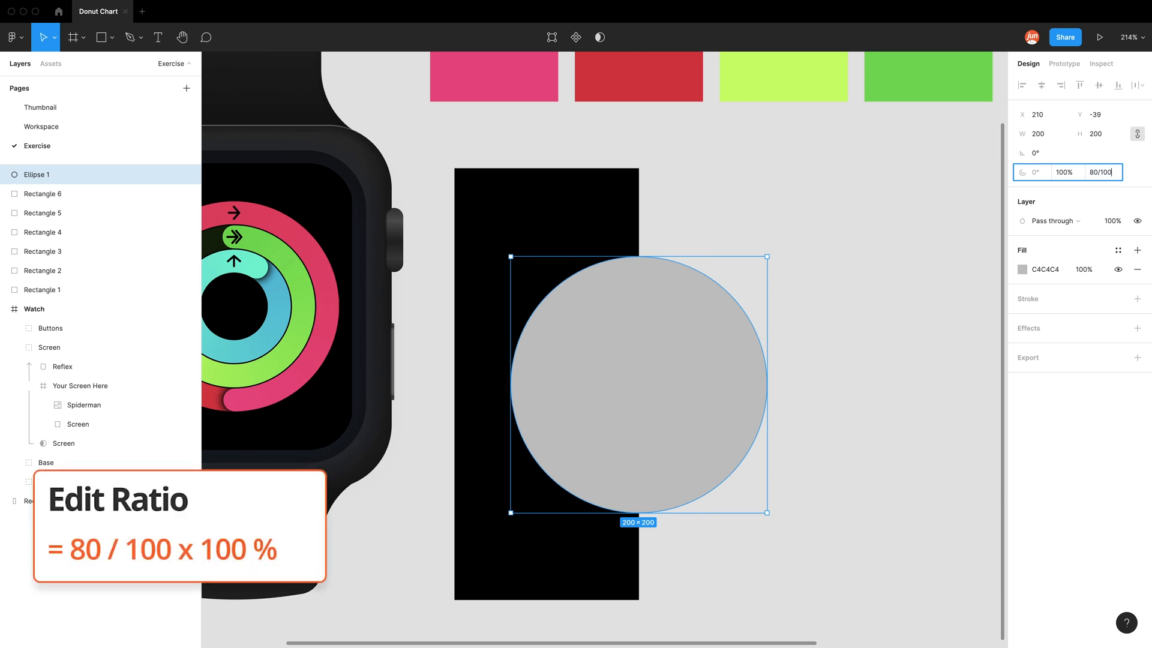
{"action": "type", "text": "100*100%"}
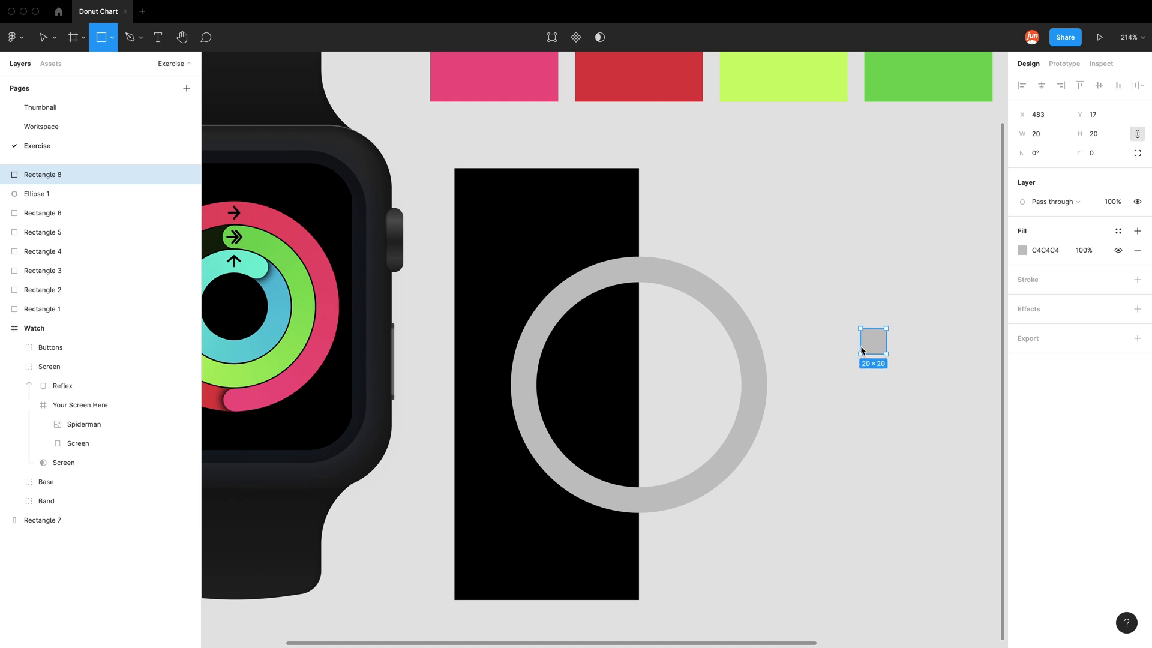
{"action": "left_click_drag", "start_coordinate": [872, 346], "coordinate": [813, 347]}
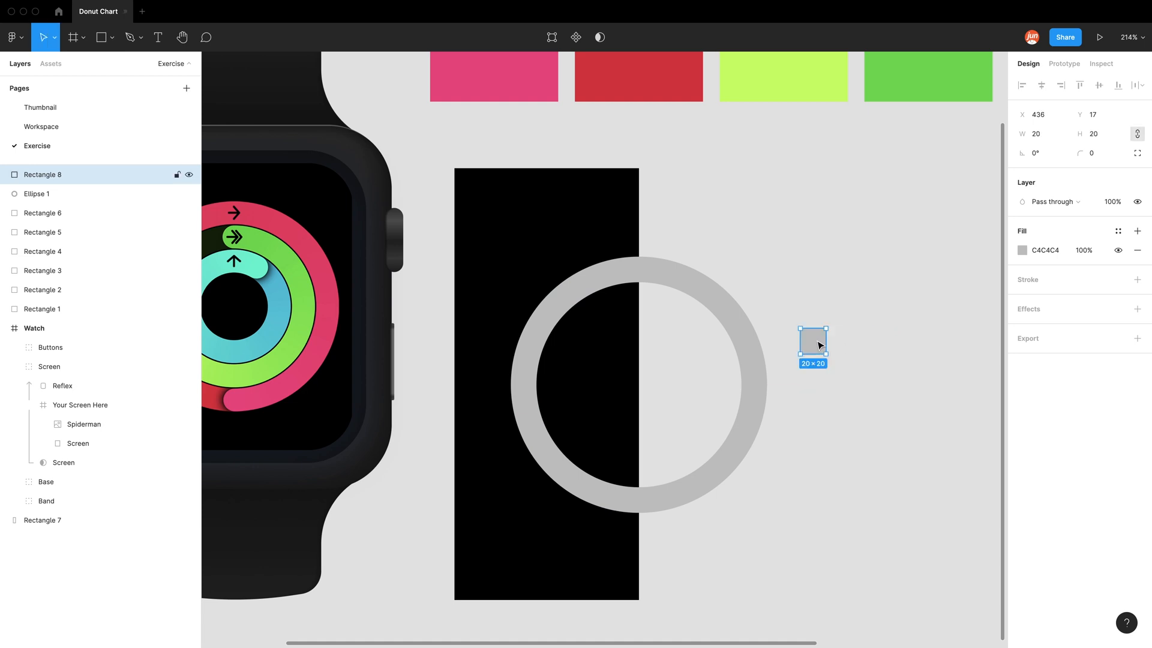
{"action": "left_click", "coordinate": [813, 339]}
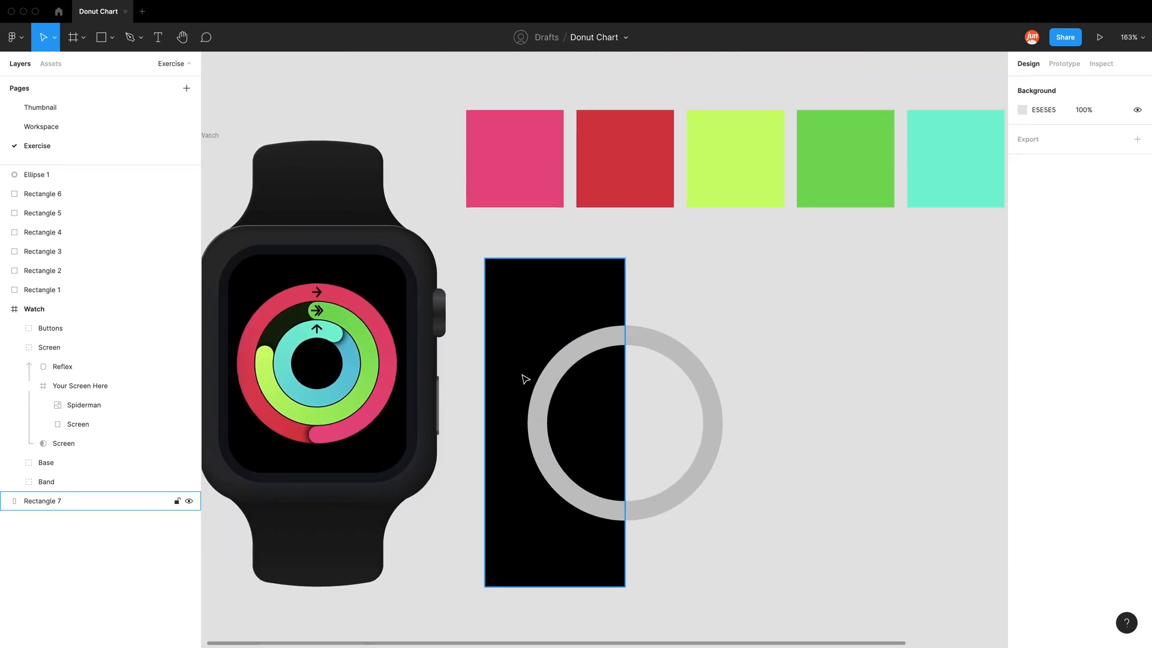
Step: Give the ring an angular gradient fill running from red to pink around it
{"action": "left_click", "coordinate": [36, 174]}
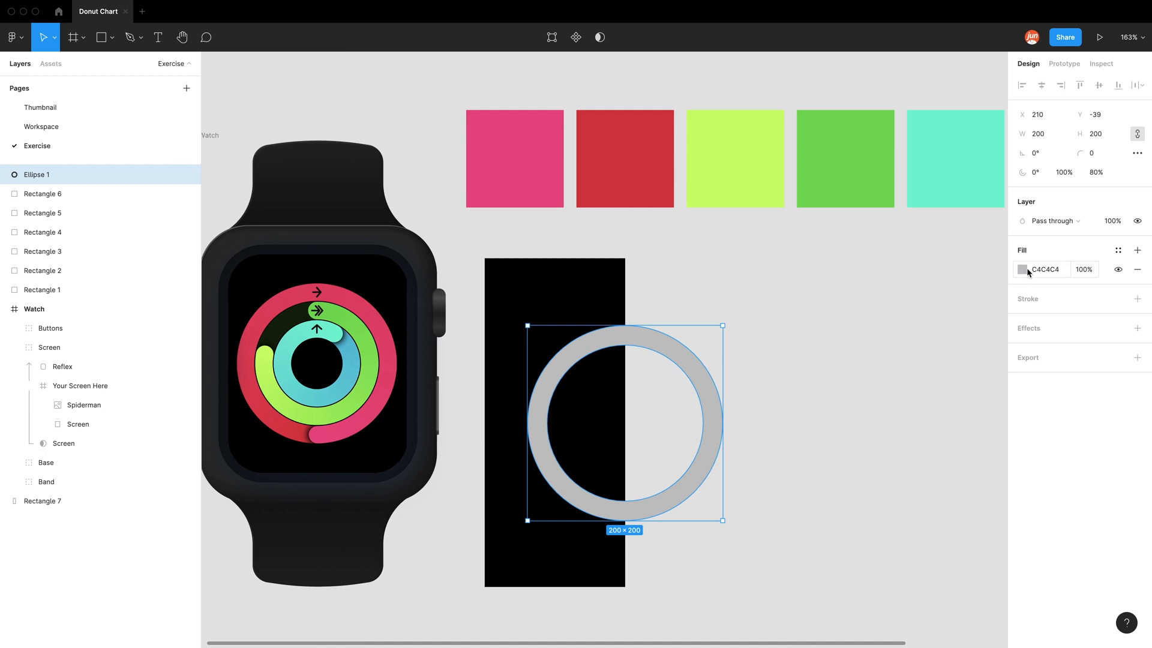
{"action": "left_click", "coordinate": [1022, 269]}
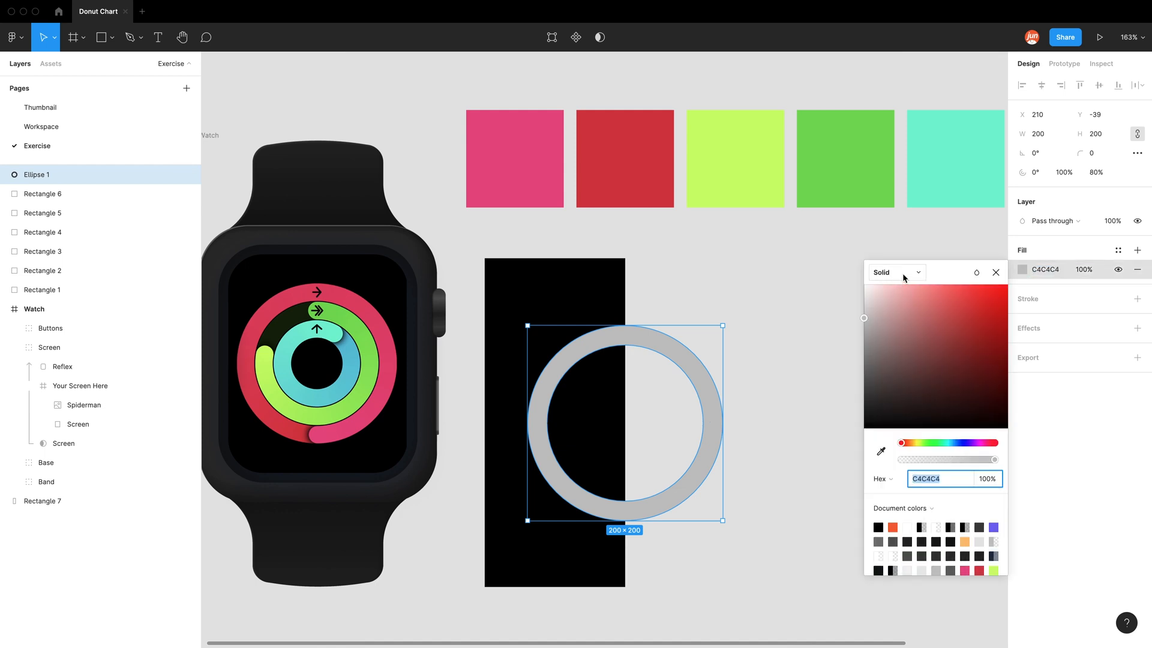
{"action": "left_click", "coordinate": [893, 273]}
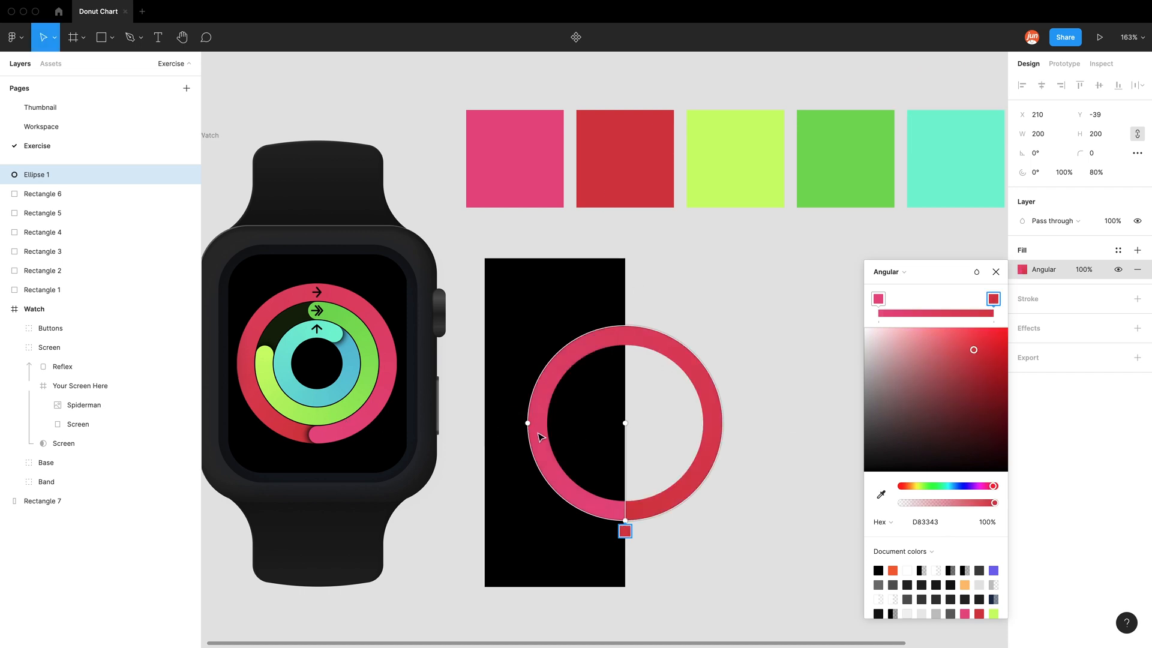
{"action": "left_click_drag", "start_coordinate": [526, 424], "coordinate": [720, 420]}
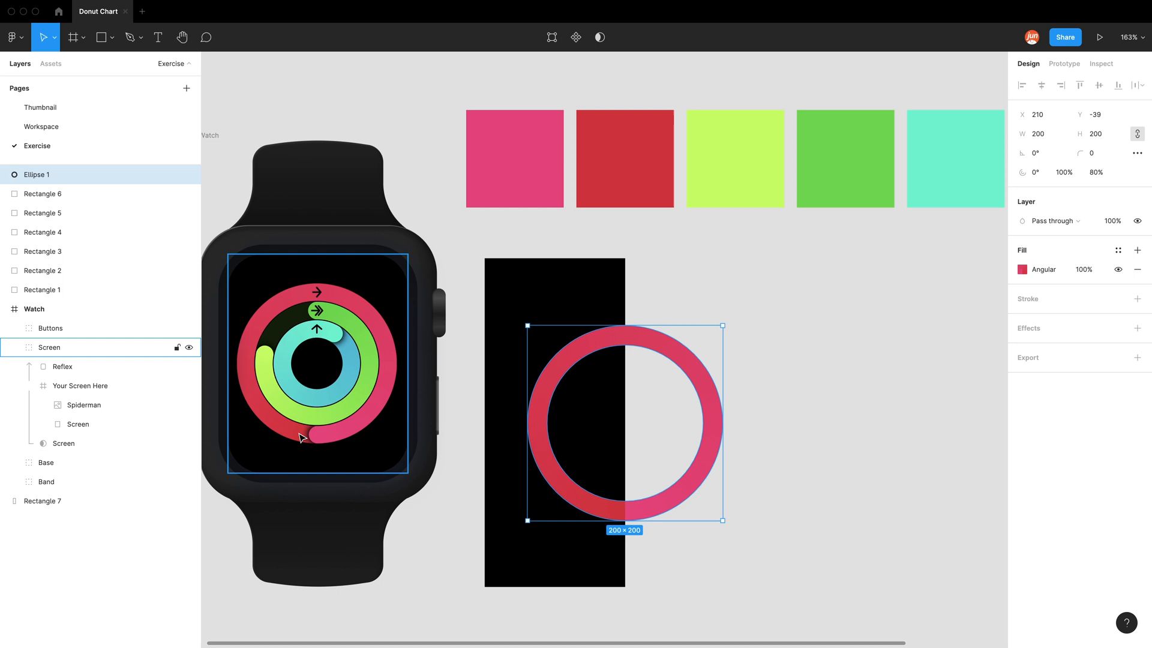
{"action": "mouse_move", "coordinate": [336, 450]}
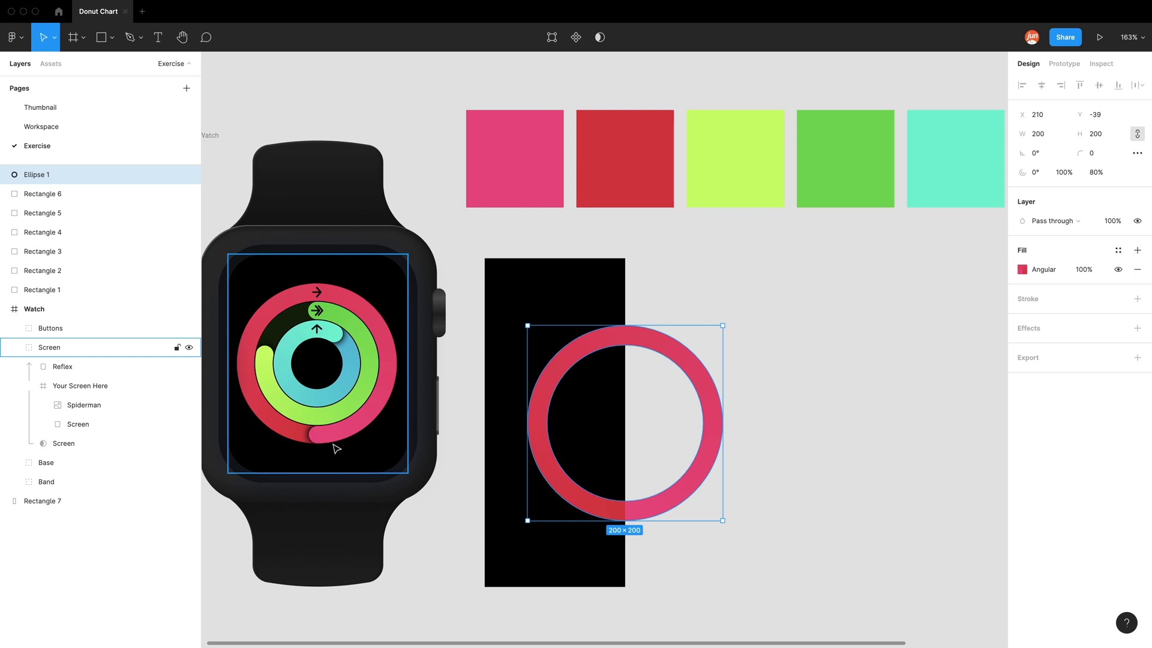
{"action": "mouse_move", "coordinate": [322, 443]}
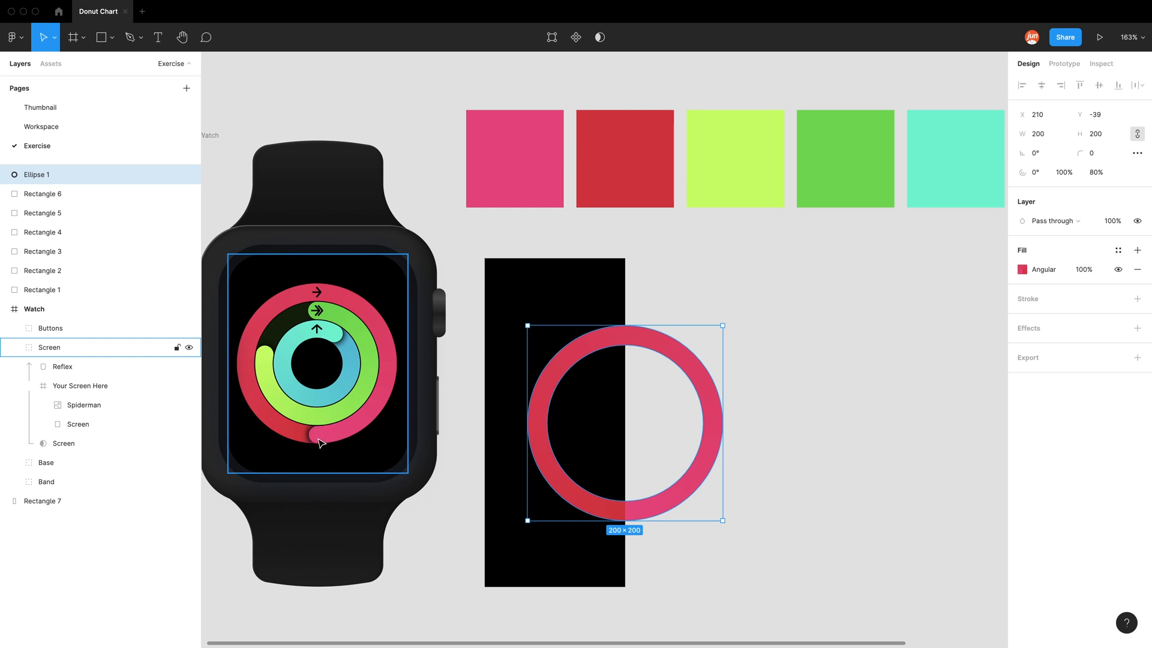
Step: Draw a small pink dot with a drop shadow of spread 4 and reduced opacity at the ring's bottom
{"action": "left_click", "coordinate": [99, 37]}
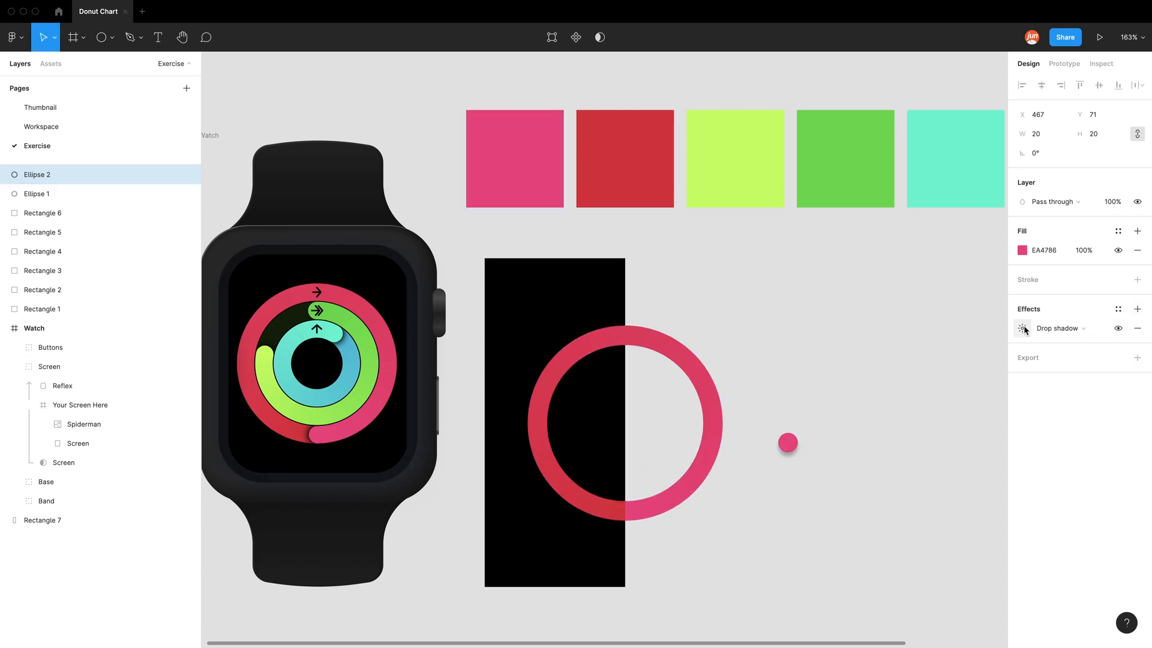
{"action": "left_click", "coordinate": [1023, 329]}
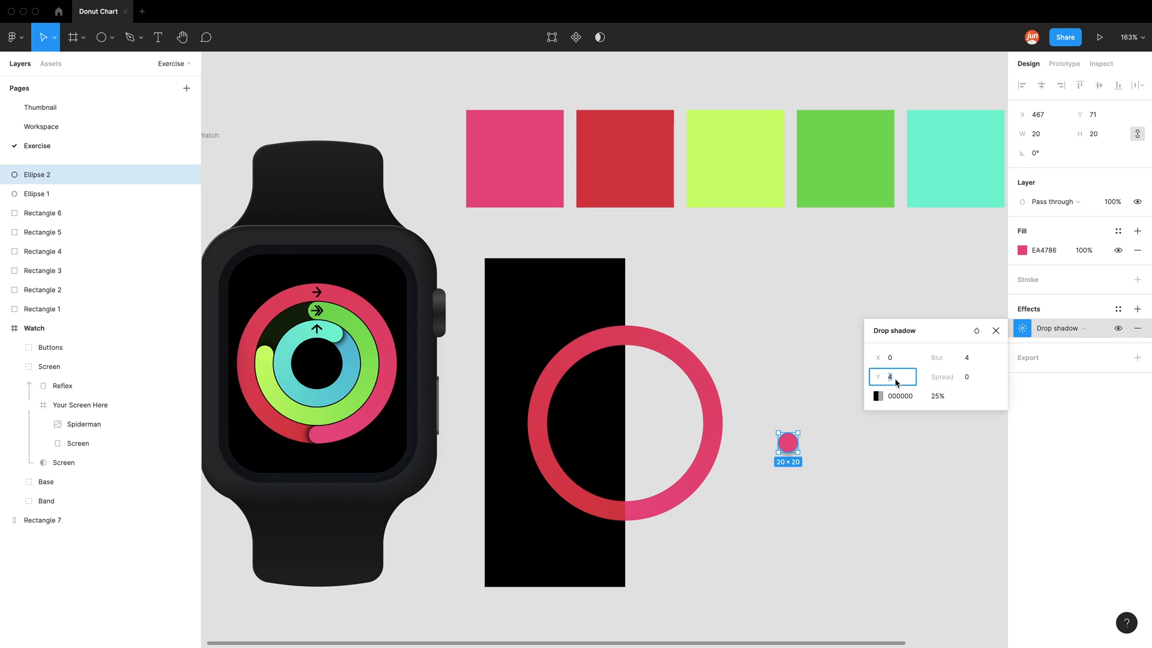
{"action": "left_click", "coordinate": [952, 375]}
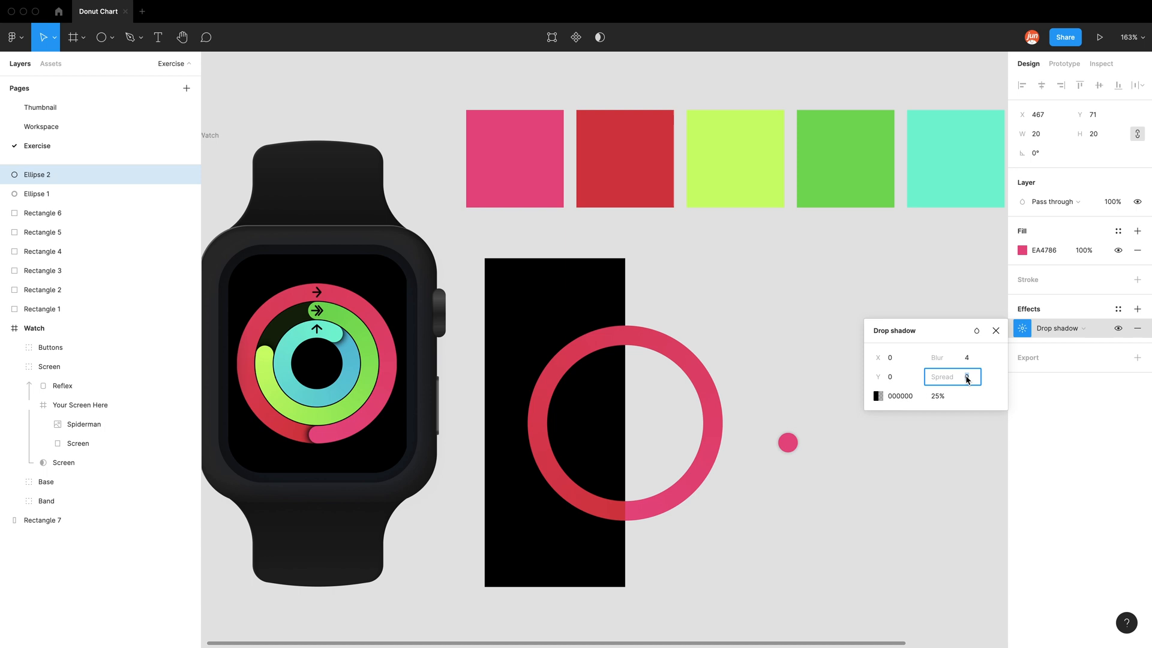
{"action": "type", "text": "4"}
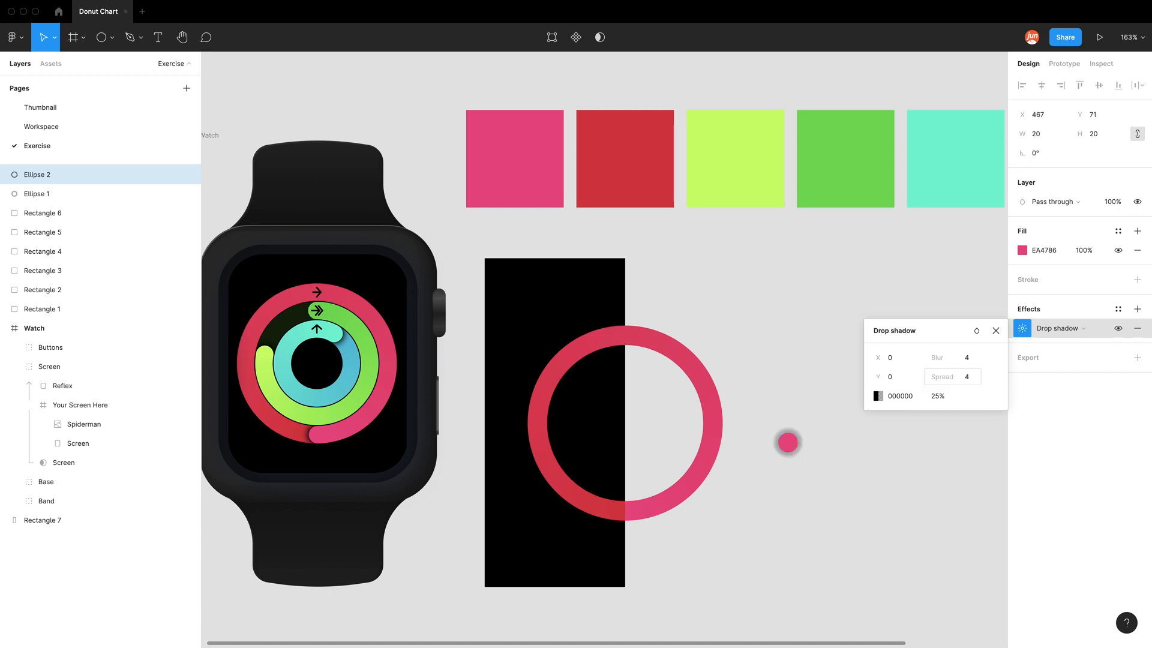
{"action": "left_click", "coordinate": [938, 396]}
{"action": "type", "text": "50"}
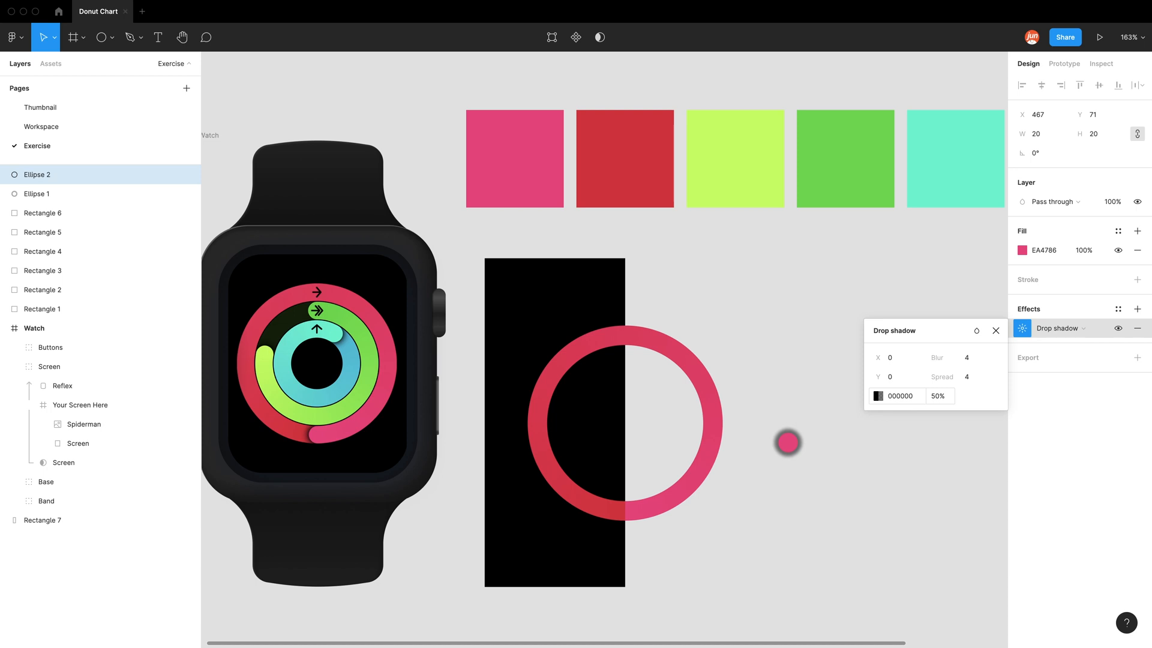
{"action": "left_click", "coordinate": [951, 376]}
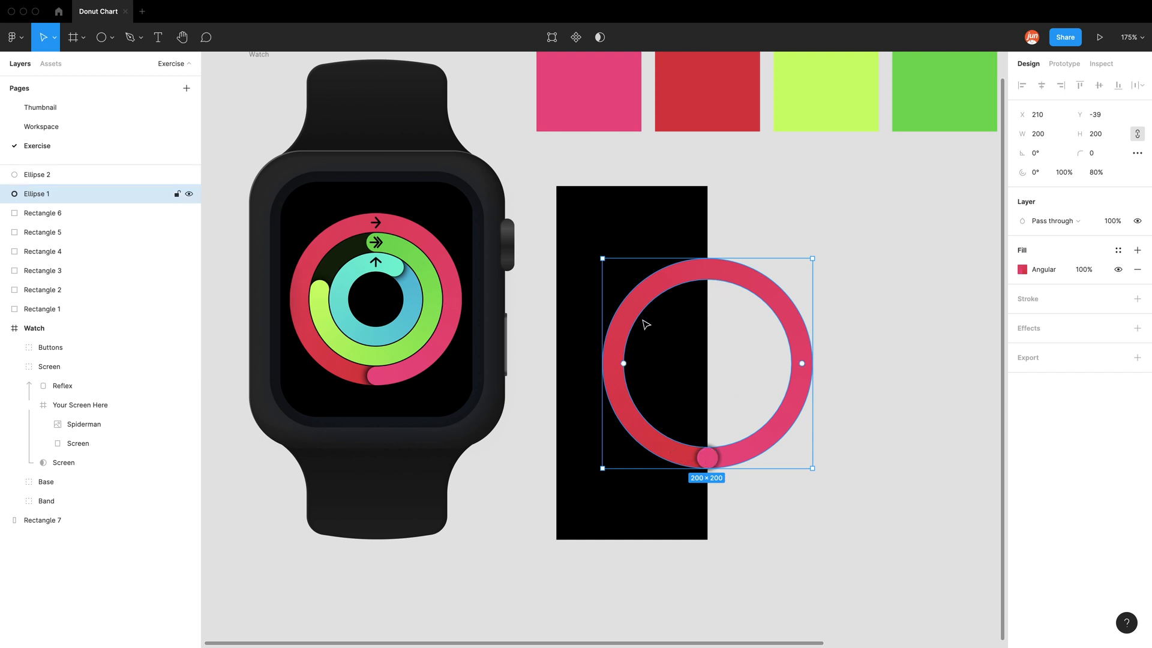
{"action": "mouse_move", "coordinate": [784, 423]}
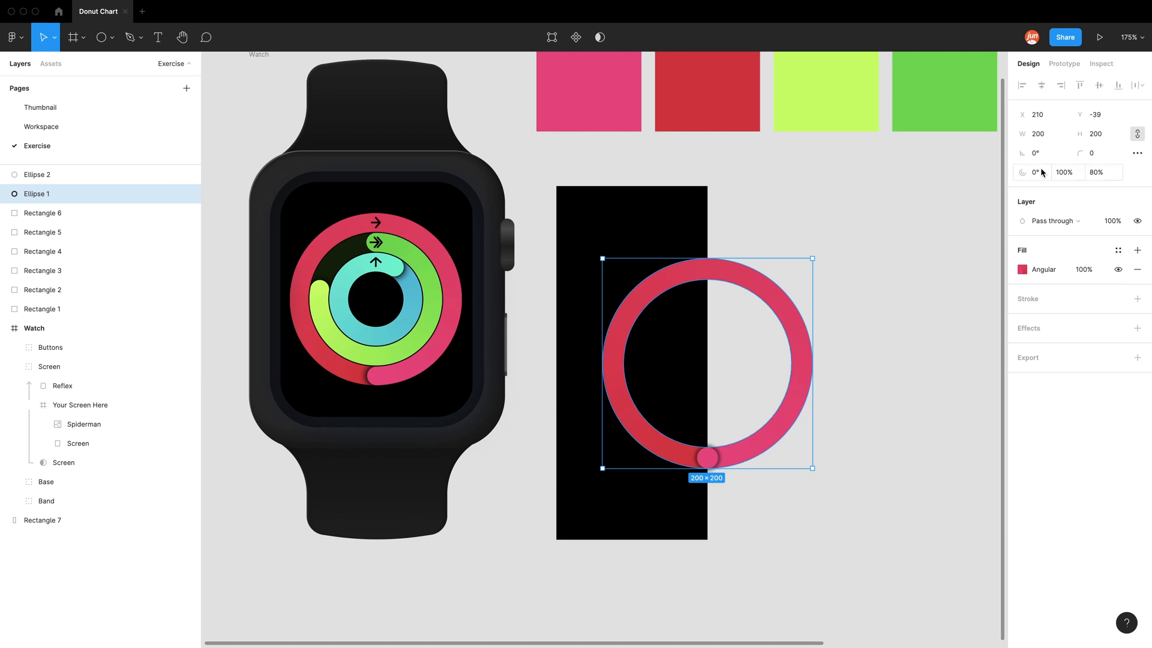
Step: Cut the ring to a 50% half arc and paste a copy in place
{"action": "left_click", "coordinate": [1063, 172]}
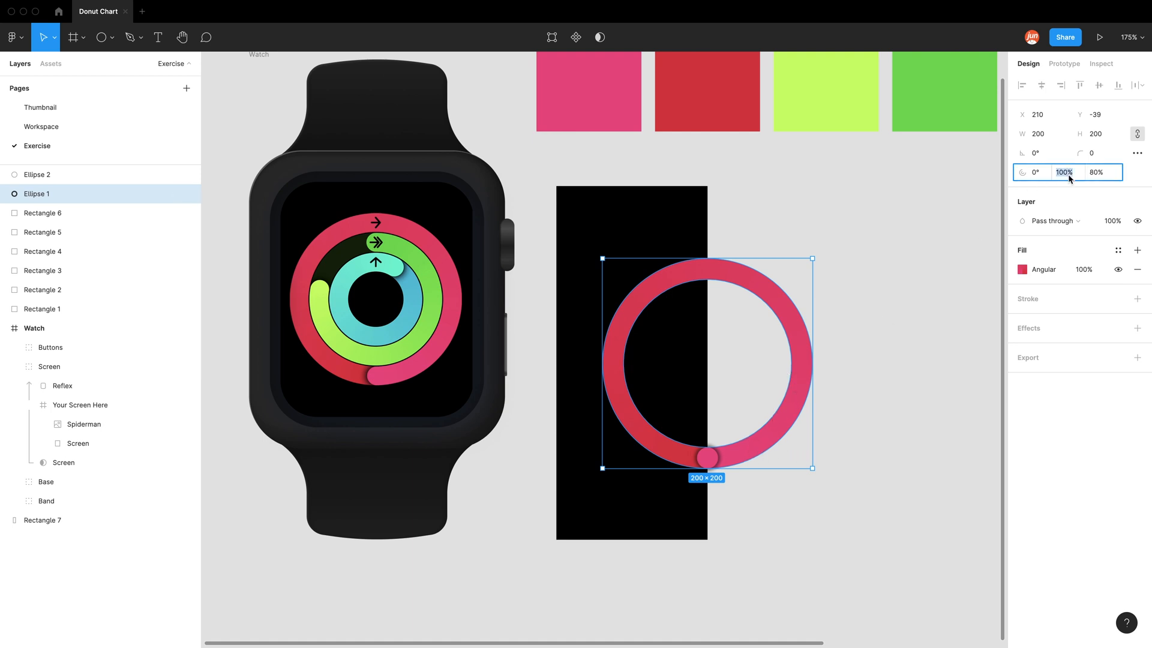
{"action": "mouse_move", "coordinate": [1063, 172]}
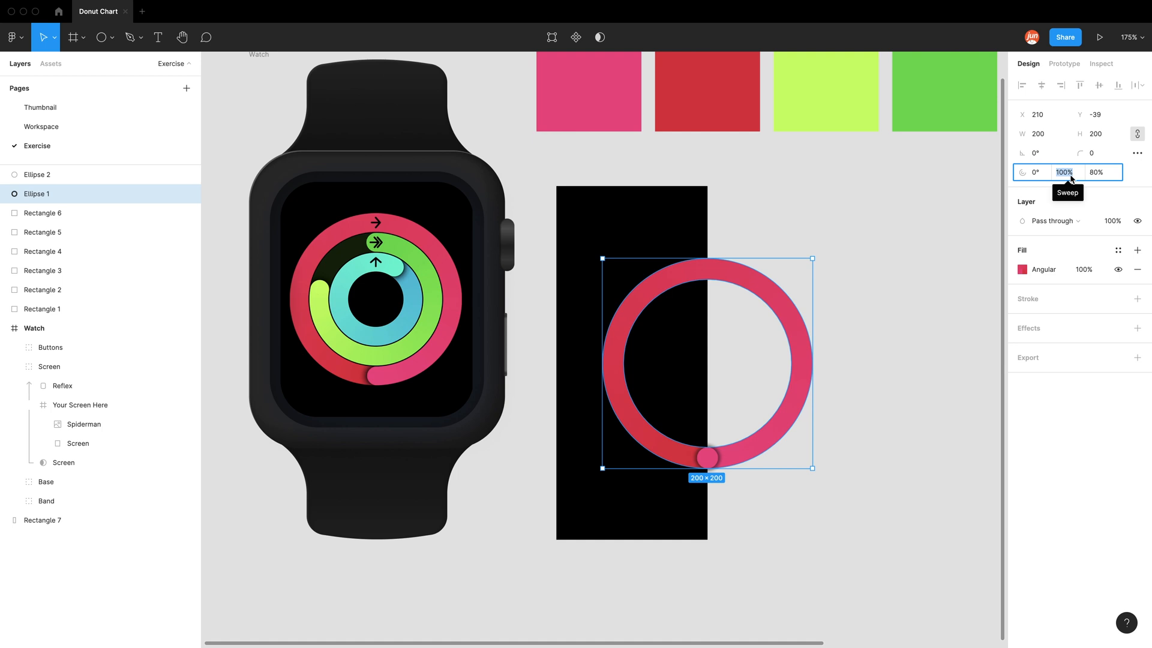
{"action": "type", "text": "50%"}
{"action": "left_click", "coordinate": [1032, 171]}
{"action": "type", "text": "90"}
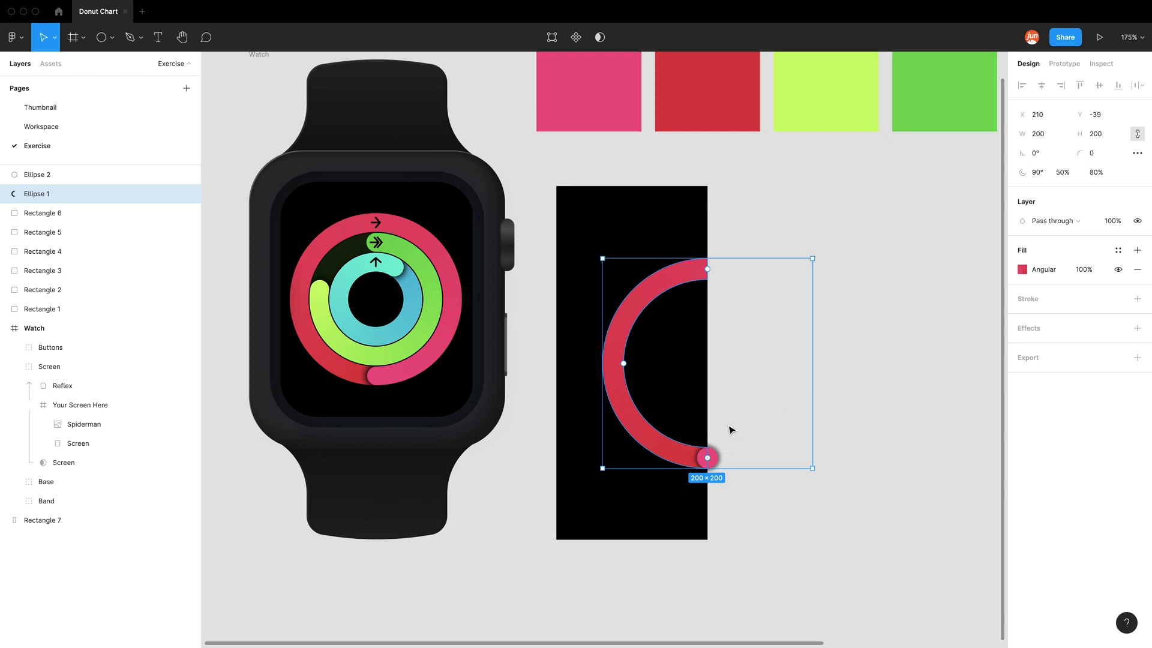
{"action": "mouse_move", "coordinate": [730, 418]}
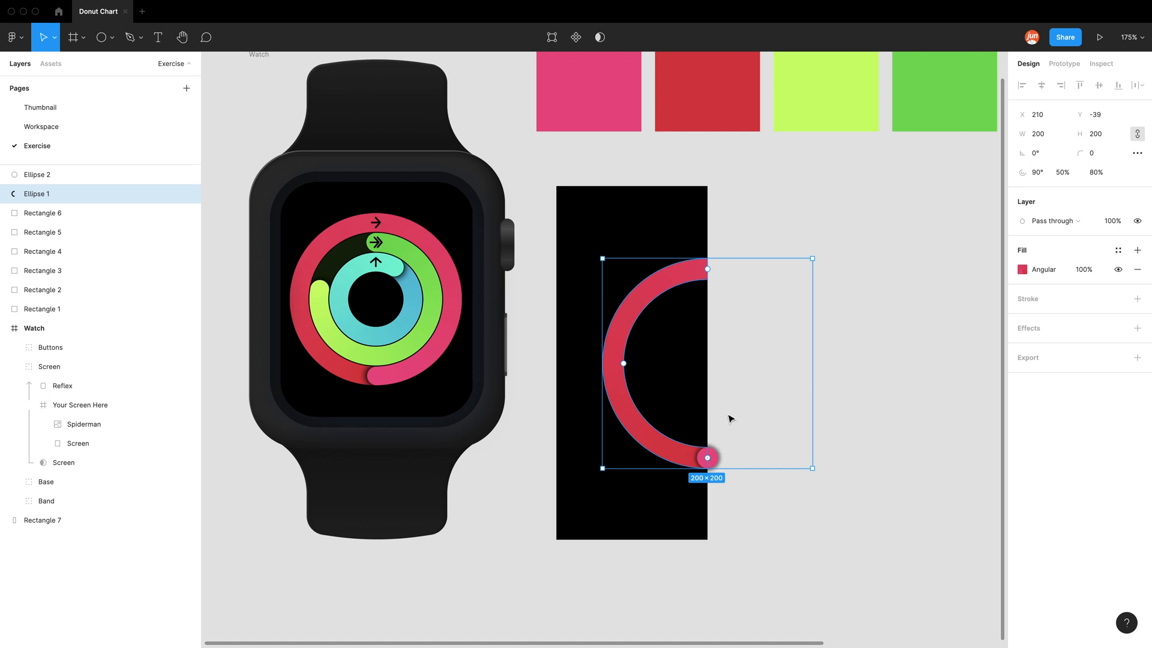
{"action": "key", "text": "cmd+v"}
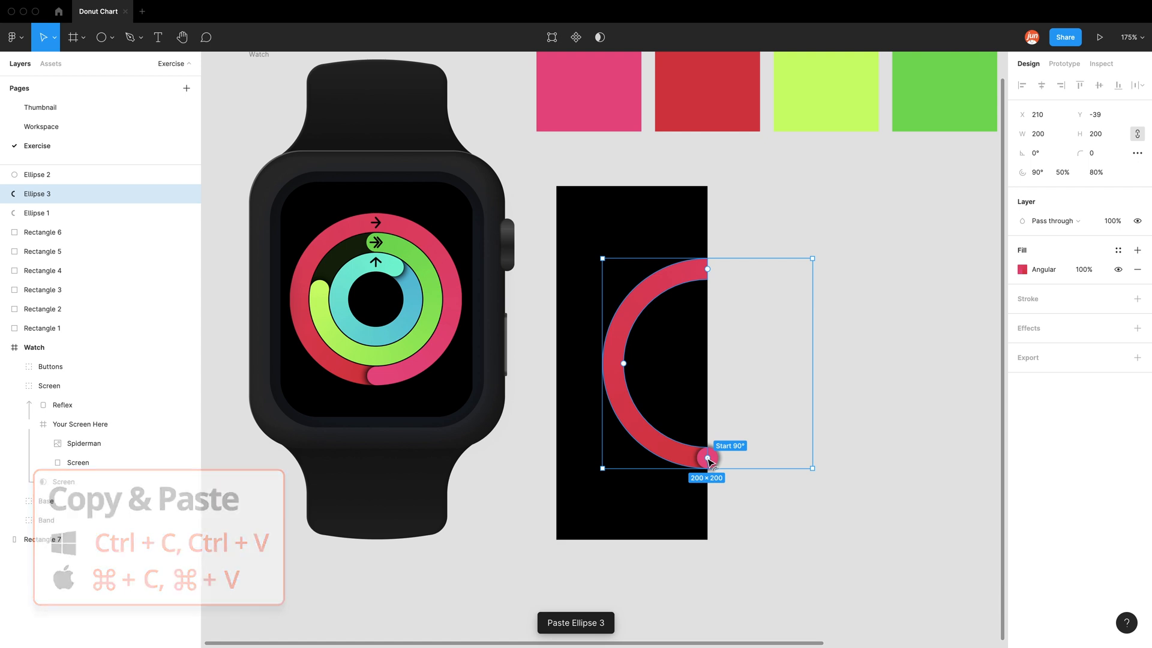
Step: Rotate the copy onto the right half and bring it to front above the dot
{"action": "left_click_drag", "start_coordinate": [708, 458], "coordinate": [665, 451]}
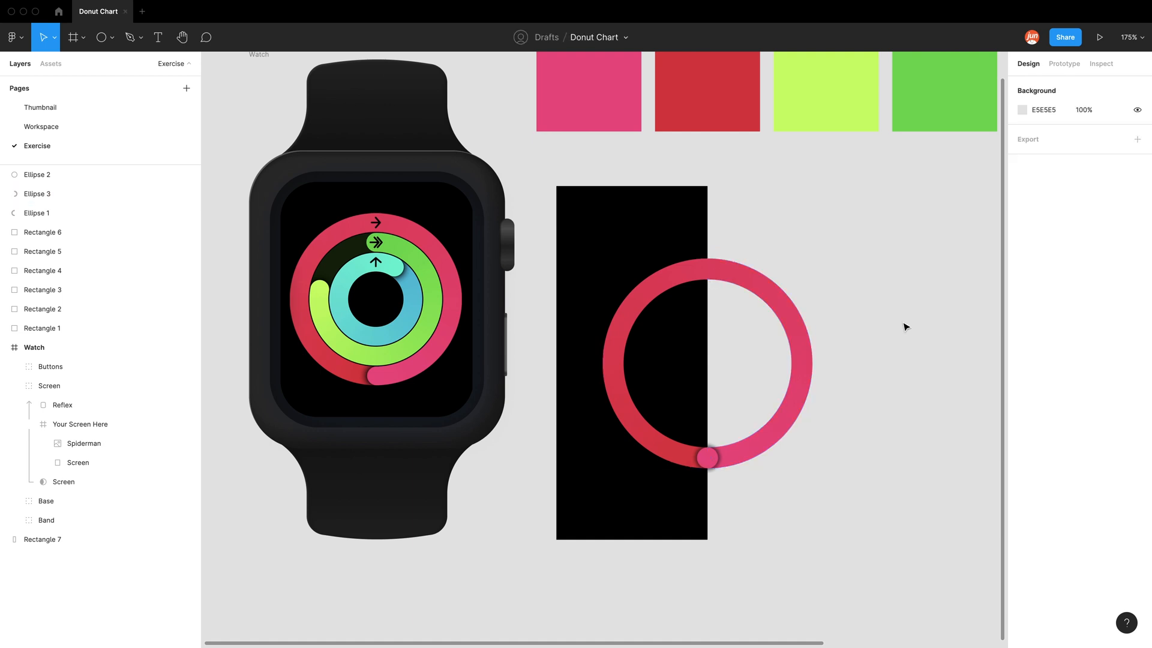
{"action": "left_click", "coordinate": [637, 372]}
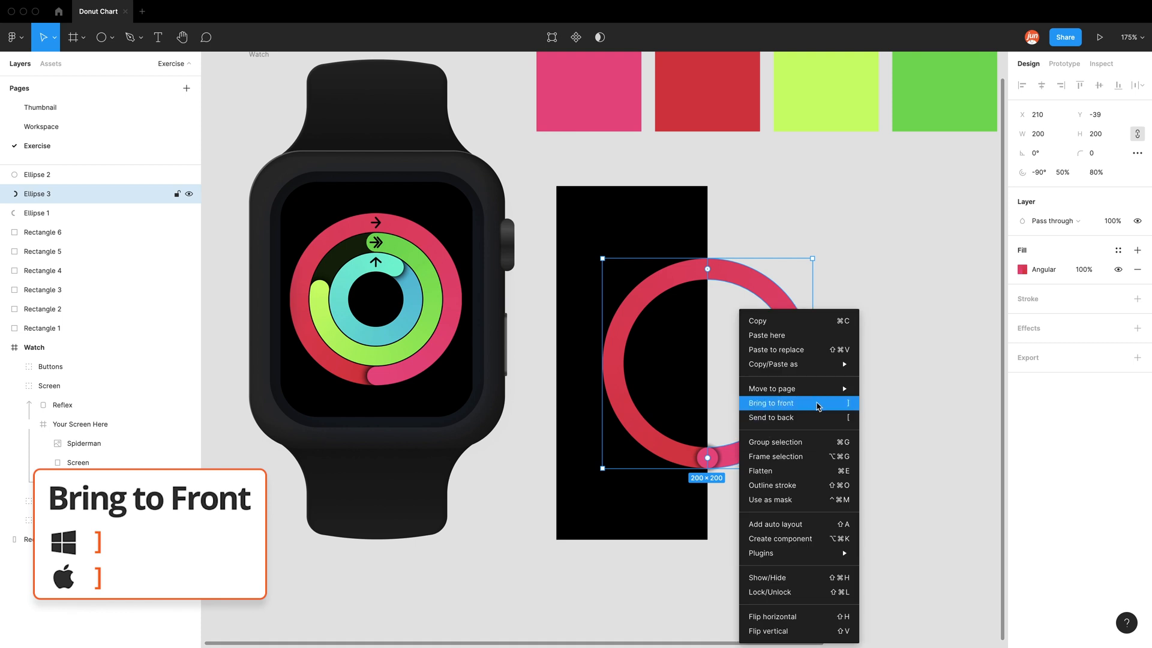
{"action": "left_click", "coordinate": [771, 403]}
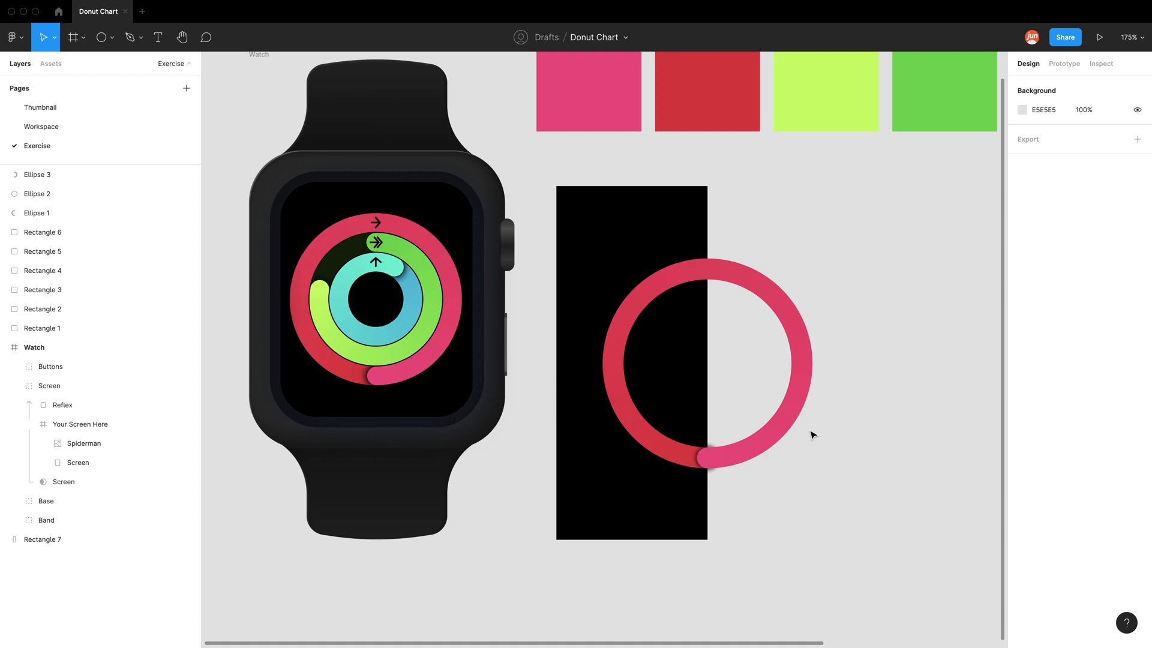
Step: Duplicate the right half arc and scale the copy down to 160×160 around the centre
{"action": "left_click", "coordinate": [793, 366]}
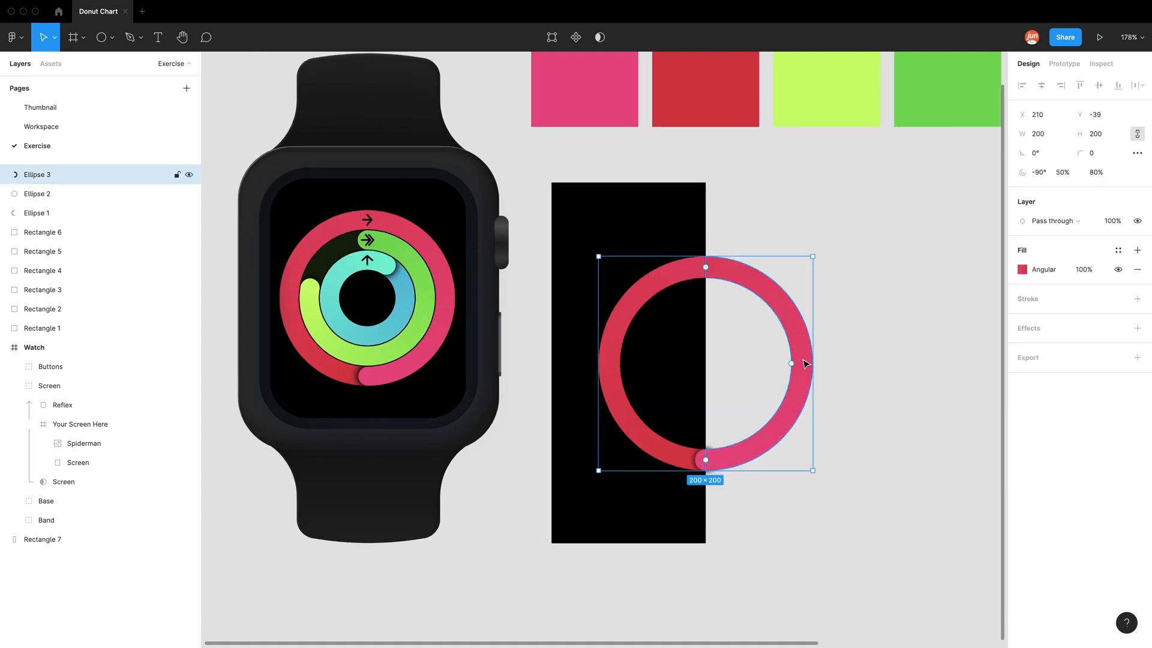
{"action": "key", "text": "cmd+v"}
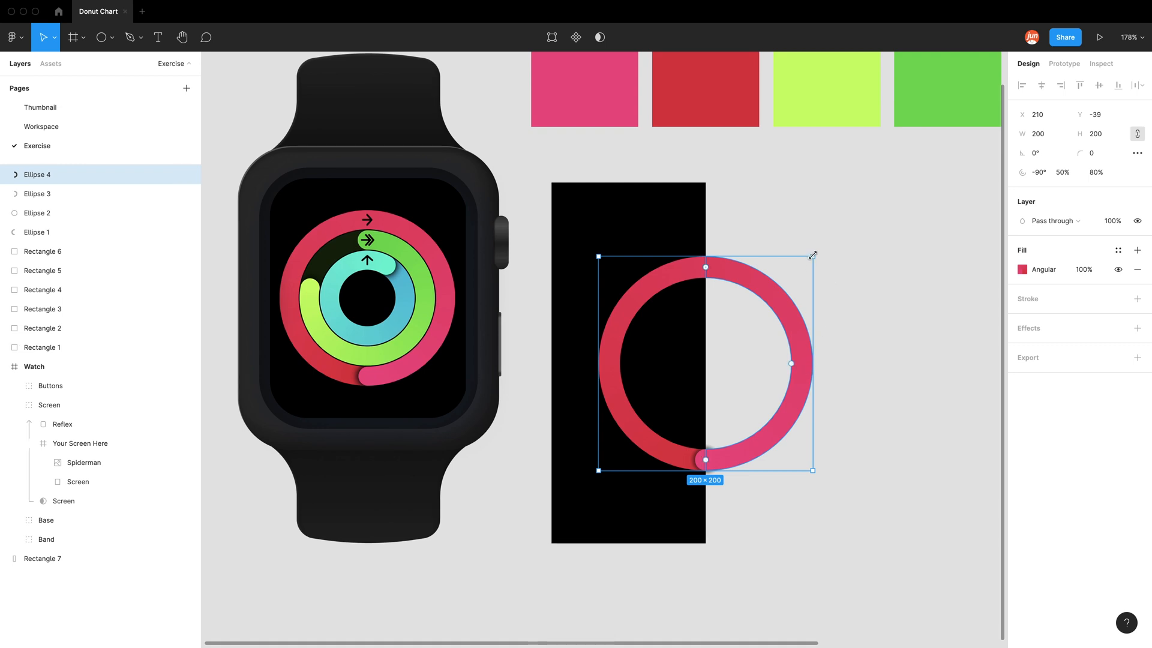
{"action": "left_click_drag", "start_coordinate": [812, 255], "coordinate": [799, 271]}
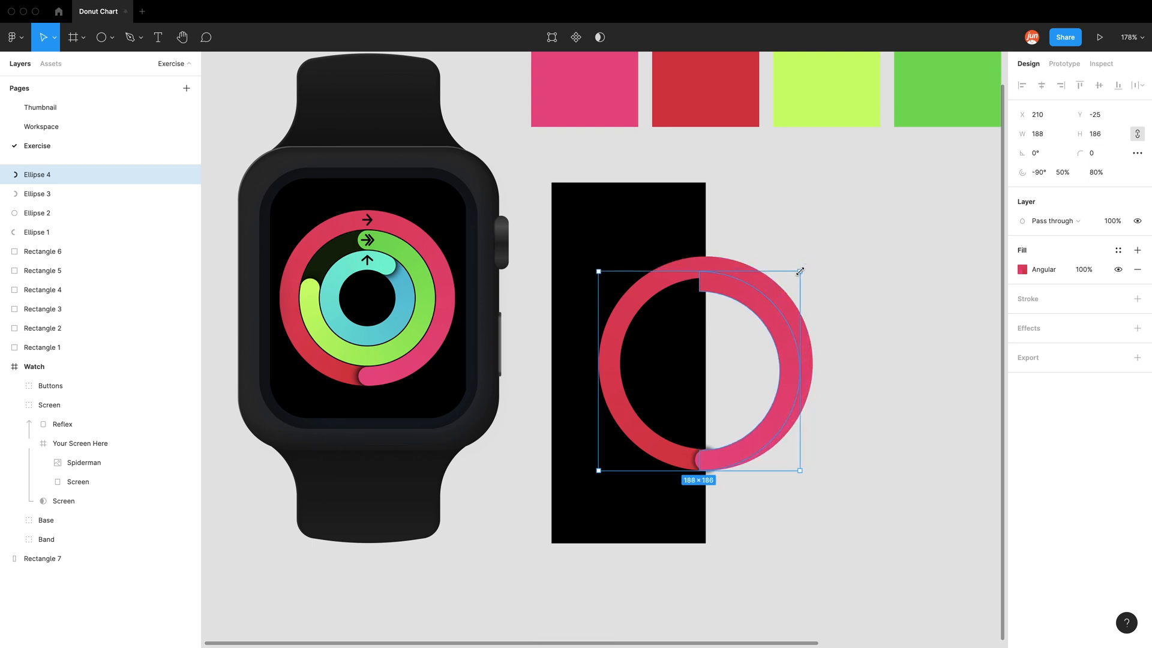
{"action": "left_click_drag", "start_coordinate": [799, 271], "coordinate": [788, 292]}
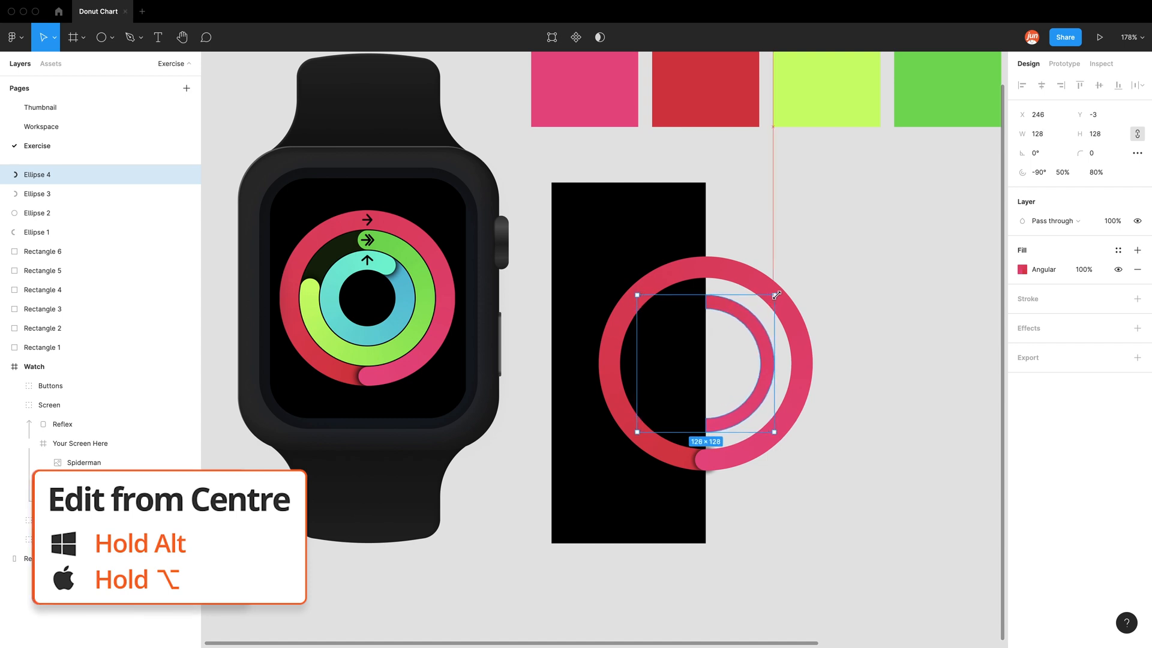
{"action": "left_click_drag", "start_coordinate": [775, 290], "coordinate": [785, 285]}
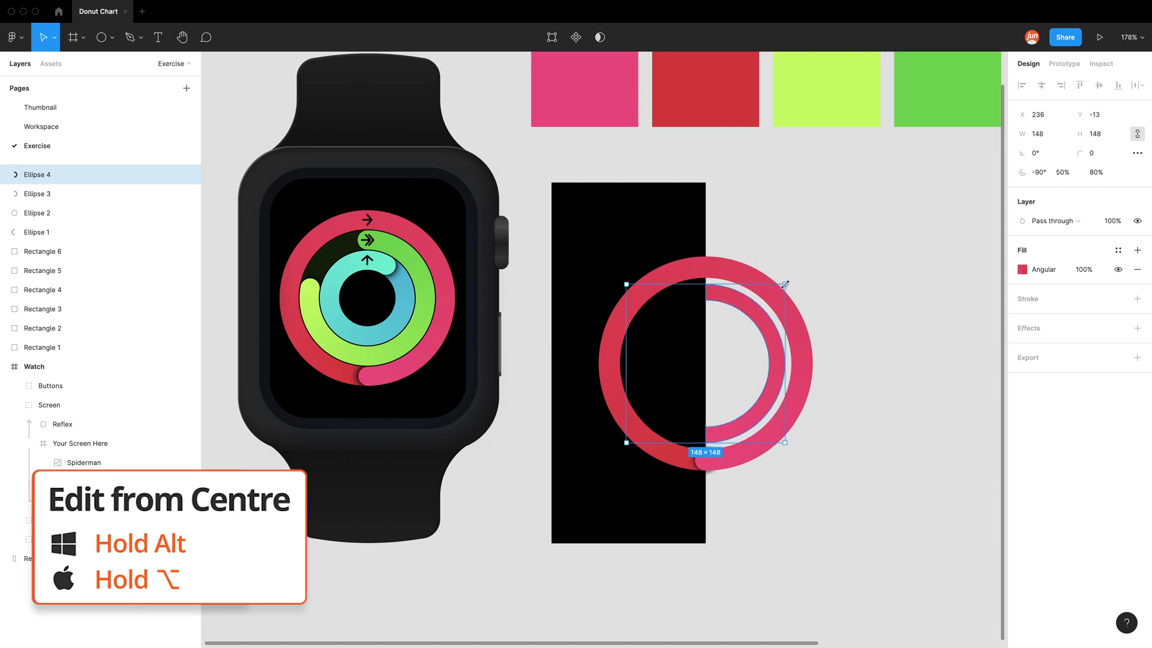
{"action": "left_click_drag", "start_coordinate": [783, 285], "coordinate": [788, 279]}
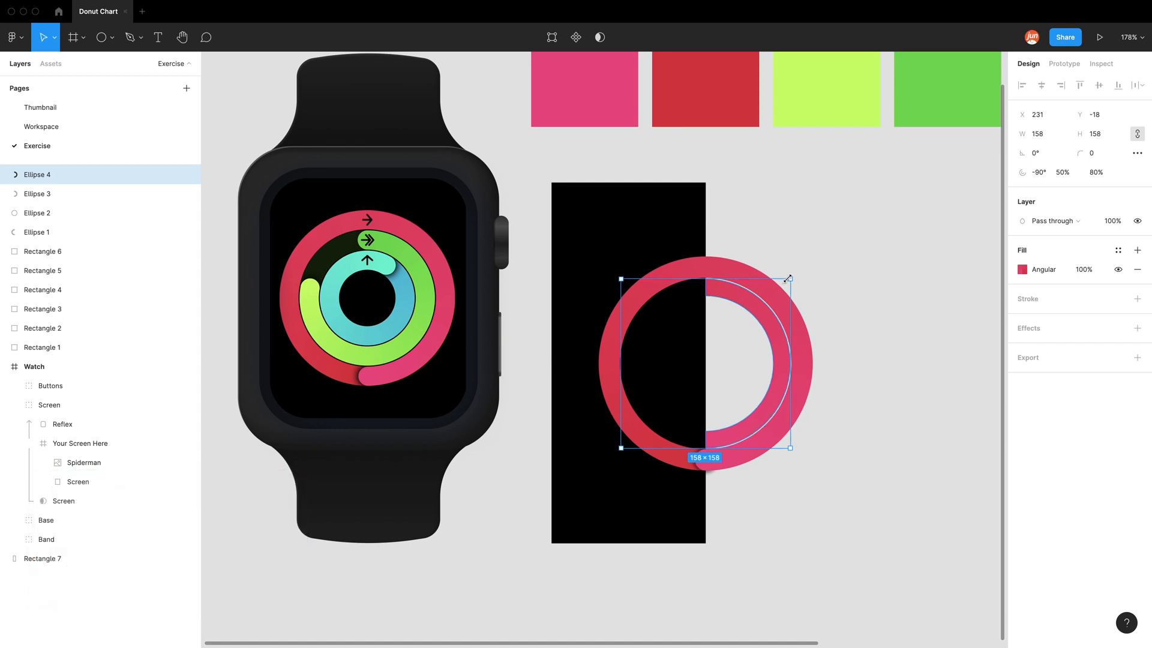
{"action": "left_click_drag", "start_coordinate": [790, 277], "coordinate": [792, 276]}
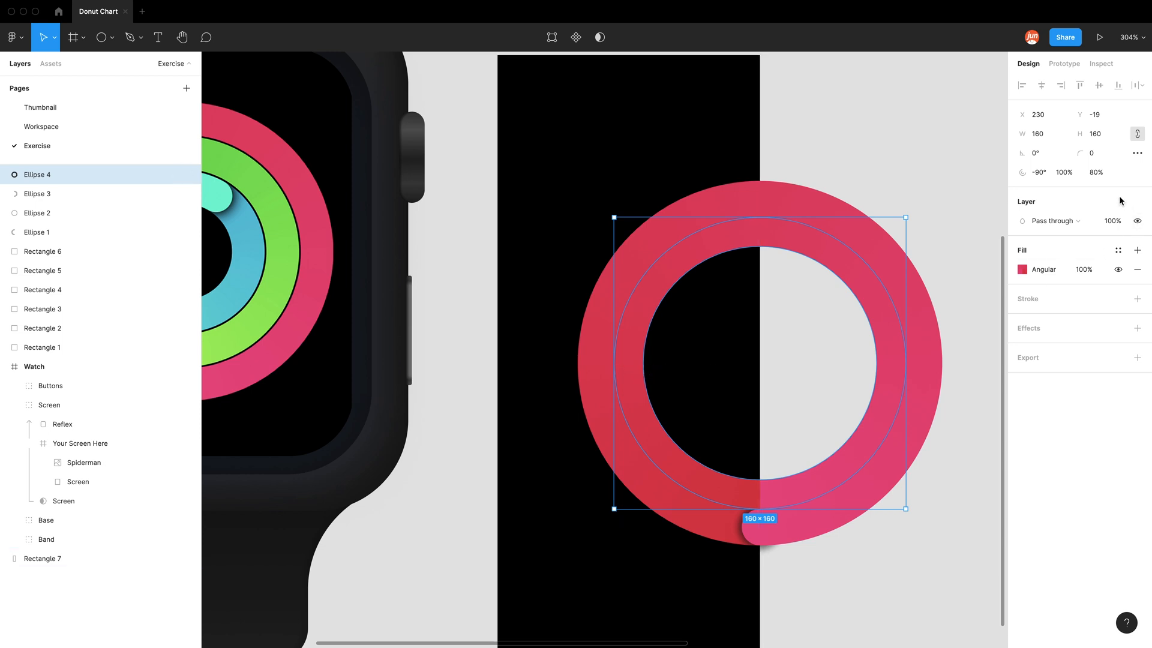
Step: Set the inner arc's thickness ratio with 60/8 in the ratio field
{"action": "left_click", "coordinate": [1096, 172]}
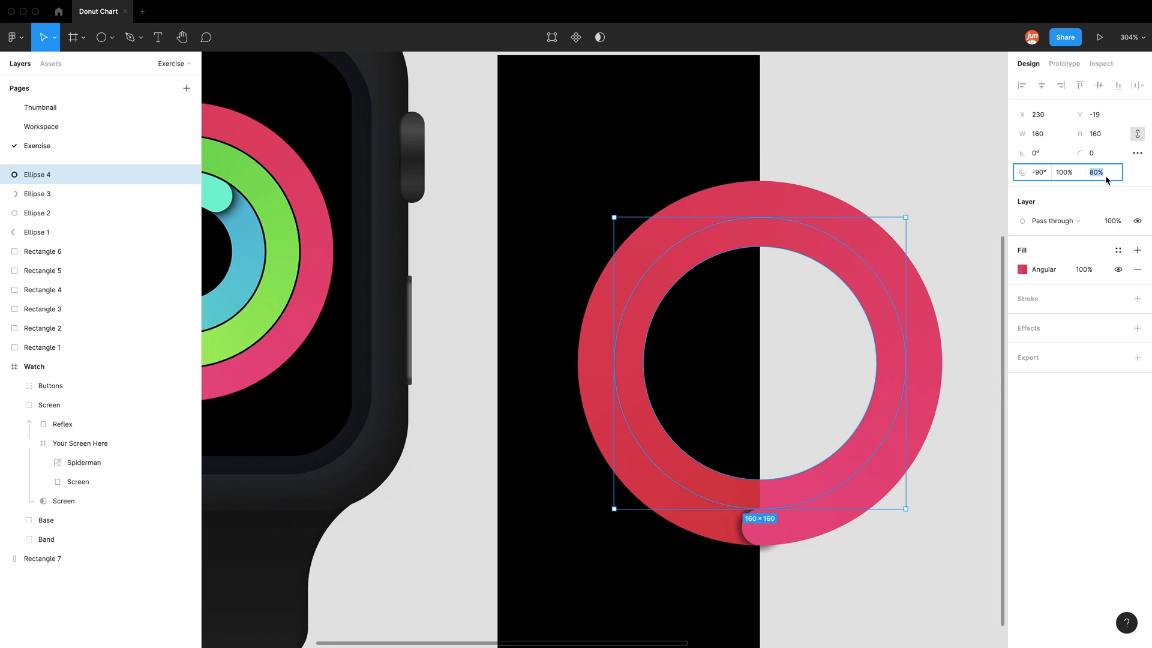
{"action": "mouse_move", "coordinate": [1097, 172]}
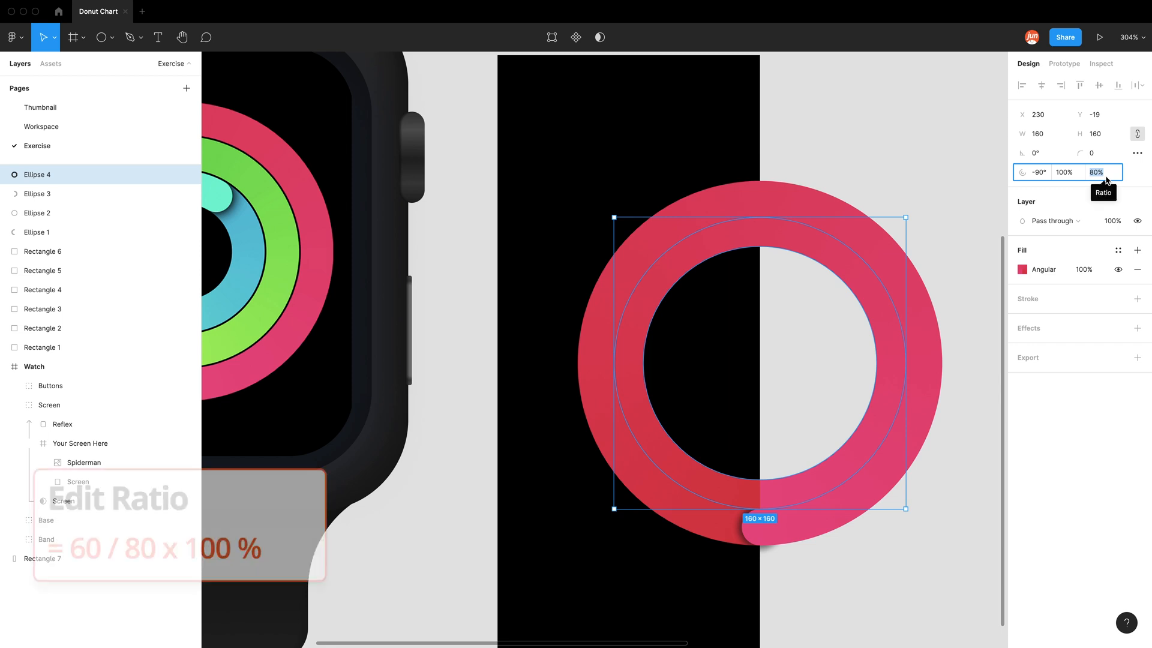
{"action": "type", "text": "60/8"}
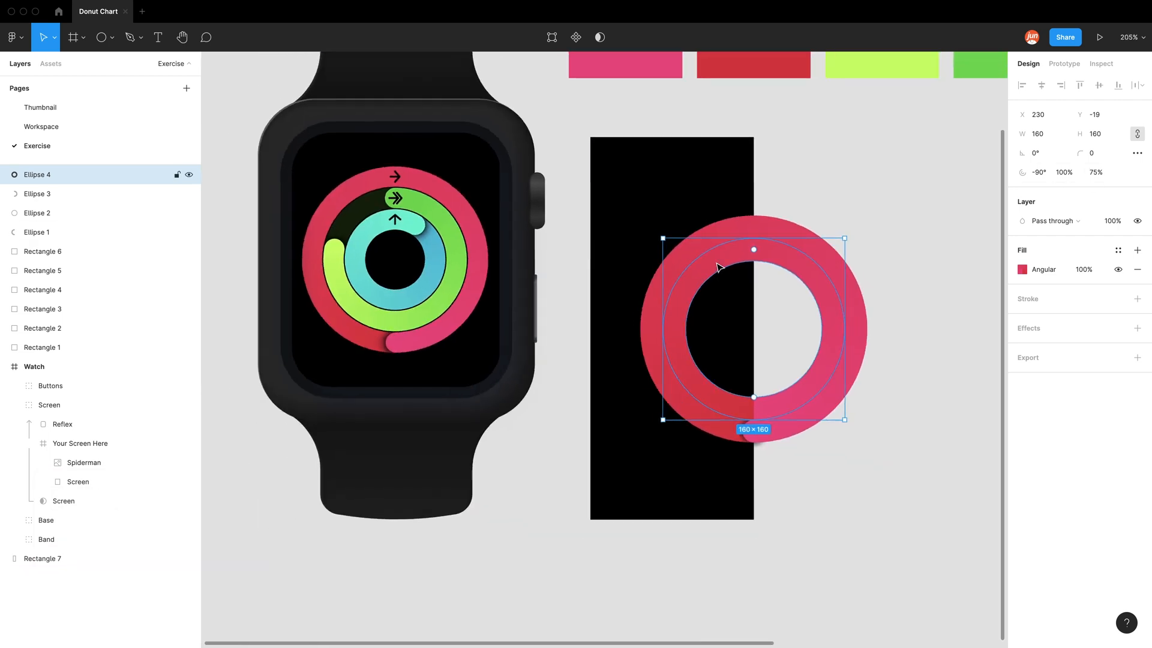
Step: Recolour the inner ring's gradient to lime and 72DA43 and add a 1px inside black stroke
{"action": "scroll", "scroll_direction": "down", "scroll_amount": 3}
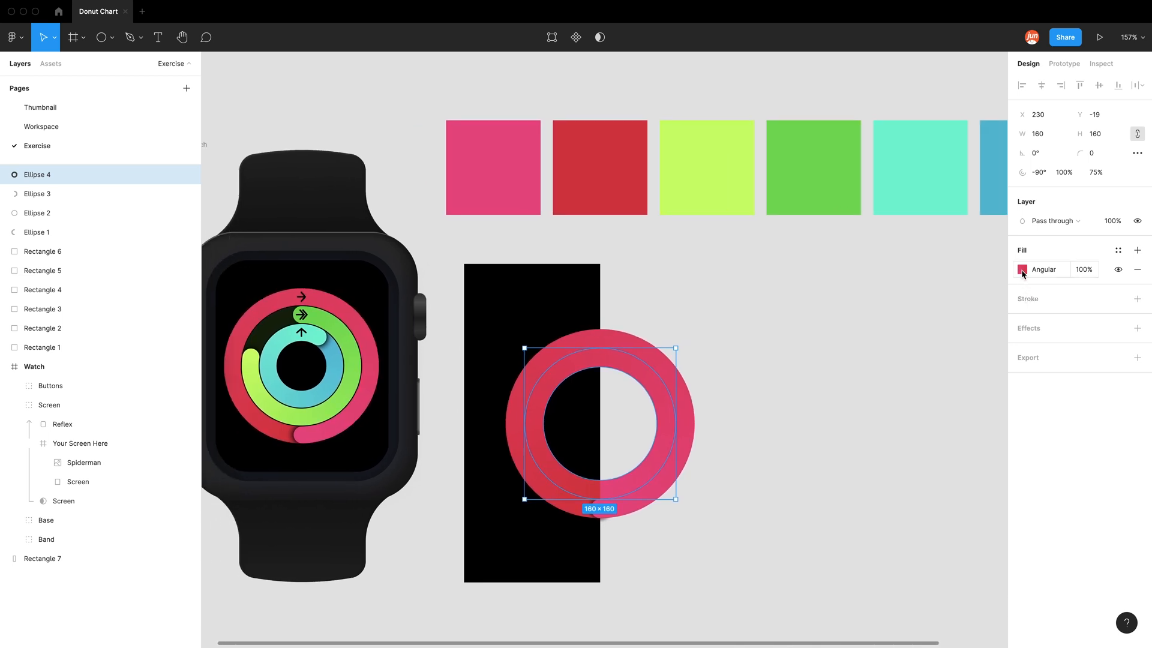
{"action": "left_click", "coordinate": [1022, 270]}
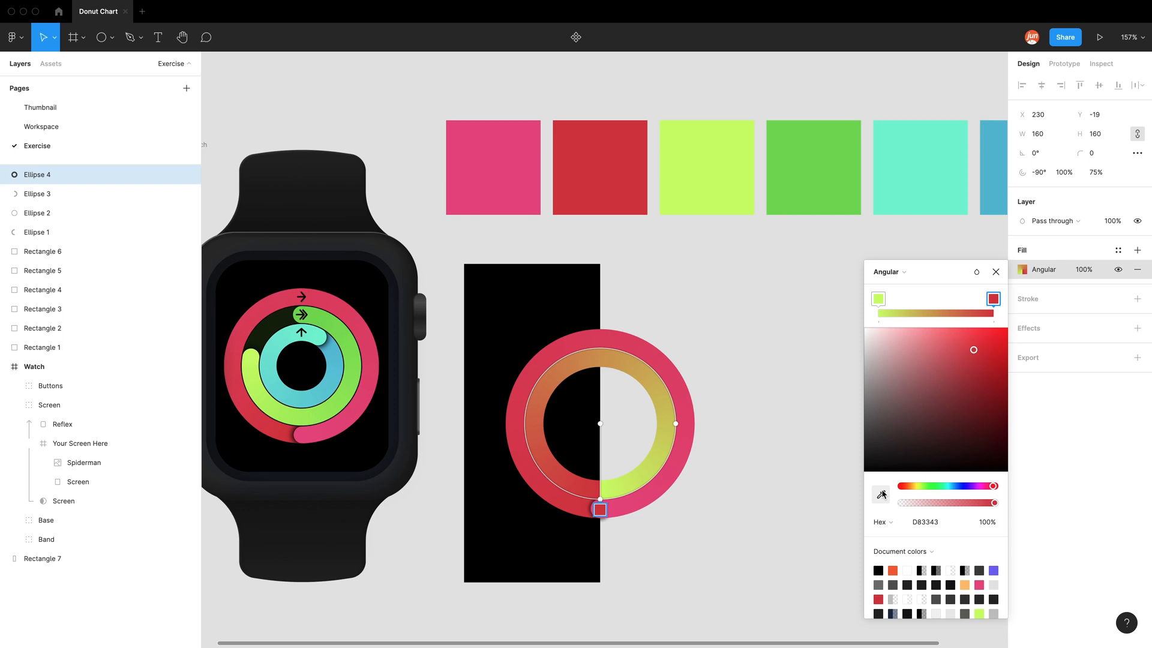
{"action": "left_click", "coordinate": [993, 299]}
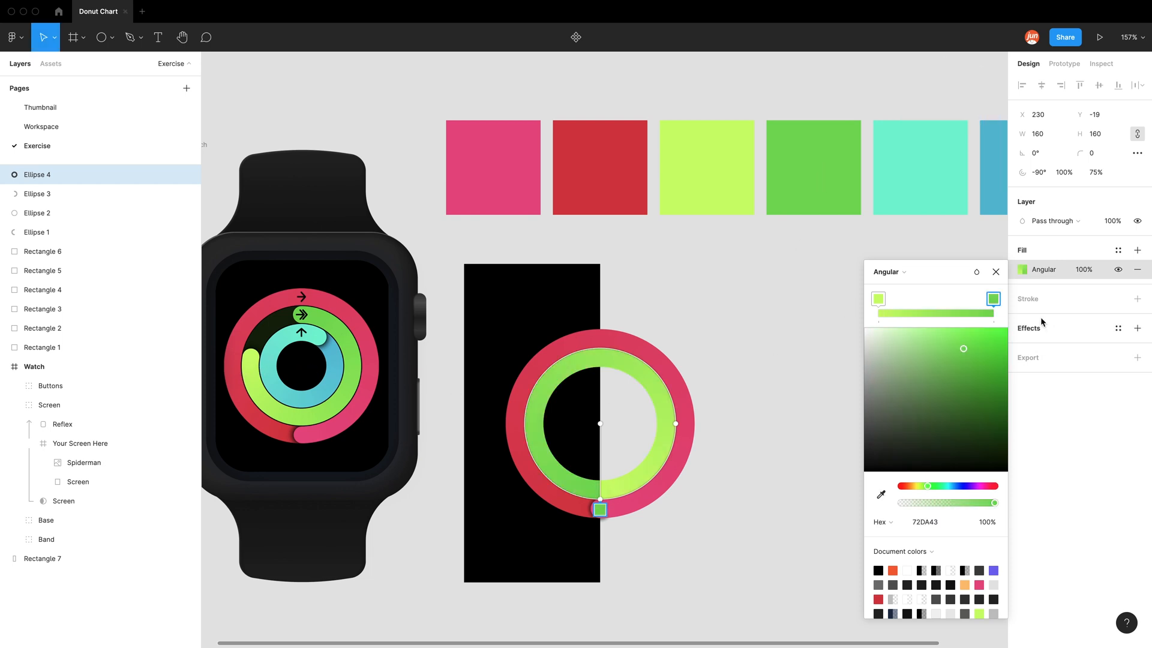
{"action": "left_click", "coordinate": [1137, 298]}
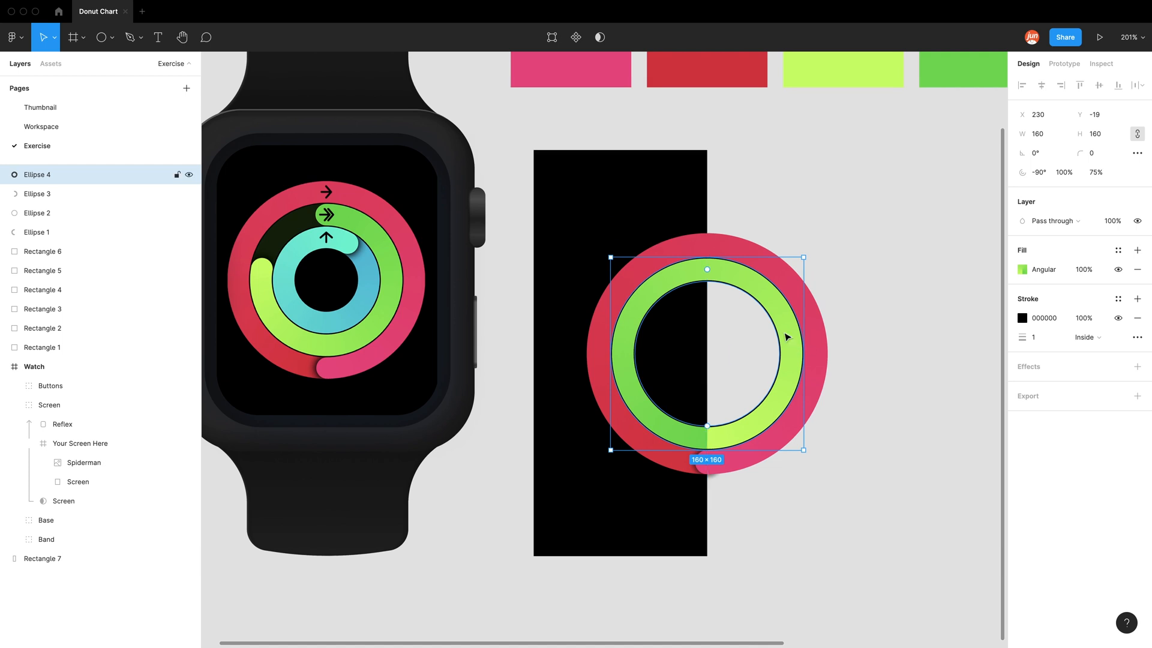
{"action": "mouse_move", "coordinate": [715, 275]}
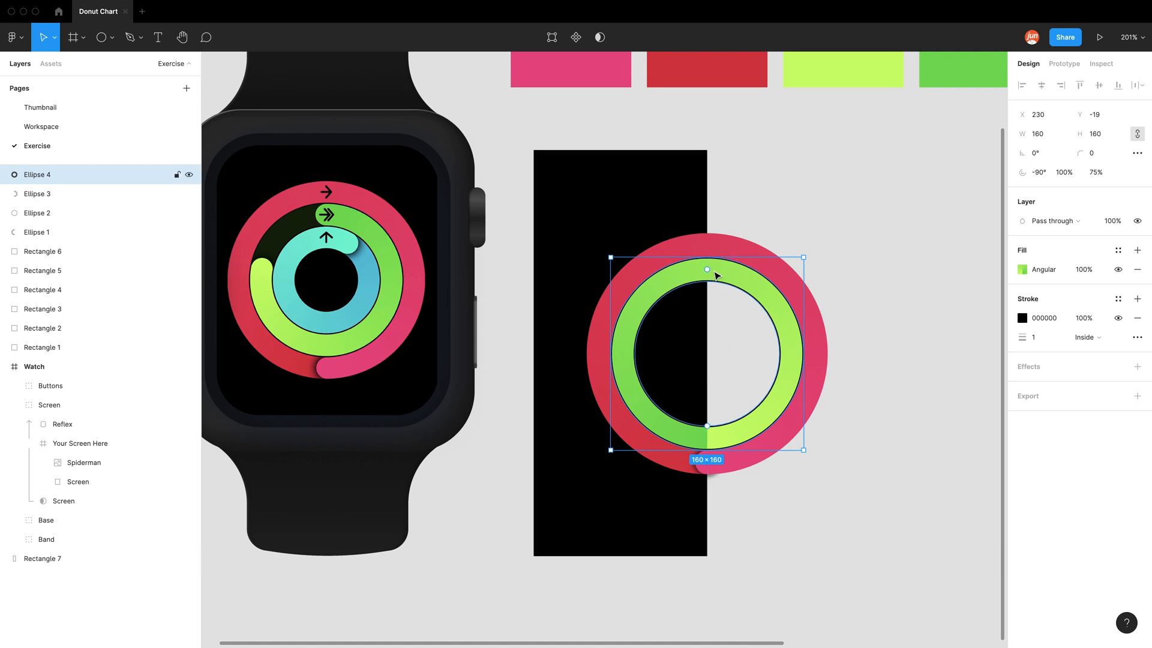
Step: Open the green ring into an arc starting near -109° with corner radius 50 rounded ends
{"action": "left_click_drag", "start_coordinate": [707, 267], "coordinate": [705, 273]}
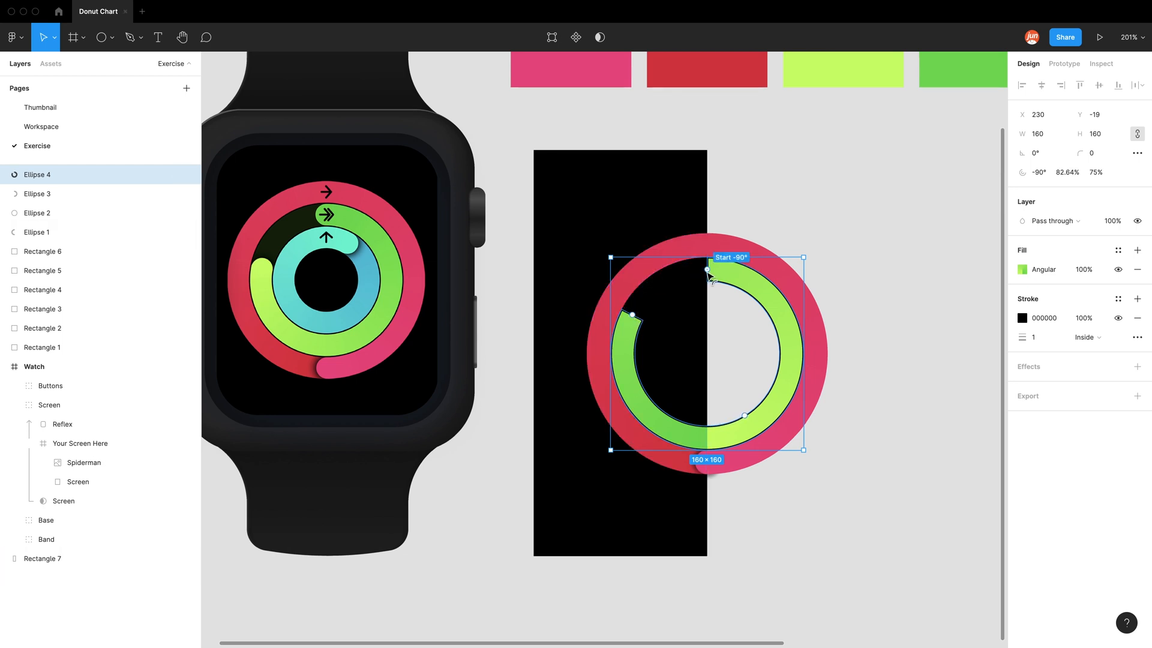
{"action": "left_click_drag", "start_coordinate": [708, 270], "coordinate": [679, 280]}
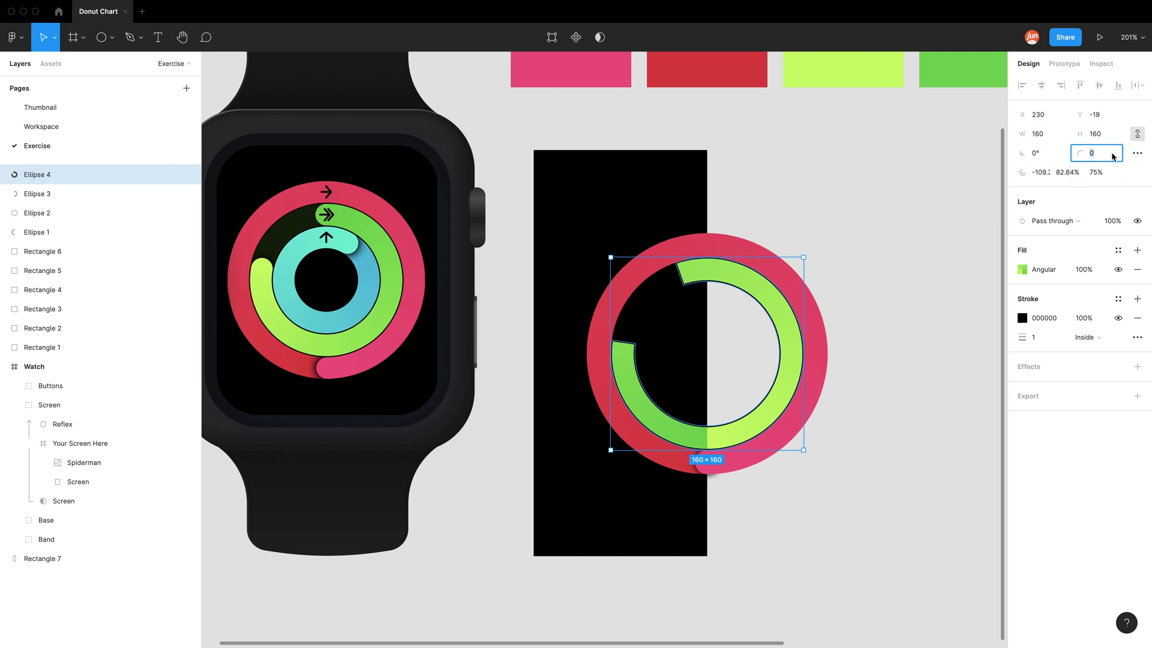
{"action": "type", "text": "50"}
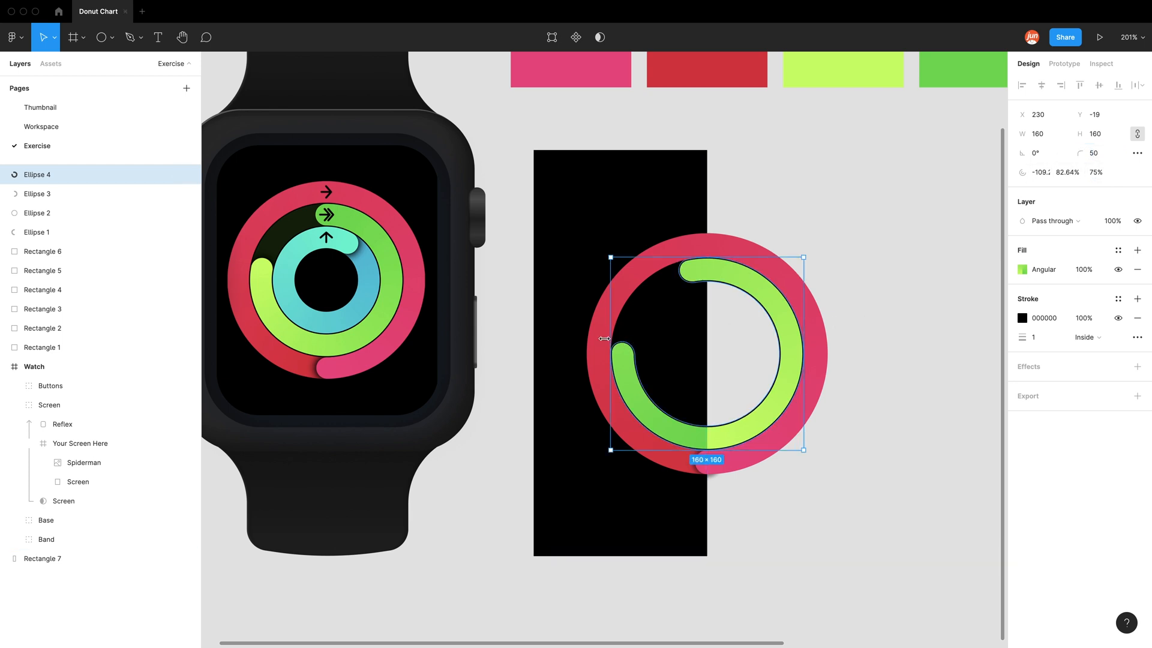
{"action": "left_click", "coordinate": [748, 361]}
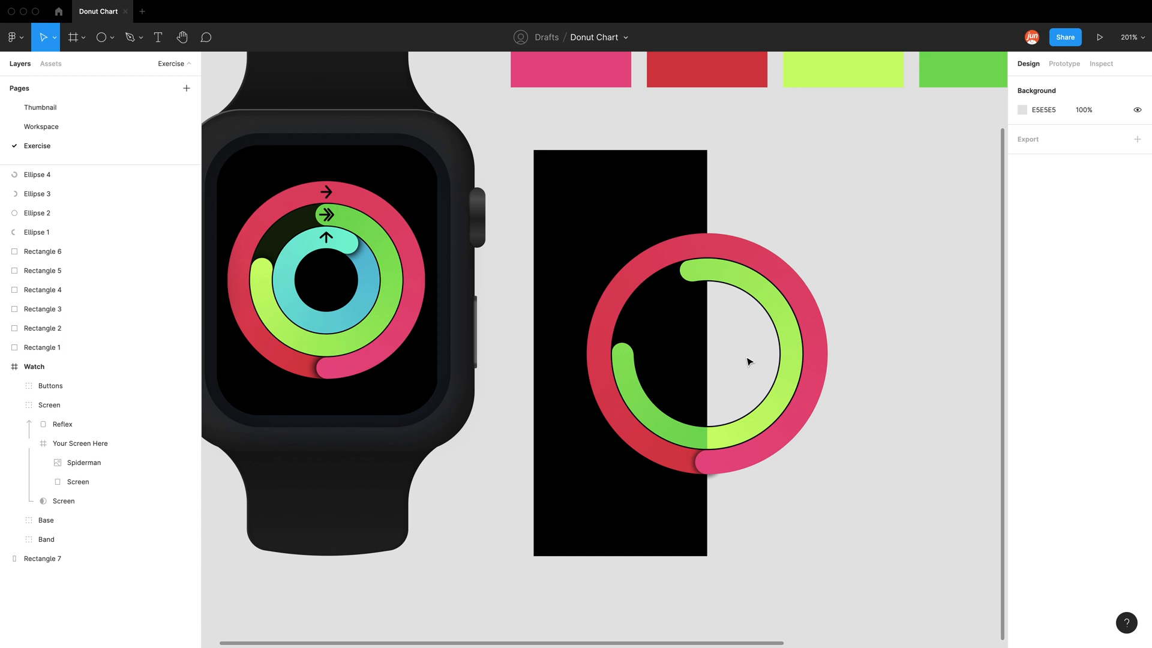
{"action": "mouse_move", "coordinate": [731, 367]}
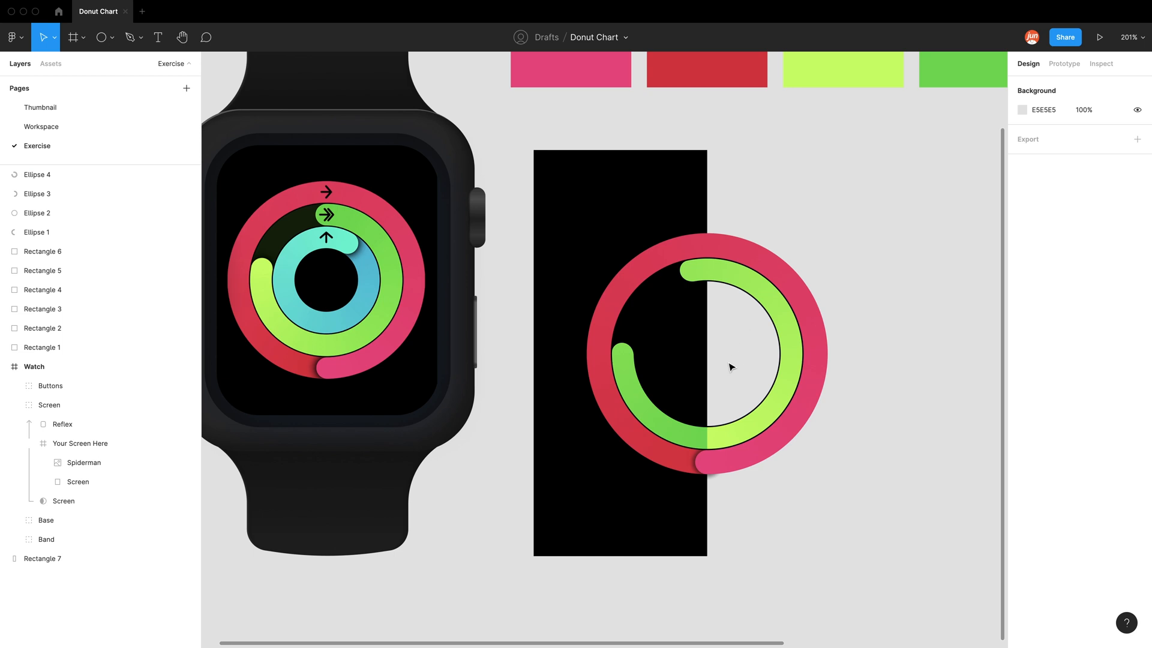
Step: Duplicate the green arc as a 120×120 inner ring with a 40/60% inner ratio
{"action": "left_click", "coordinate": [706, 357]}
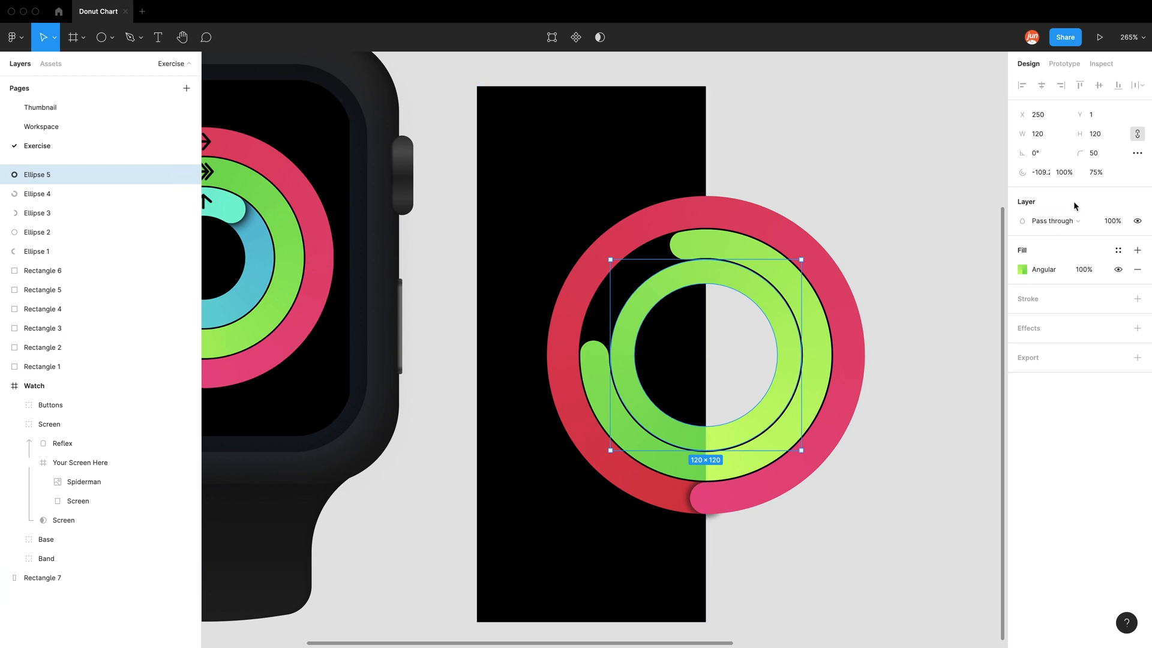
{"action": "left_click", "coordinate": [1096, 171]}
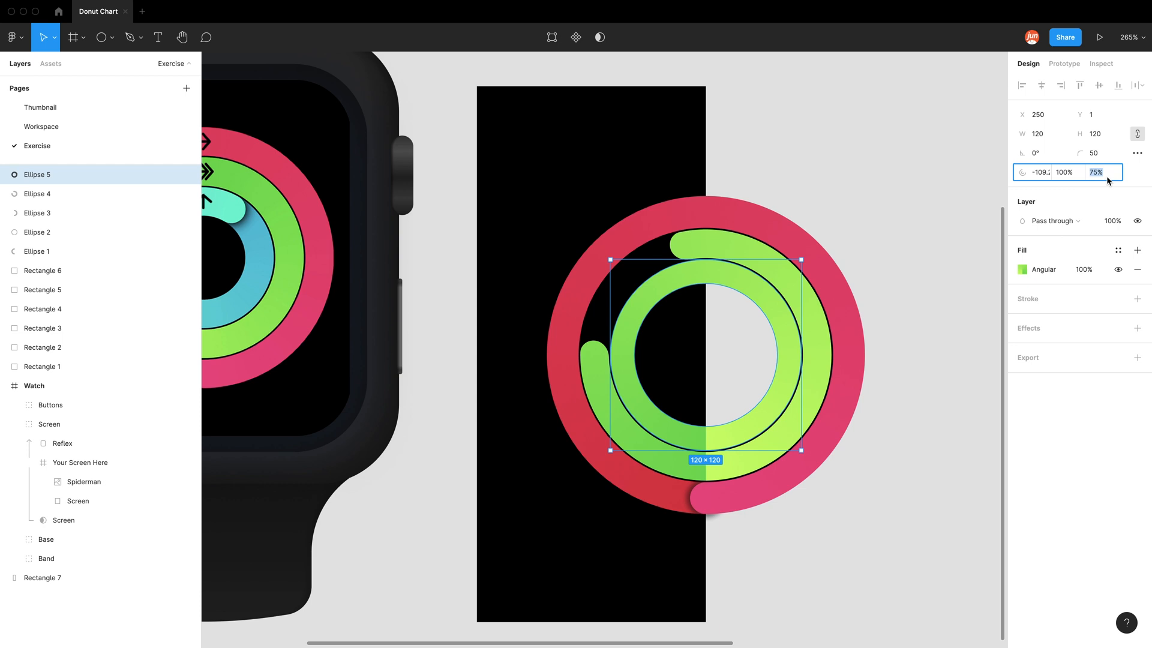
{"action": "type", "text": "40"}
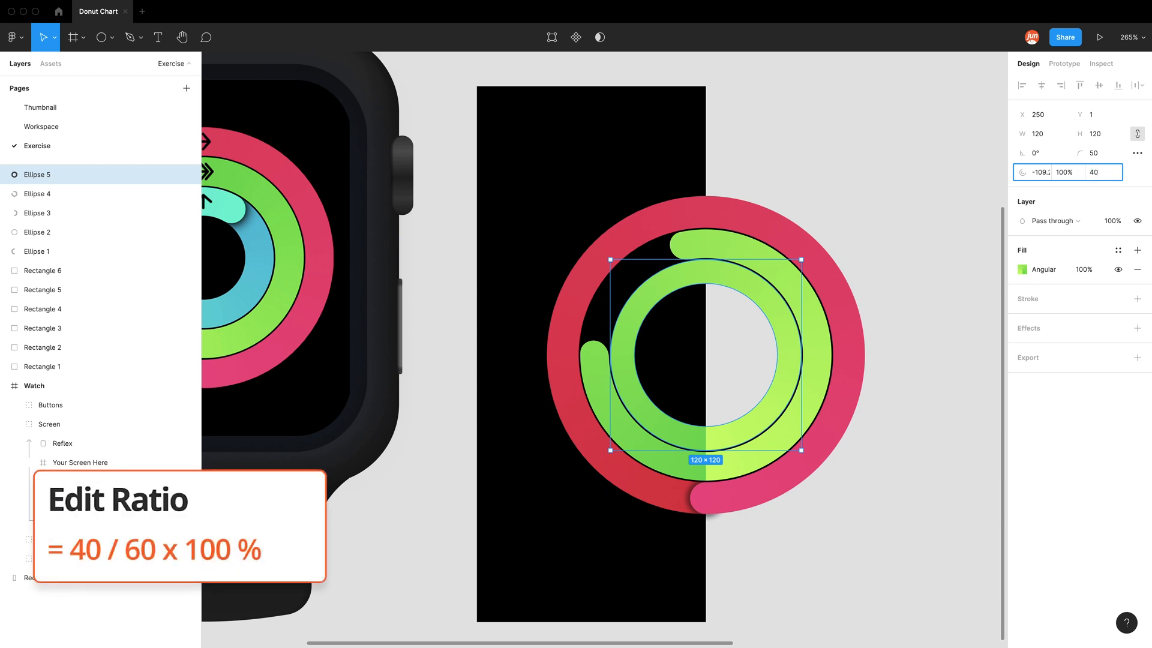
{"action": "type", "text": "/60%"}
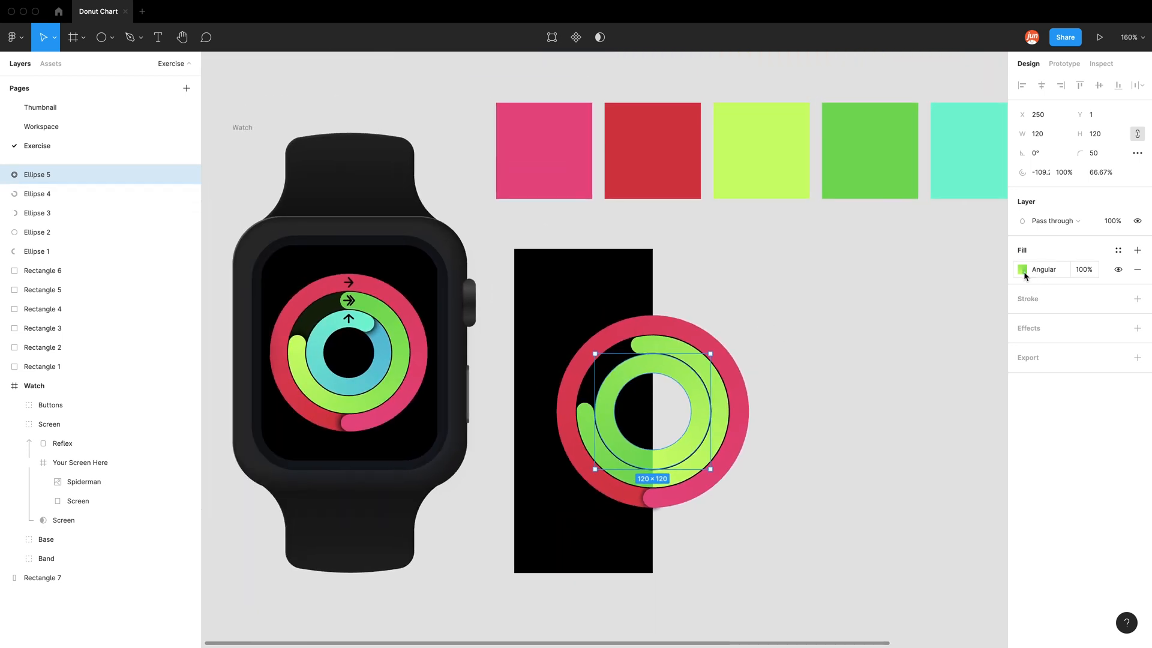
Step: Give the inner ring a mint-to-558DD6 angular gradient and rotate where it begins
{"action": "left_click", "coordinate": [1023, 269]}
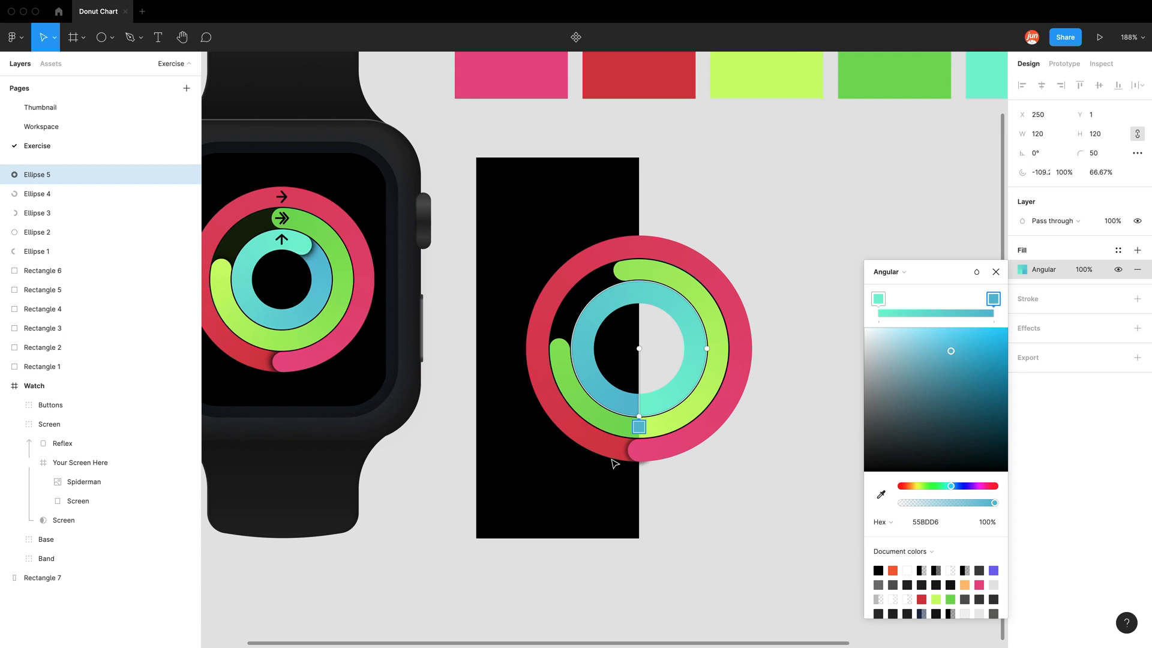
{"action": "mouse_move", "coordinate": [671, 315]}
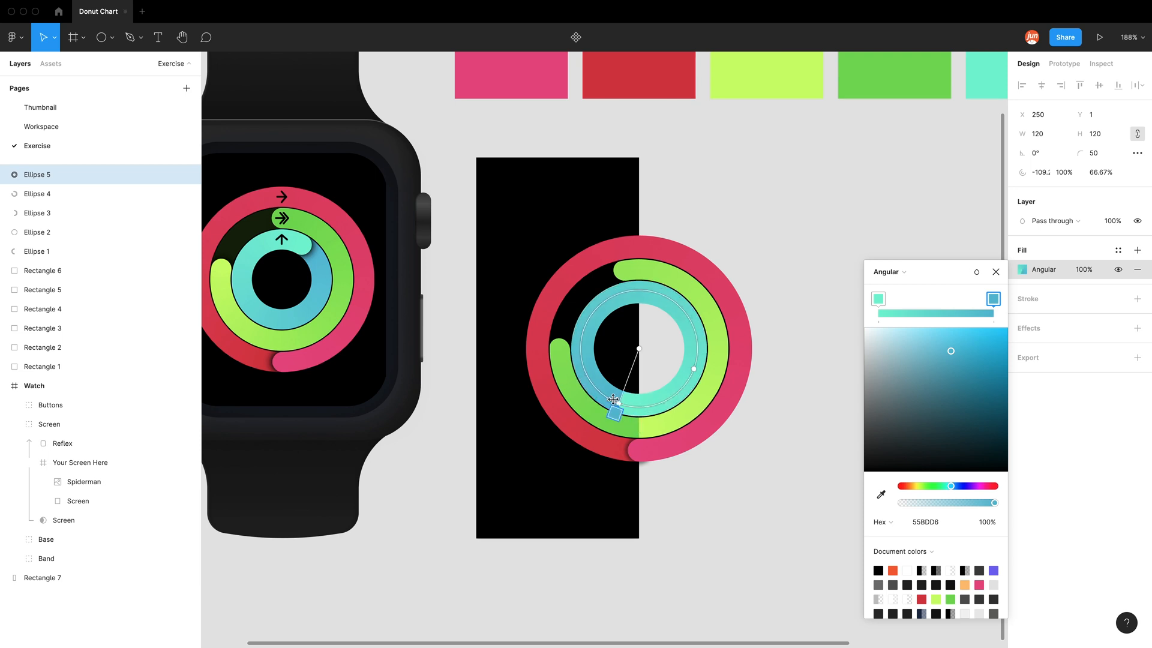
{"action": "left_click_drag", "start_coordinate": [613, 398], "coordinate": [637, 267]}
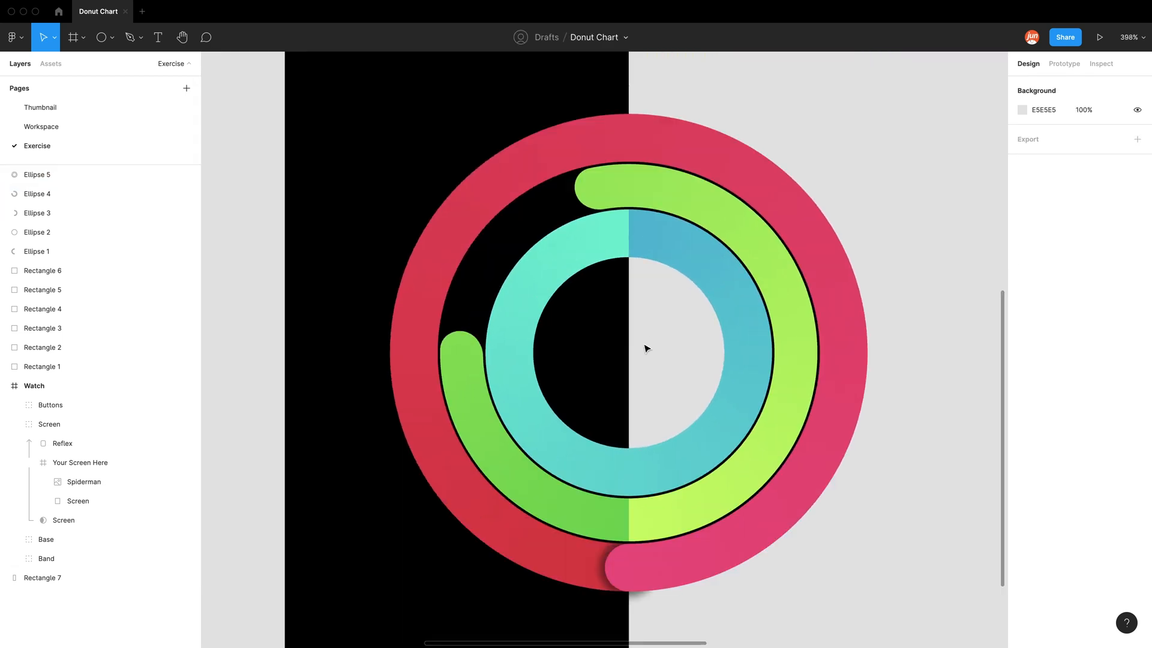
Step: Turn the innermost ring into a 50% half arc starting at -90° at the top
{"action": "left_click", "coordinate": [626, 568]}
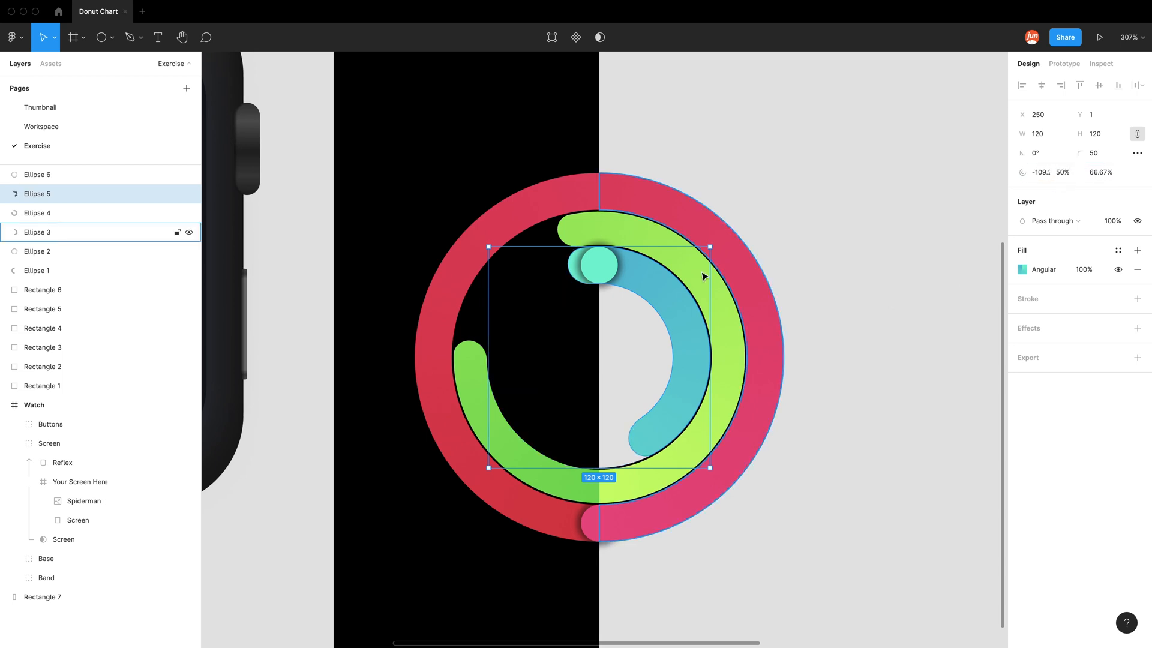
{"action": "left_click_drag", "start_coordinate": [595, 264], "coordinate": [601, 259]}
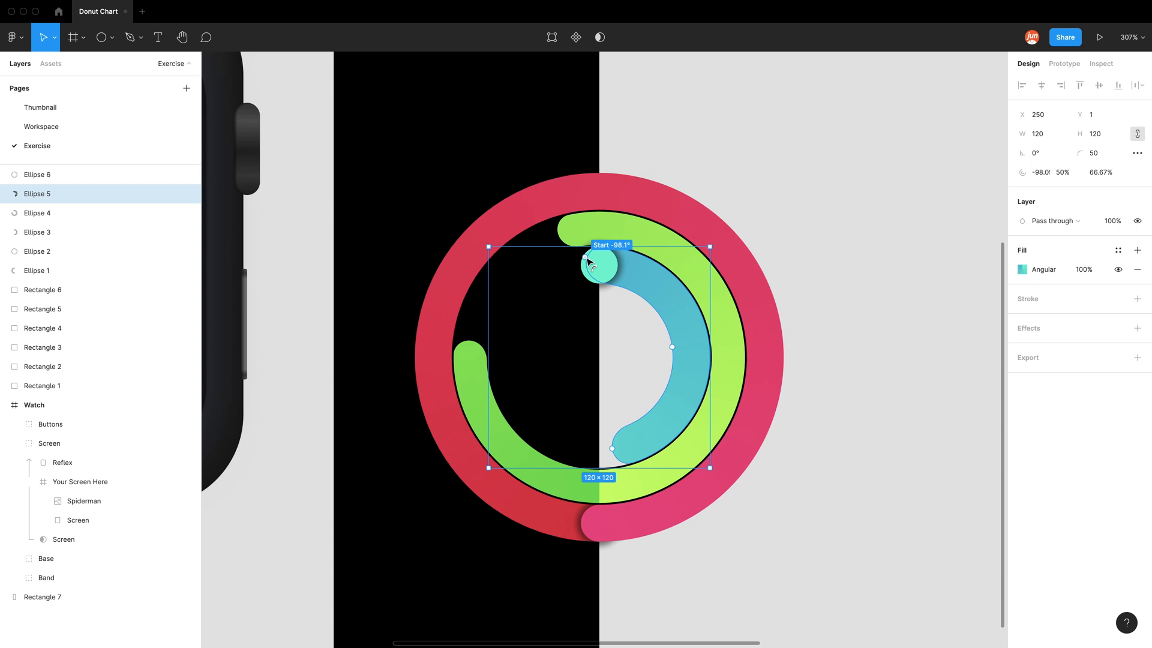
{"action": "left_click_drag", "start_coordinate": [601, 264], "coordinate": [598, 260]}
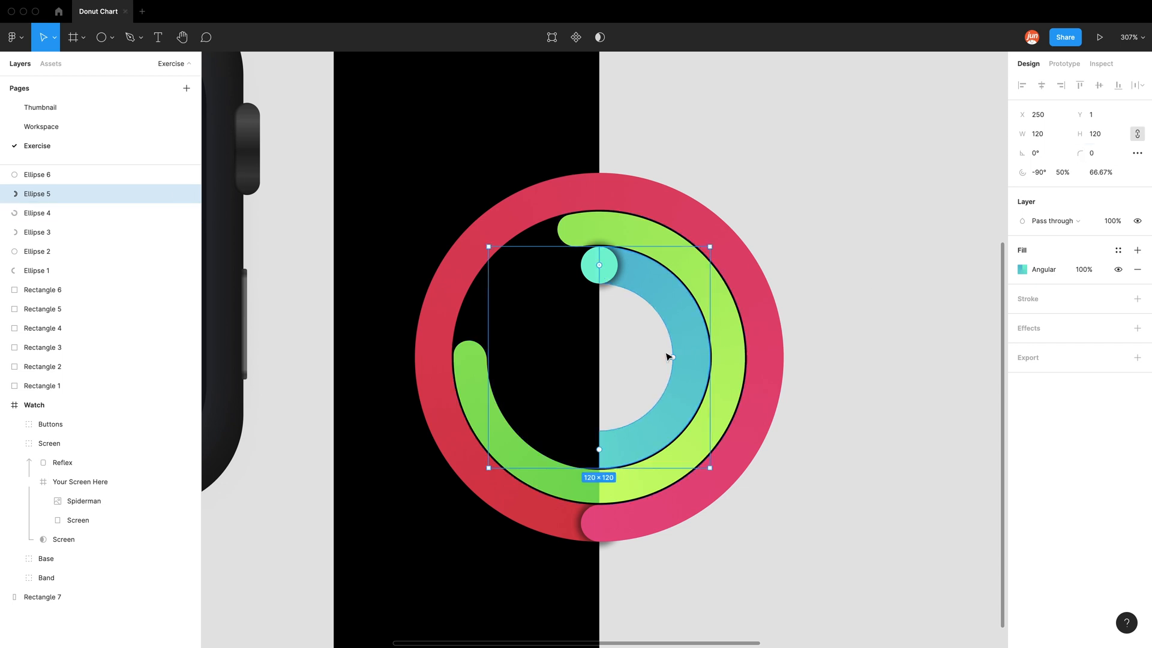
Step: Paste a copy of the half arc, swing it to 90° on the other side and send it to back
{"action": "left_click", "coordinate": [43, 597]}
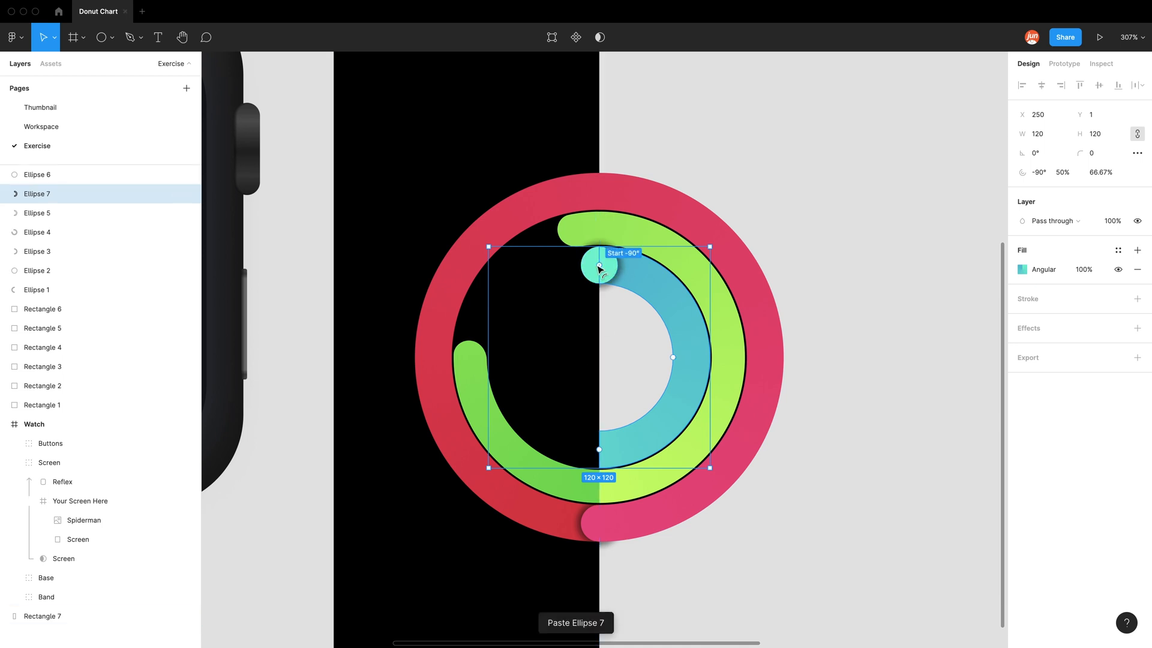
{"action": "left_click_drag", "start_coordinate": [598, 265], "coordinate": [599, 449]}
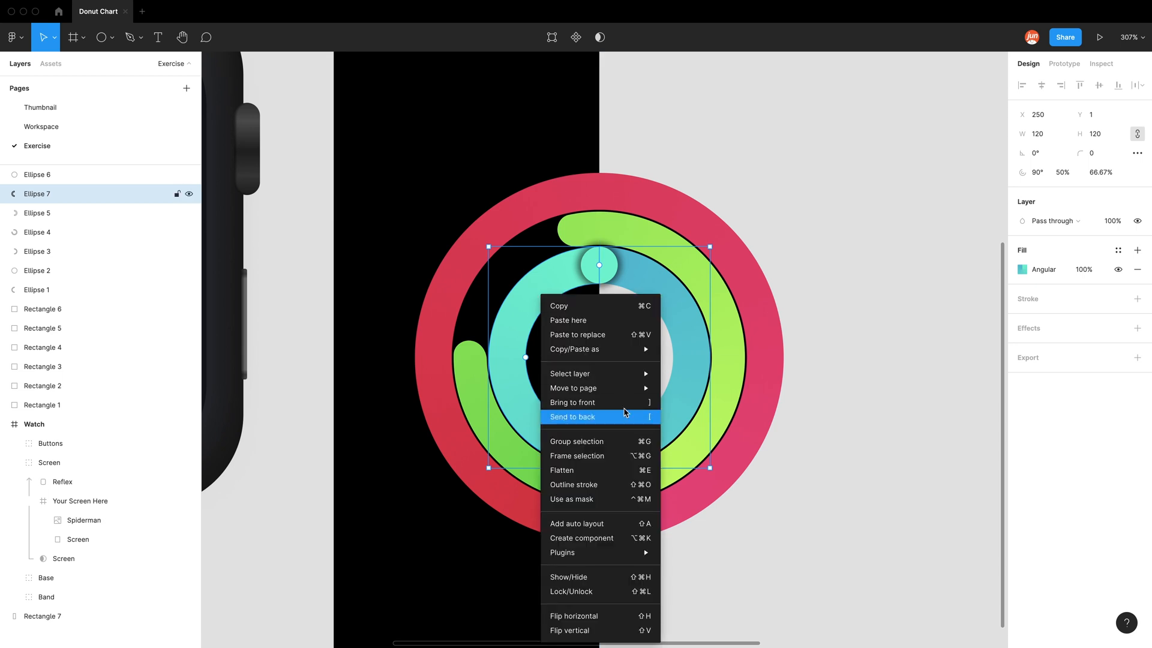
{"action": "left_click", "coordinate": [572, 416]}
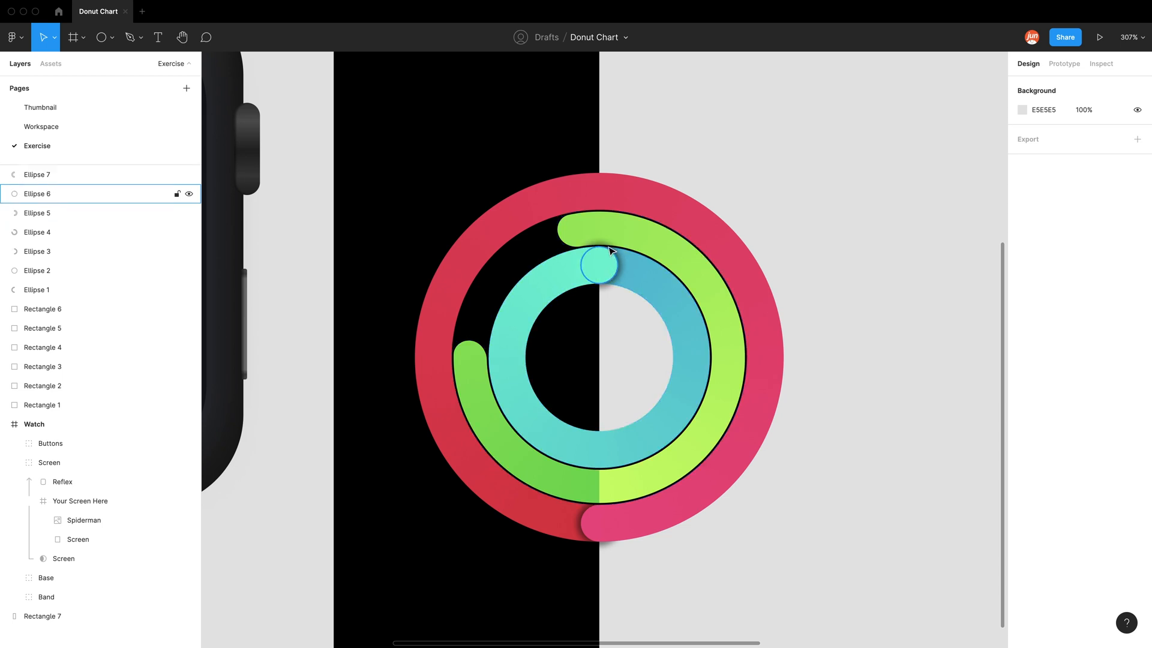
Step: Rotate Ellipse 4's angular gradient so lime sits at the left end, deep green on top
{"action": "left_click", "coordinate": [38, 231]}
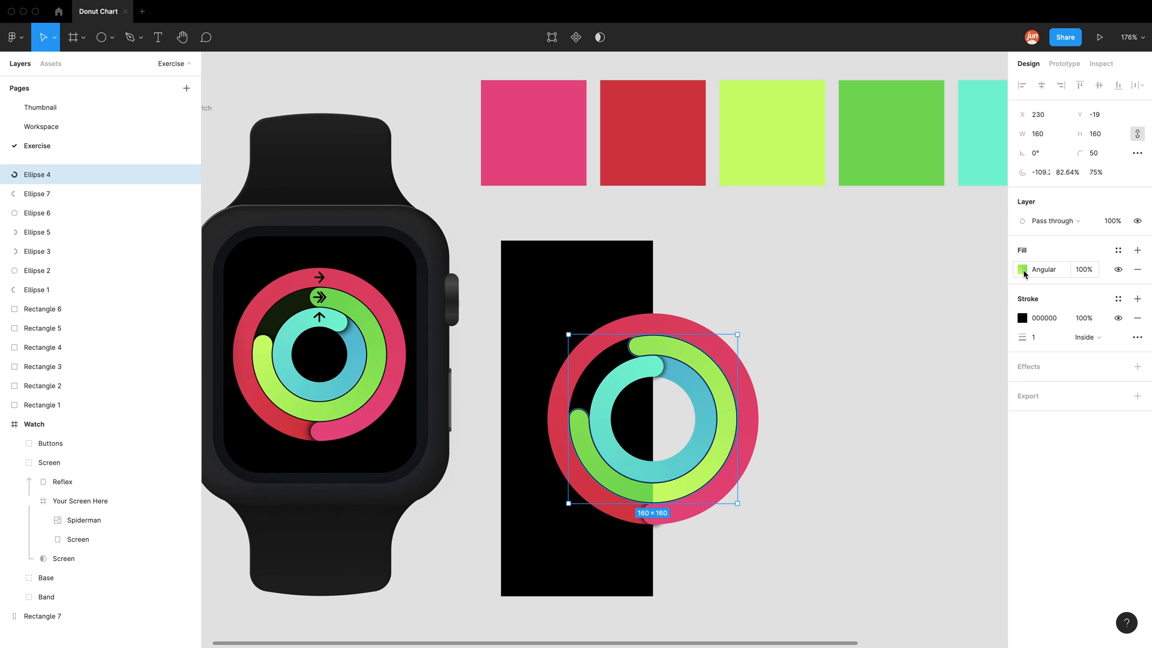
{"action": "left_click", "coordinate": [1021, 270]}
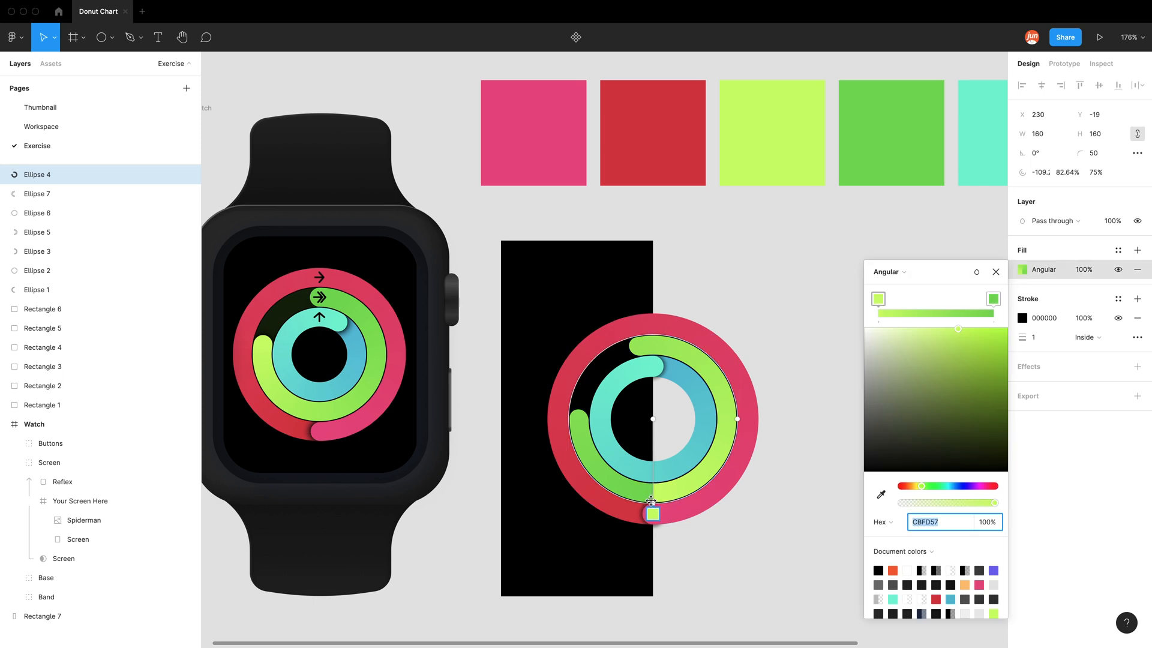
{"action": "left_click_drag", "start_coordinate": [652, 512], "coordinate": [581, 434]}
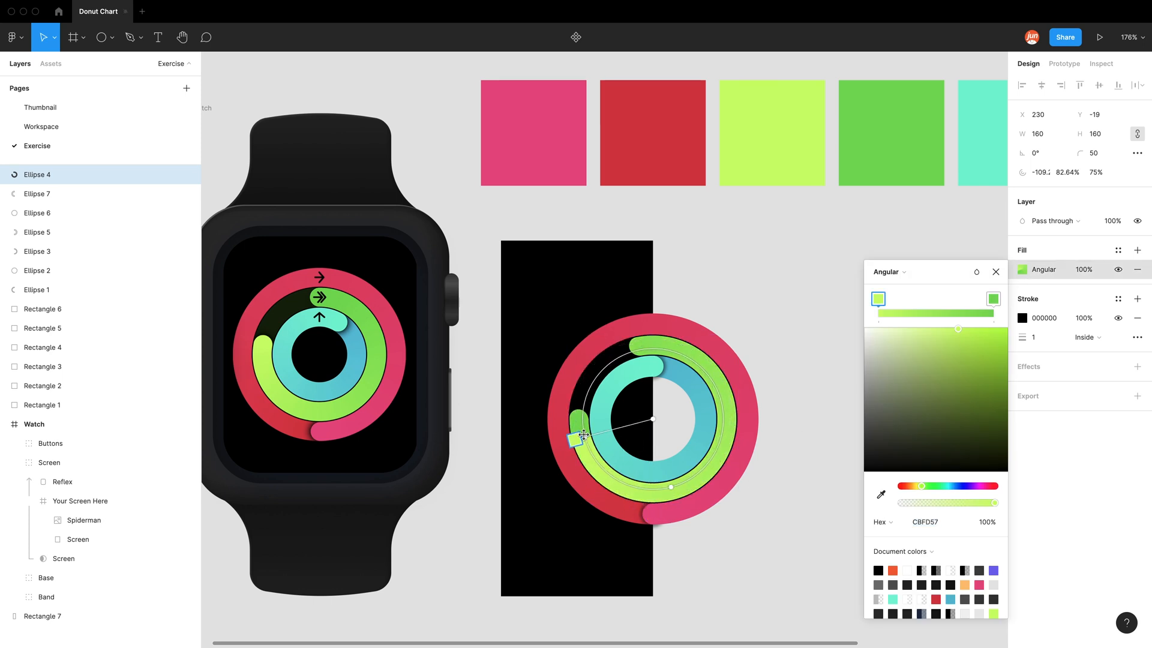
{"action": "left_click_drag", "start_coordinate": [583, 436], "coordinate": [571, 360]}
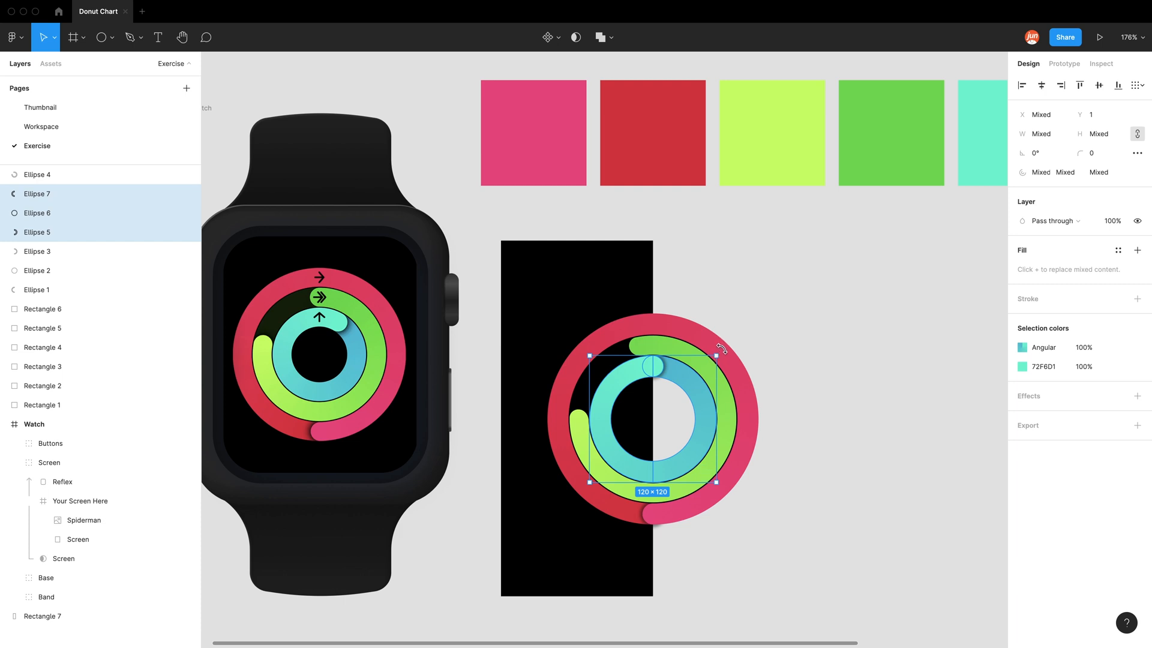
{"action": "left_click_drag", "start_coordinate": [724, 349], "coordinate": [731, 342]}
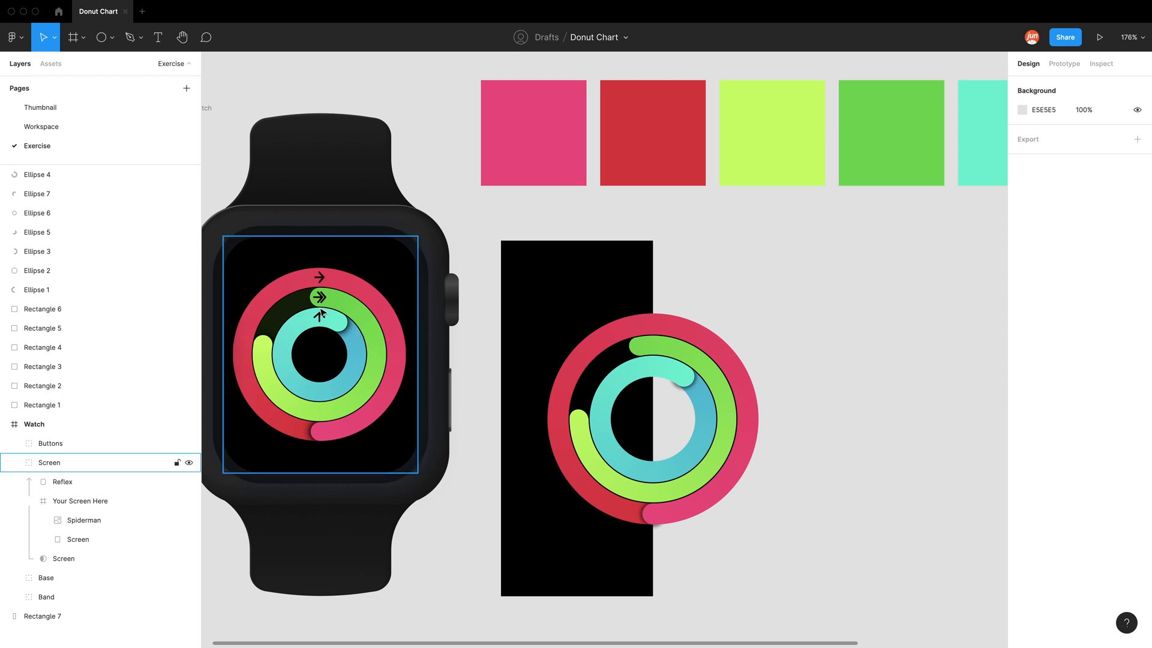
{"action": "scroll", "scroll_direction": "left", "scroll_amount": 3}
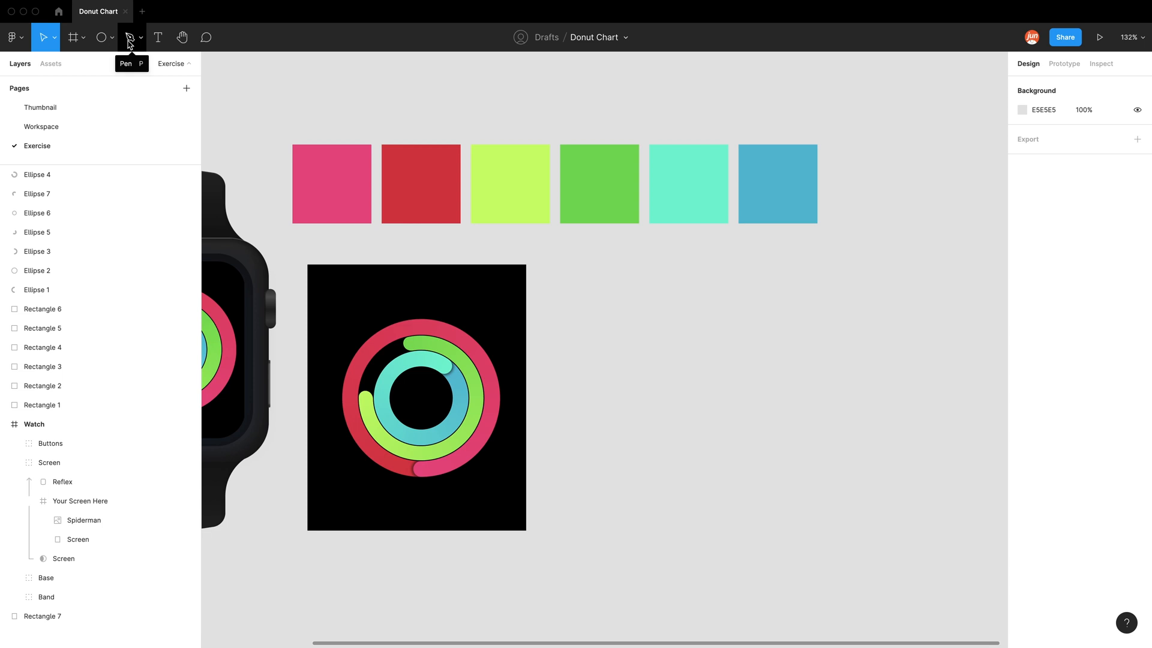
Step: Draw a right-angle corner path with the Pen tool and size it 150×150
{"action": "left_click", "coordinate": [129, 37]}
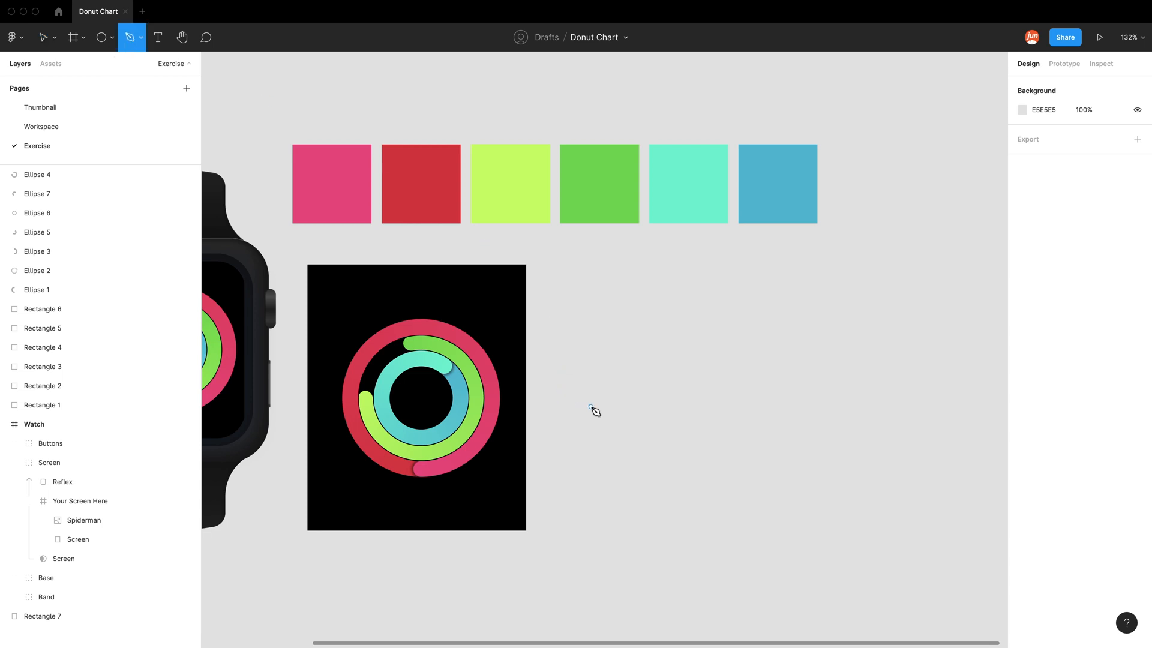
{"action": "mouse_move", "coordinate": [604, 417]}
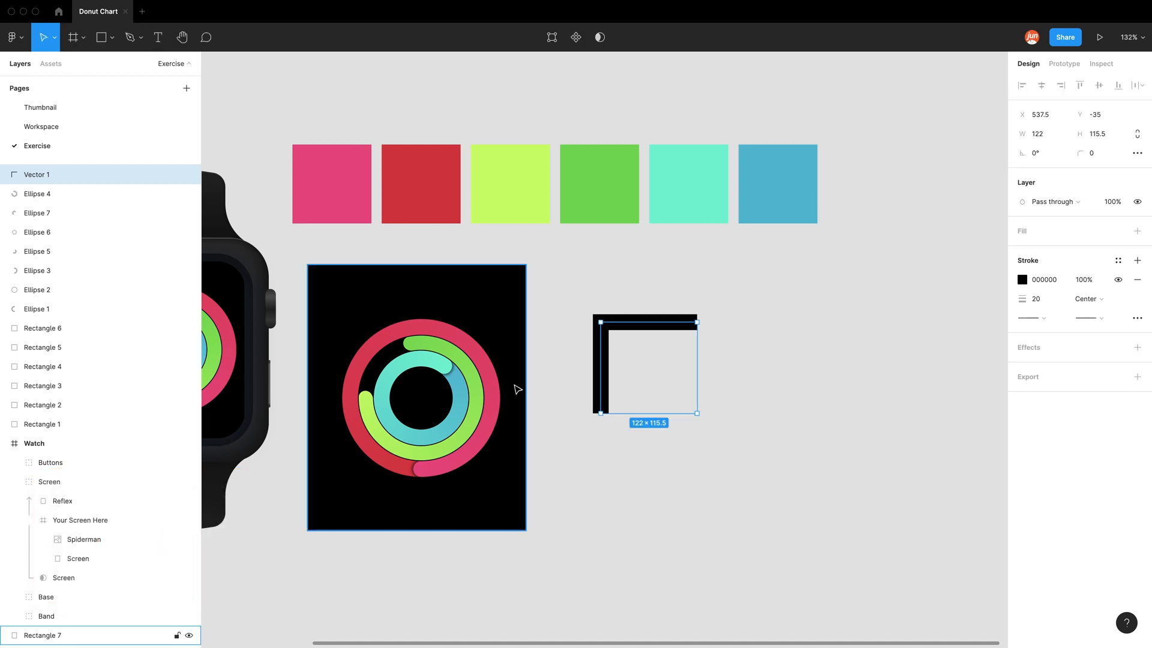
{"action": "left_click", "coordinate": [1039, 133]}
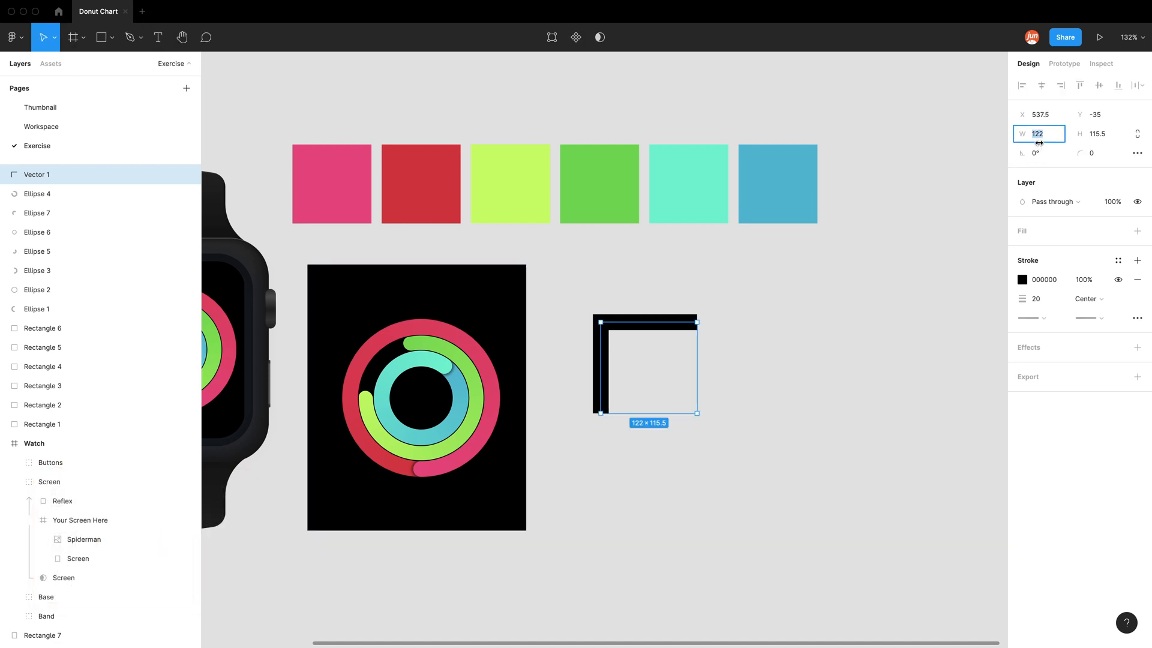
{"action": "type", "text": "150"}
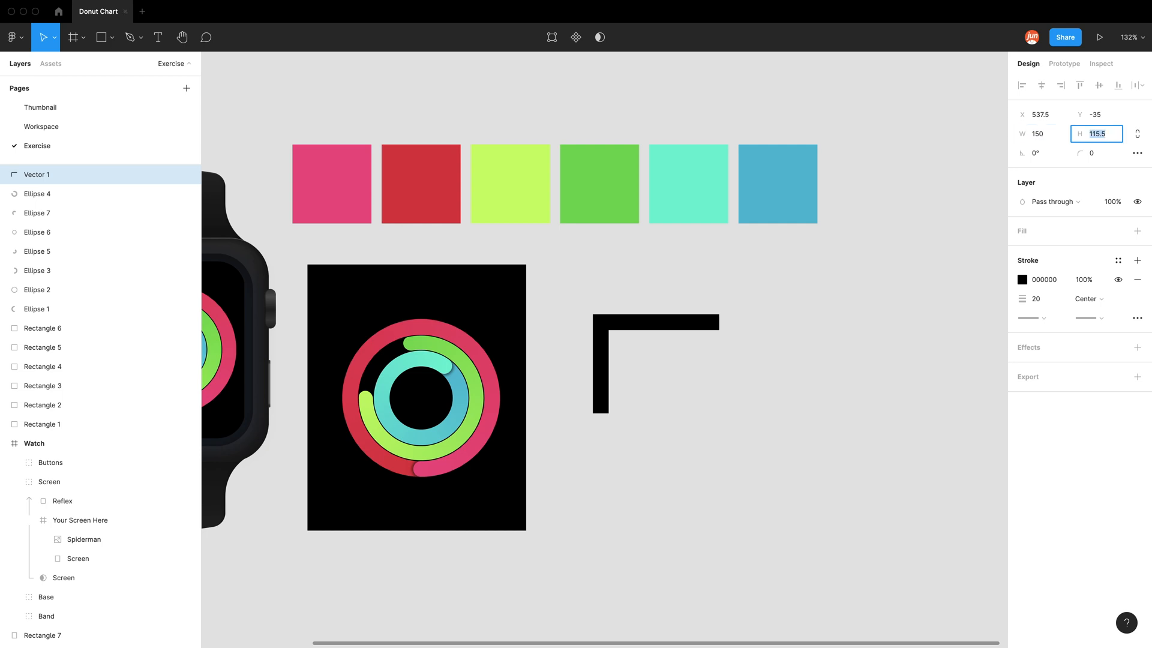
{"action": "type", "text": "150"}
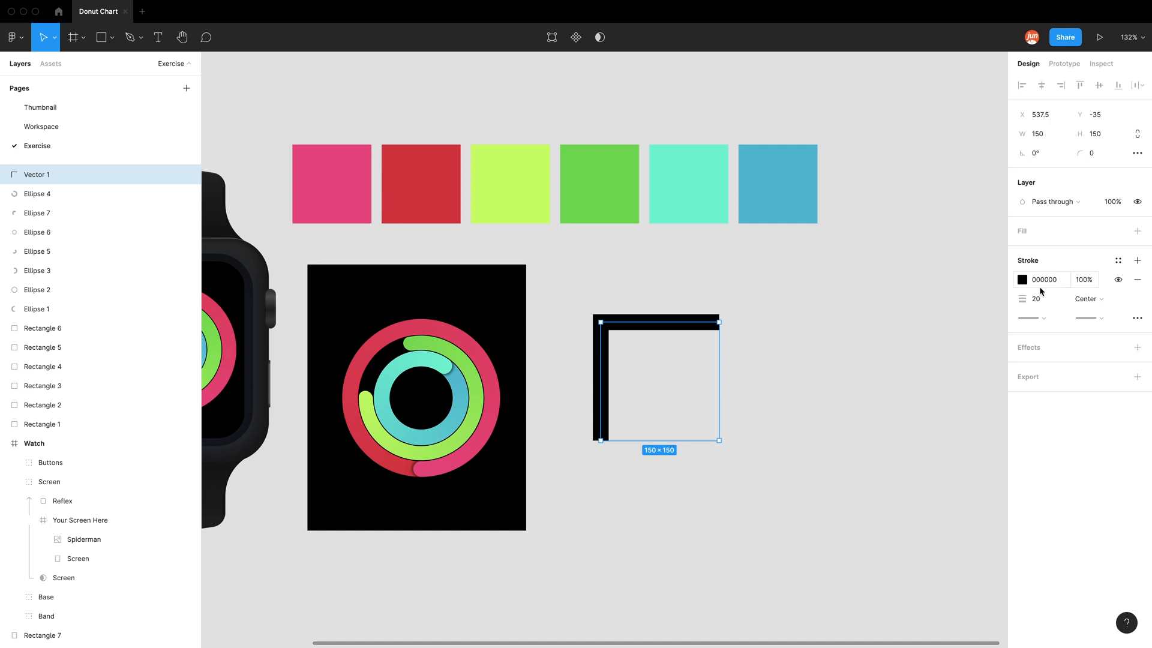
Step: Rotate the corner path into an upward chevron and give it a 30 stroke weight
{"action": "type", "text": "4"}
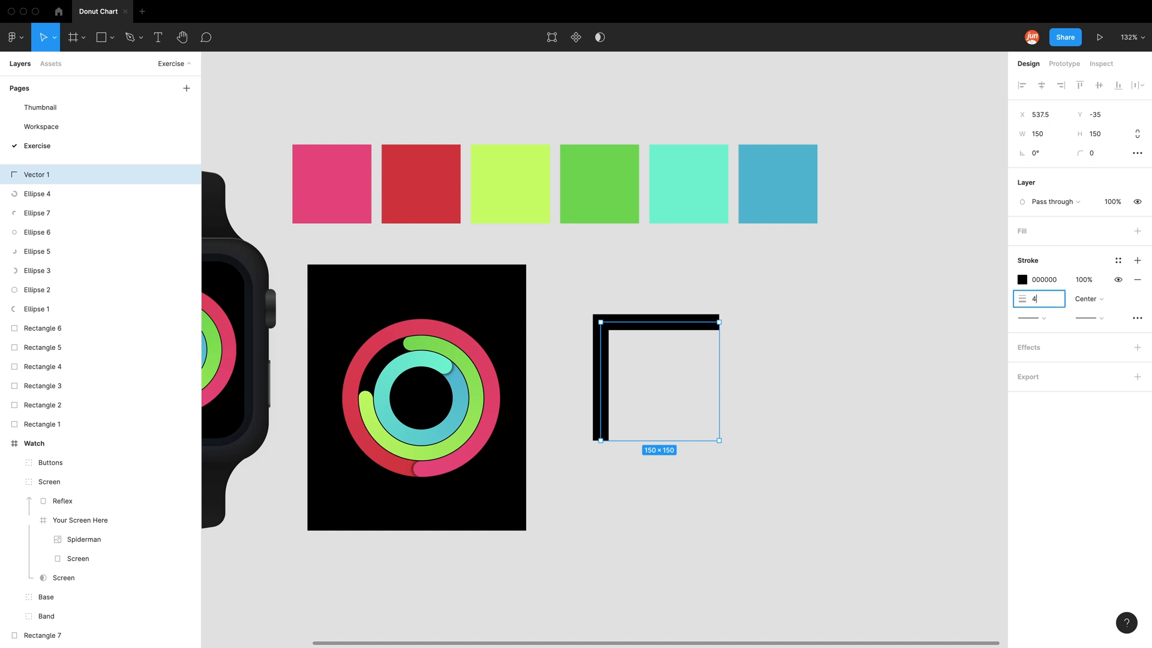
{"action": "type", "text": "0"}
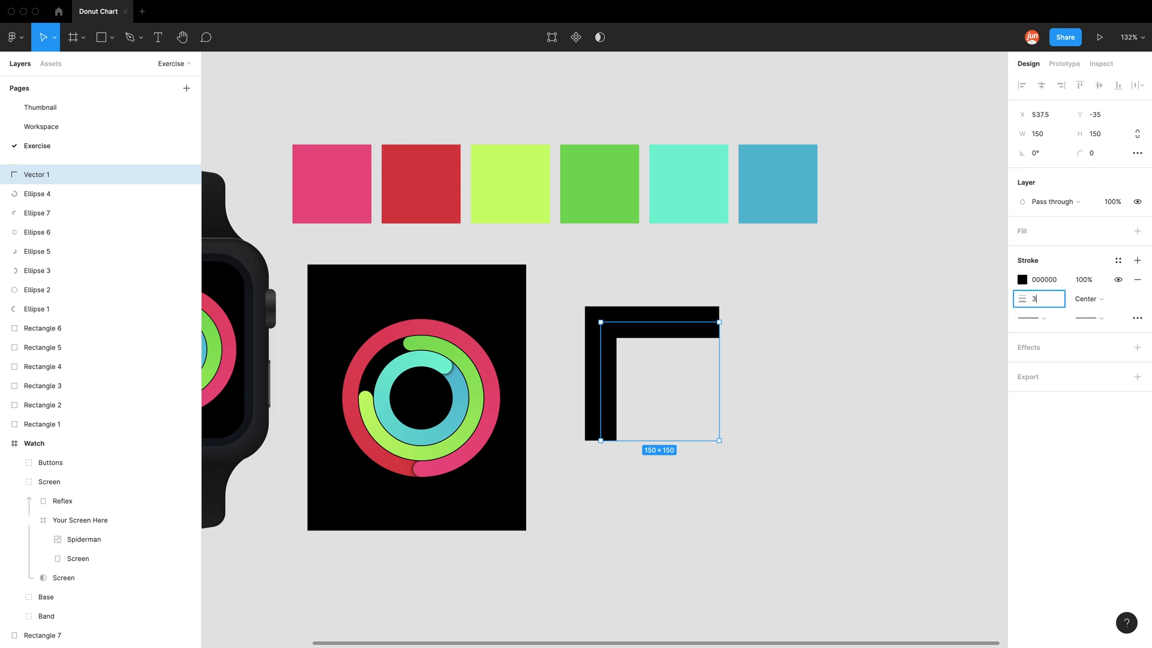
{"action": "type", "text": "30"}
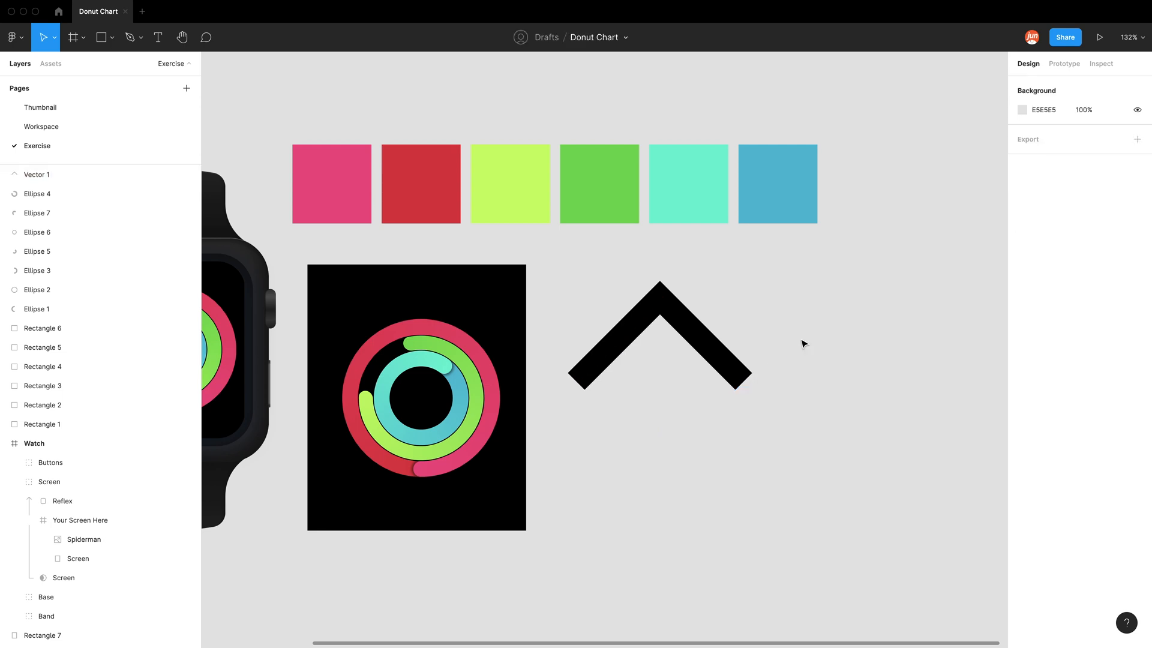
{"action": "mouse_move", "coordinate": [659, 429]}
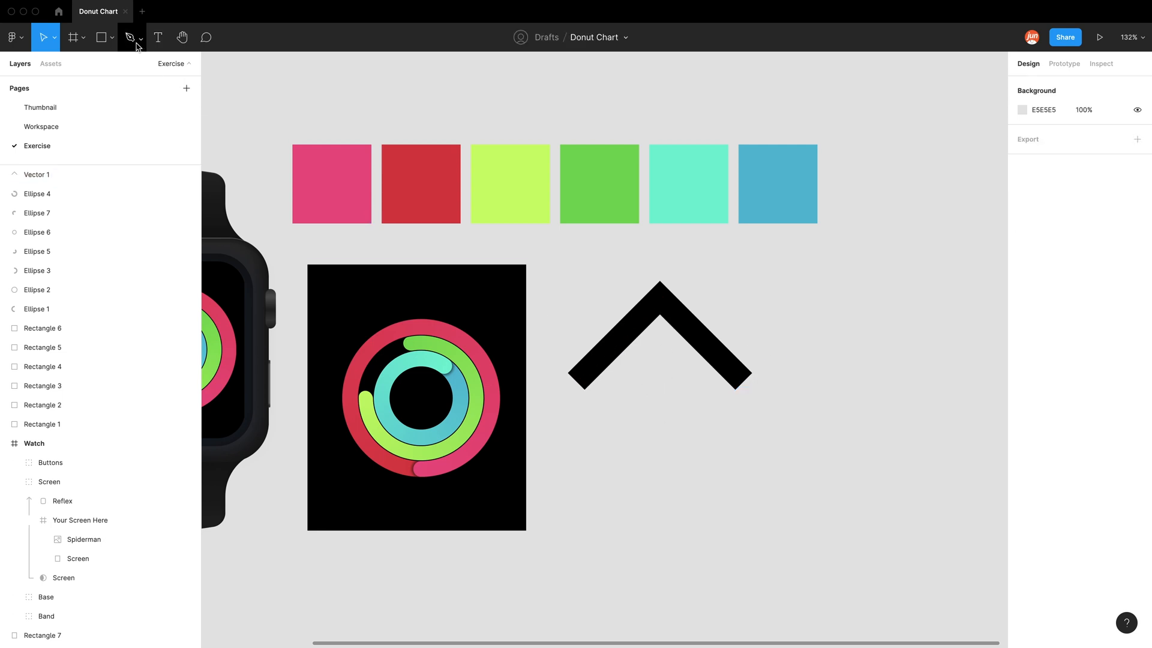
{"action": "mouse_move", "coordinate": [101, 38]}
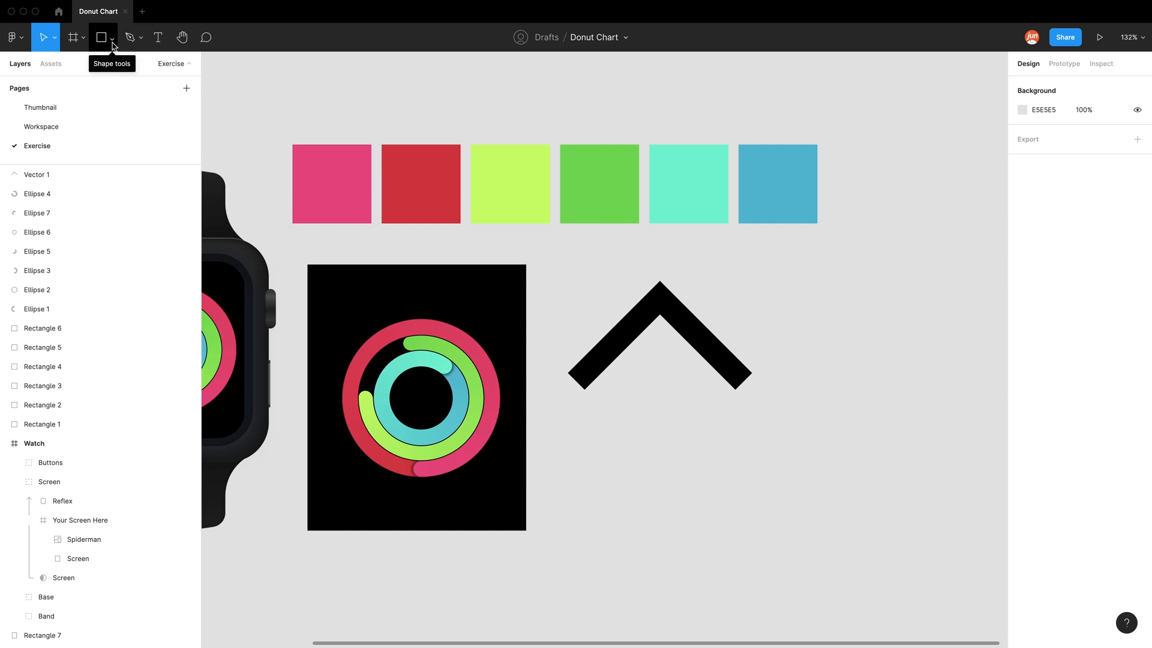
Step: Draw a vertical shaft line beneath the chevron with the Line tool
{"action": "left_click", "coordinate": [113, 37]}
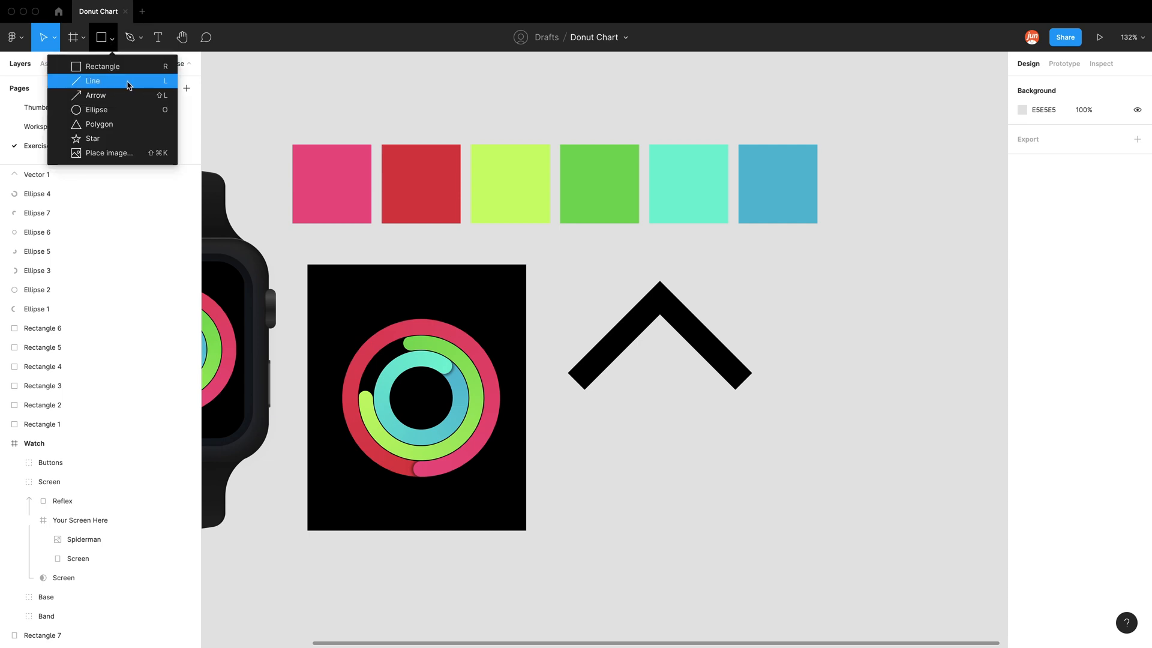
{"action": "left_click", "coordinate": [94, 81]}
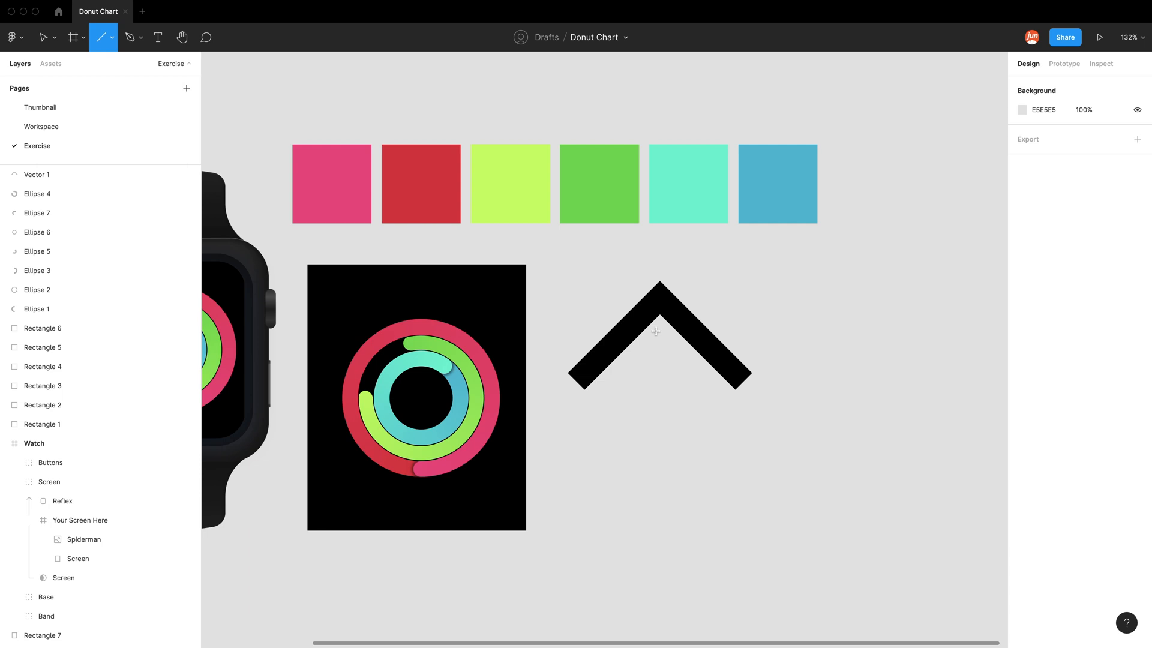
{"action": "left_click_drag", "start_coordinate": [638, 145], "coordinate": [639, 452]}
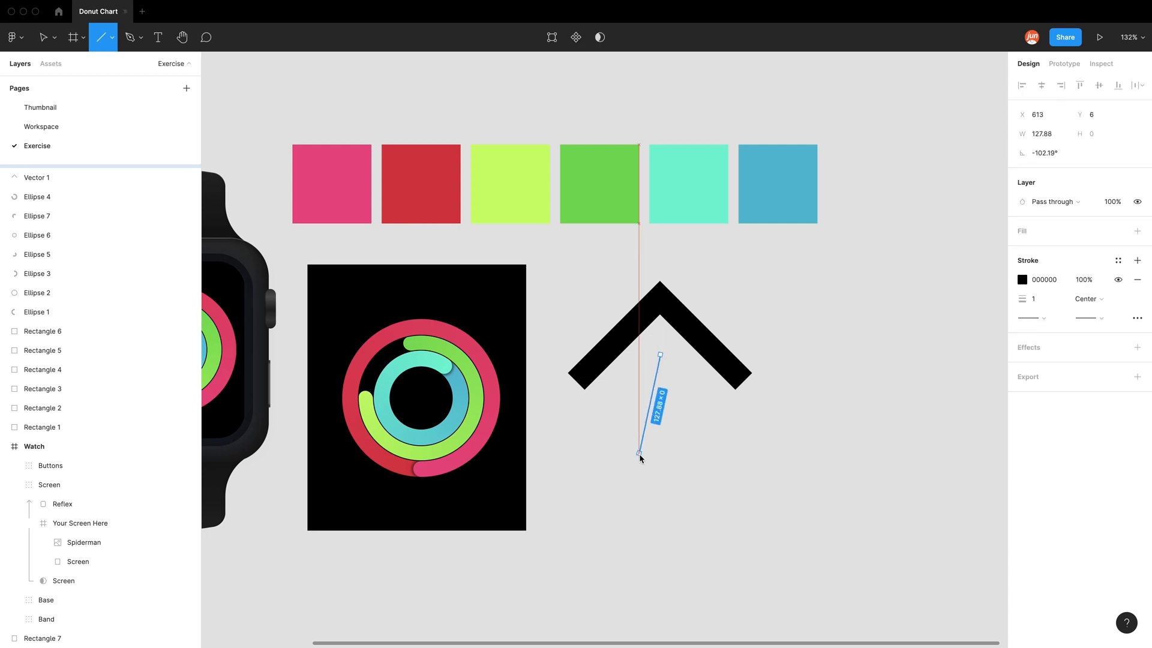
{"action": "left_click_drag", "start_coordinate": [639, 452], "coordinate": [659, 489]}
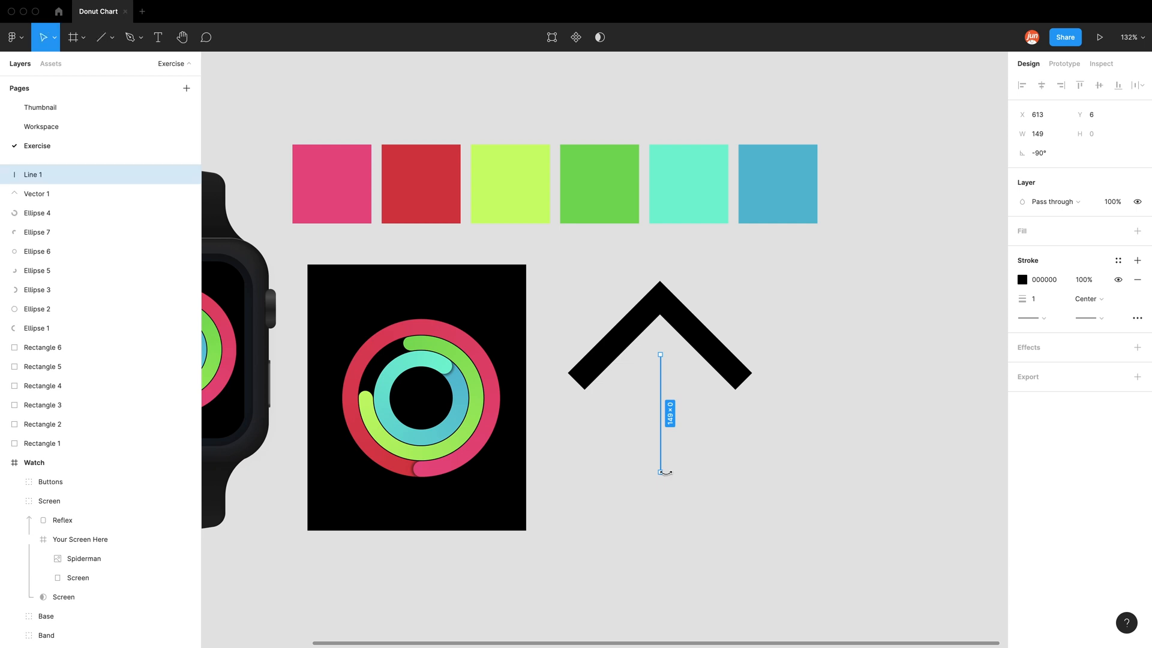
Step: Give the shaft a 30 stroke and set its length to 180
{"action": "left_click", "coordinate": [1039, 133]}
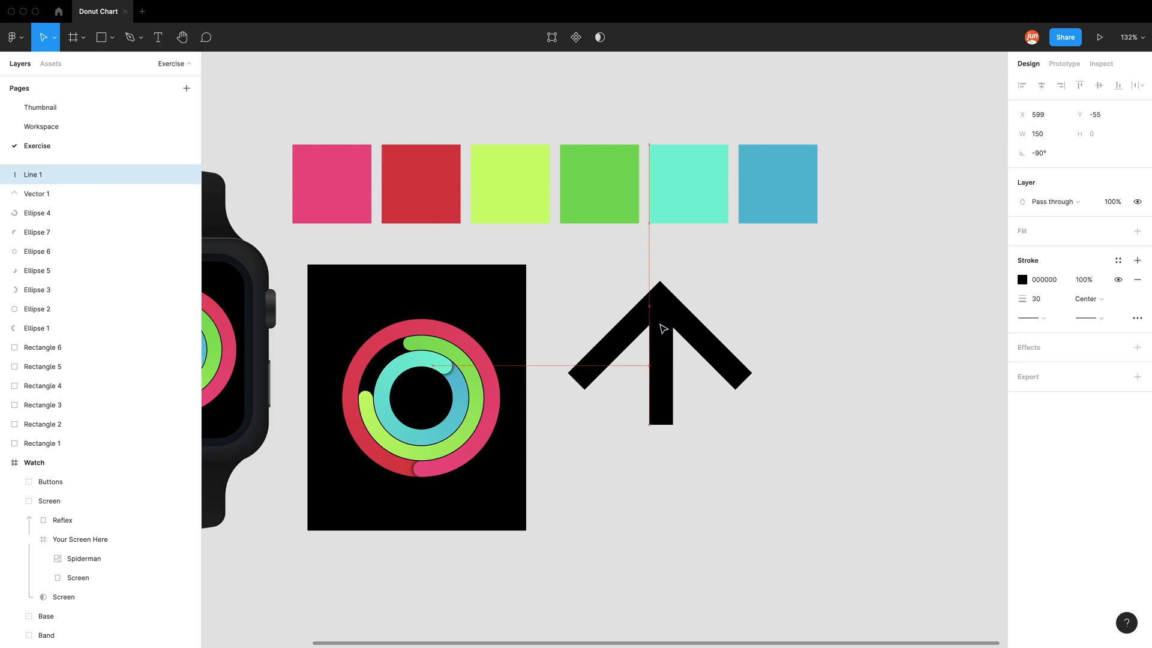
{"action": "left_click", "coordinate": [1038, 299]}
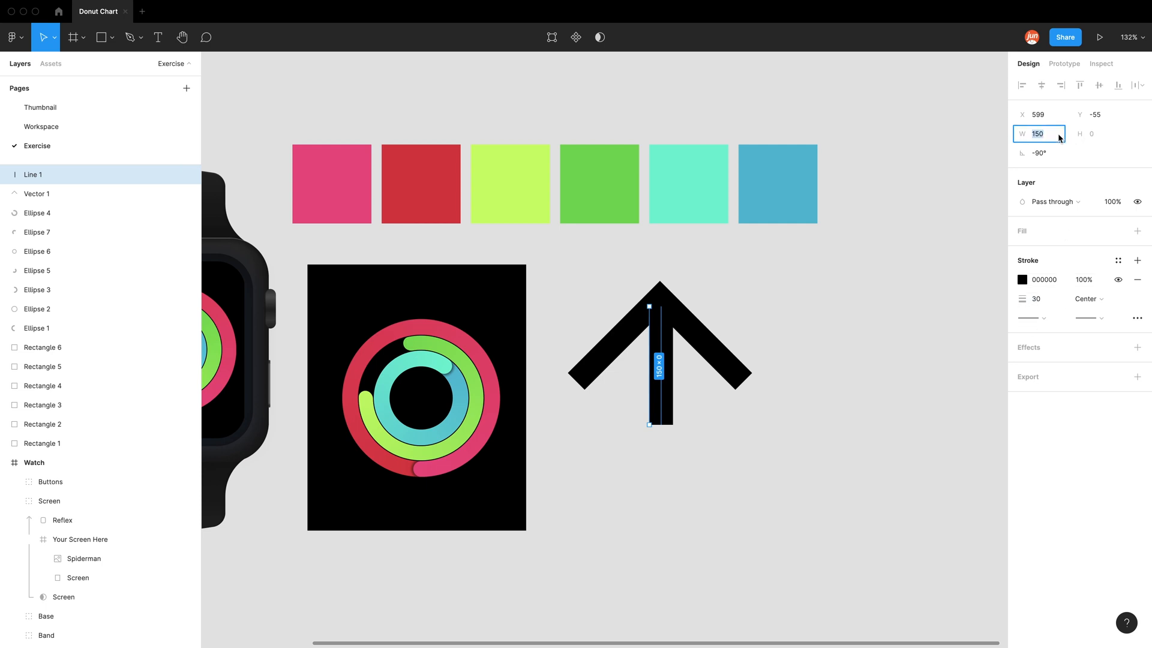
{"action": "type", "text": "180"}
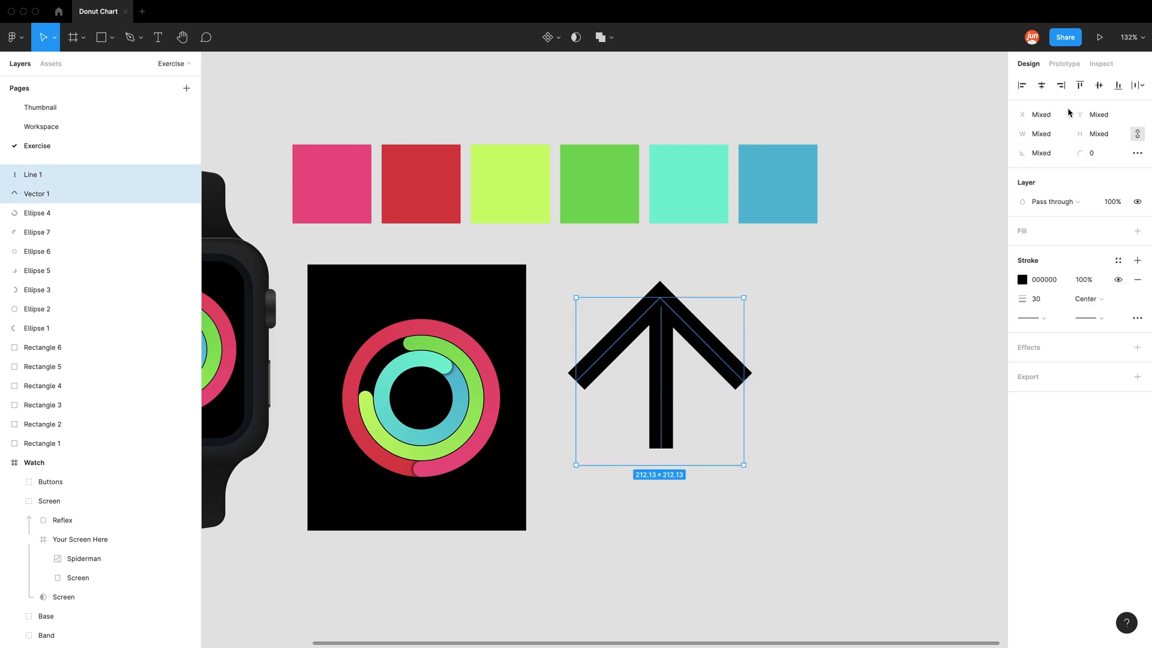
{"action": "mouse_move", "coordinate": [1042, 84]}
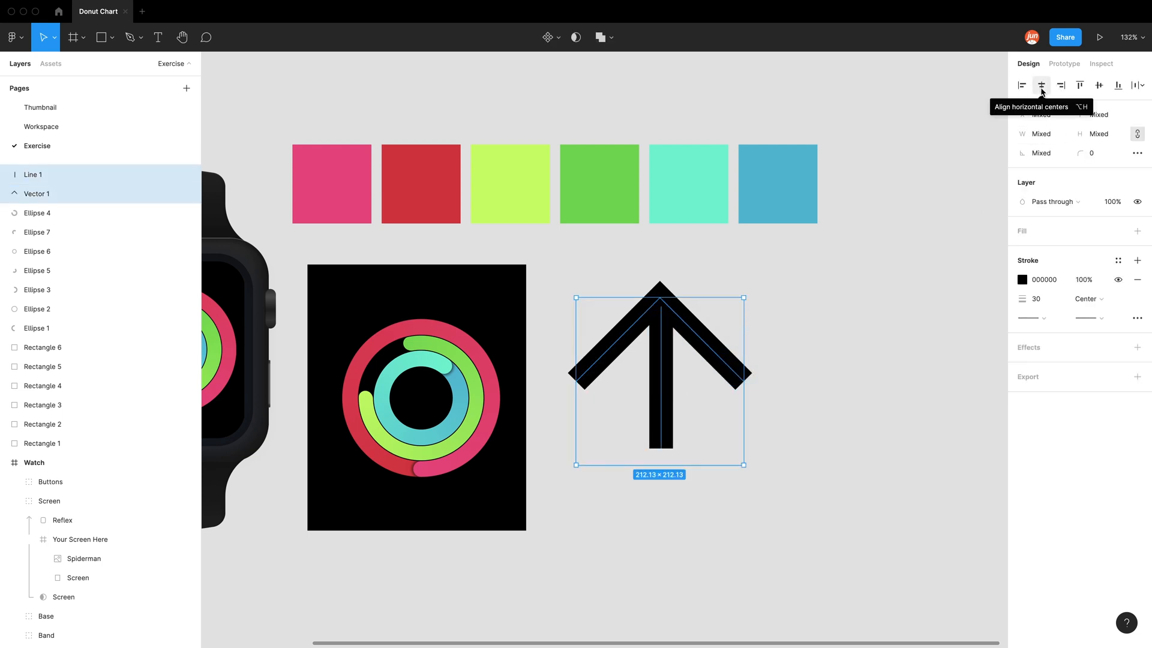
Step: Align the shaft to the chevron's horizontal center and outline the chevron's stroke
{"action": "left_click", "coordinate": [1041, 86]}
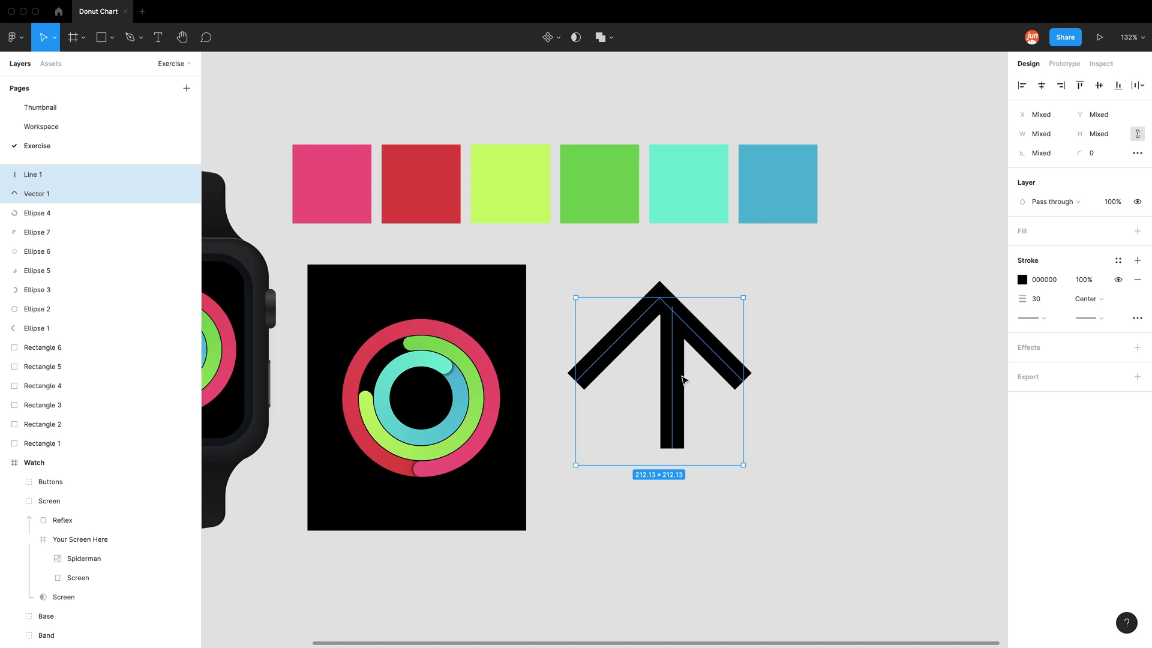
{"action": "mouse_move", "coordinate": [665, 316]}
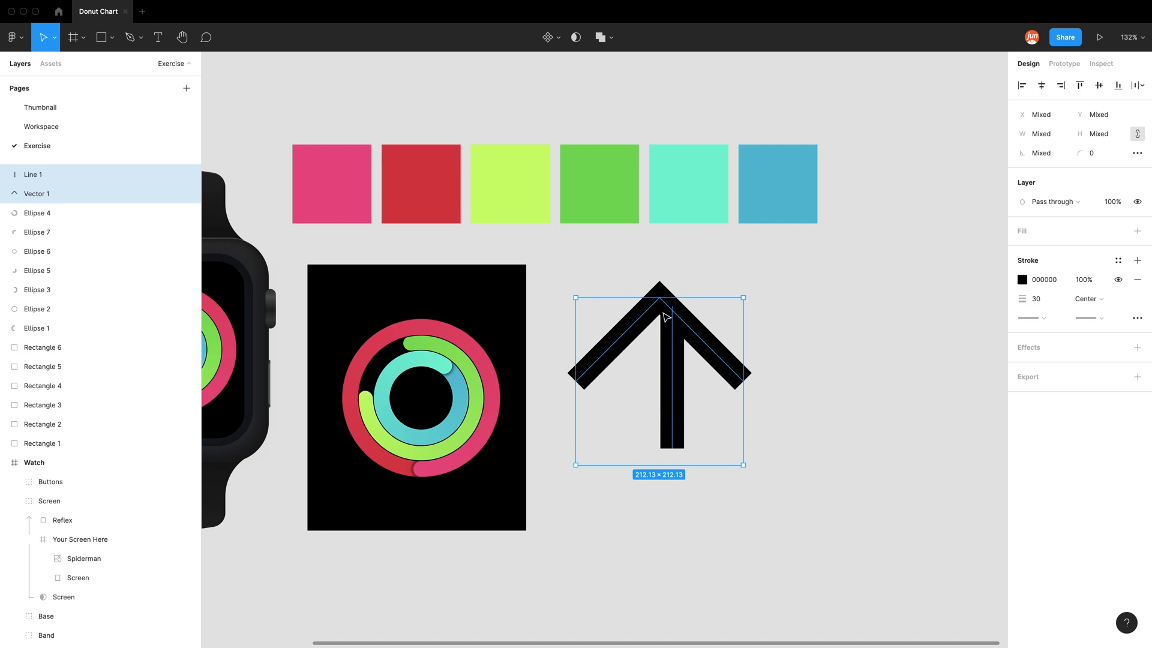
{"action": "mouse_move", "coordinate": [702, 427]}
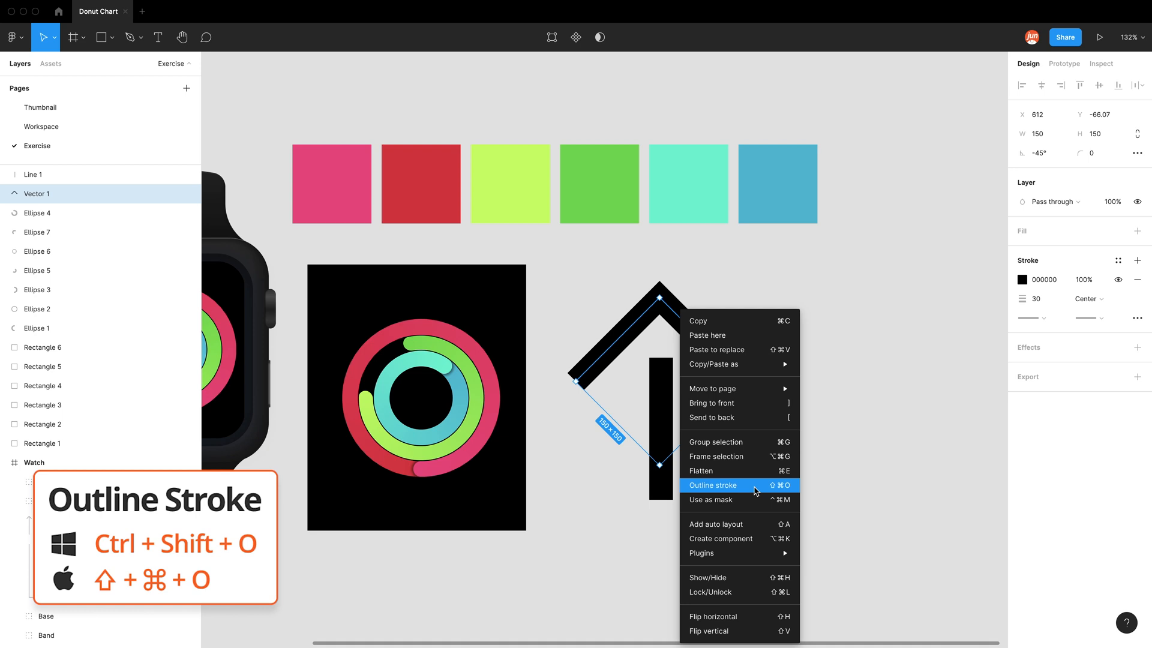
{"action": "left_click", "coordinate": [712, 485]}
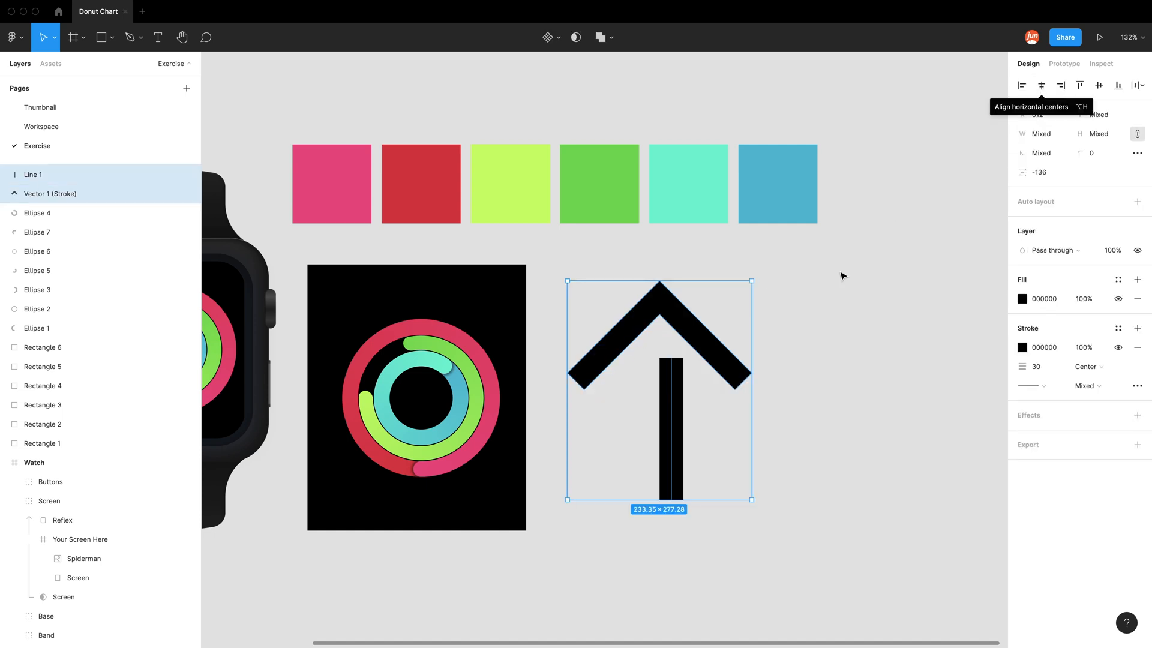
Step: Outline the shaft's stroke too and select both arrow parts together
{"action": "right_click", "coordinate": [658, 389]}
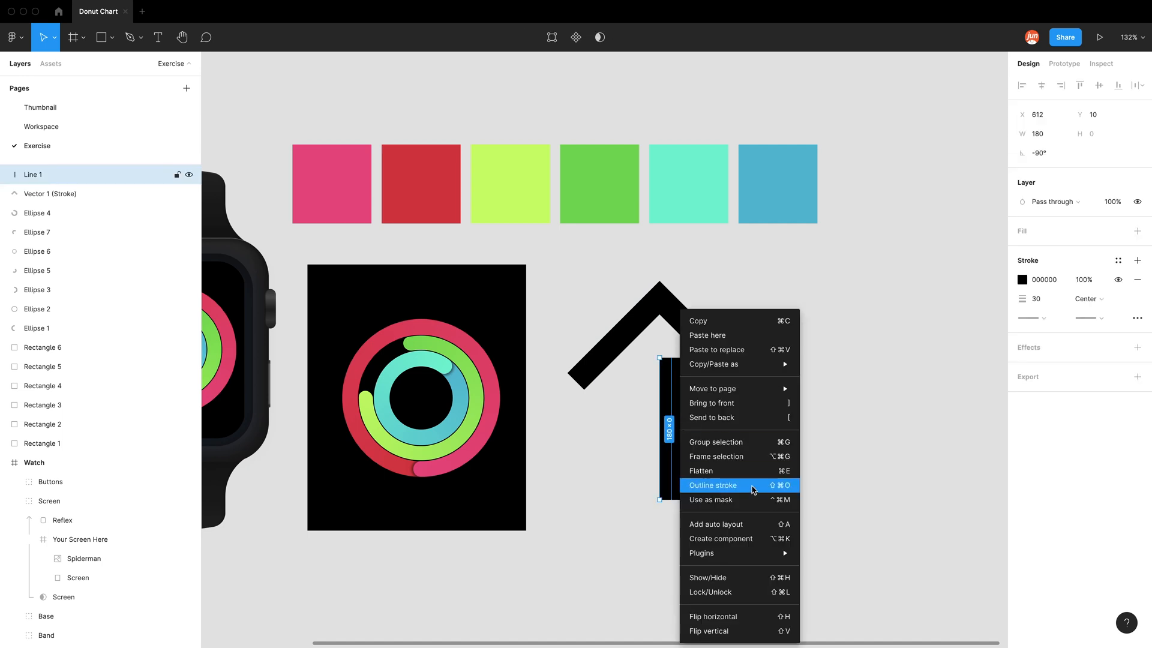
{"action": "left_click", "coordinate": [711, 484]}
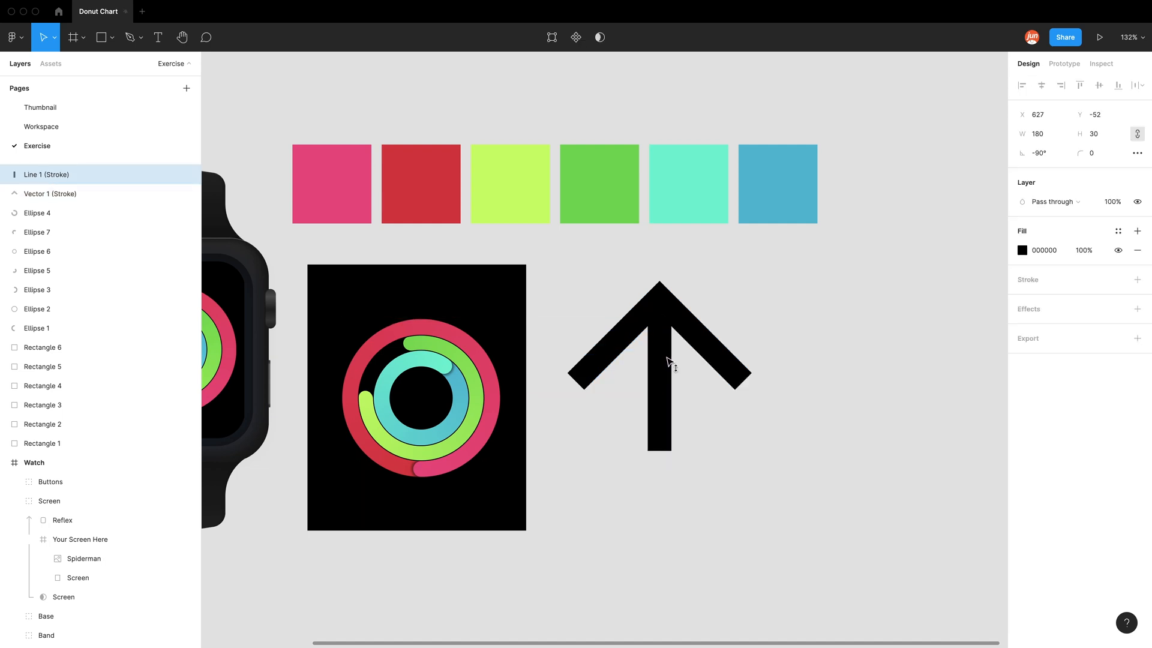
{"action": "left_click", "coordinate": [660, 374]}
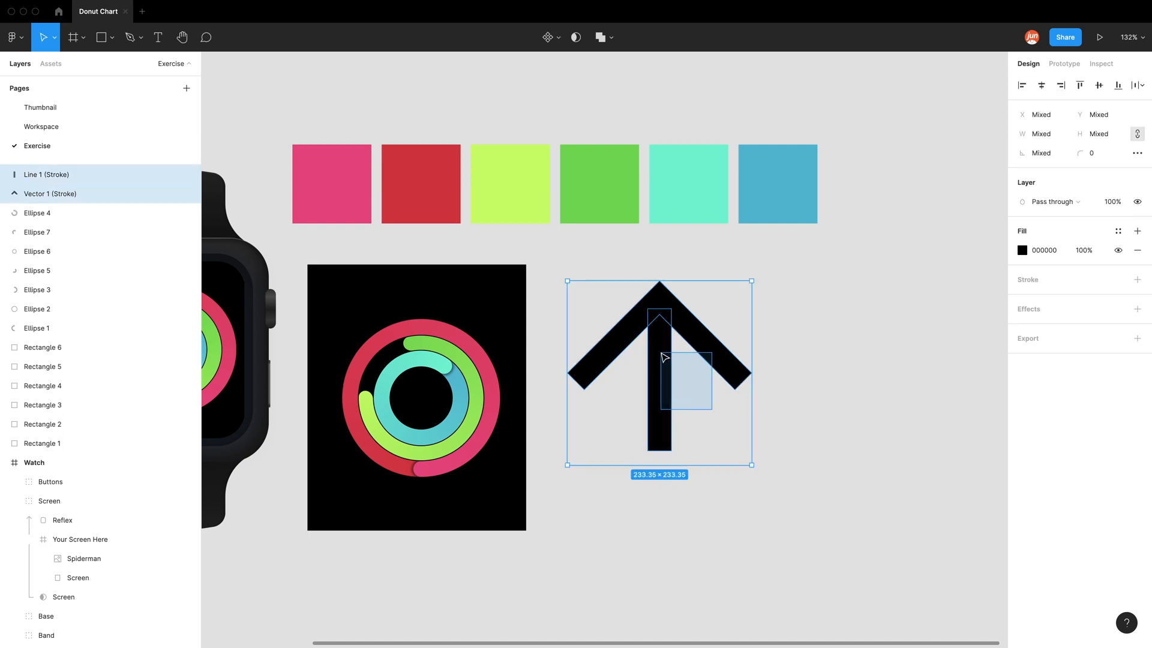
{"action": "mouse_move", "coordinate": [1096, 152]}
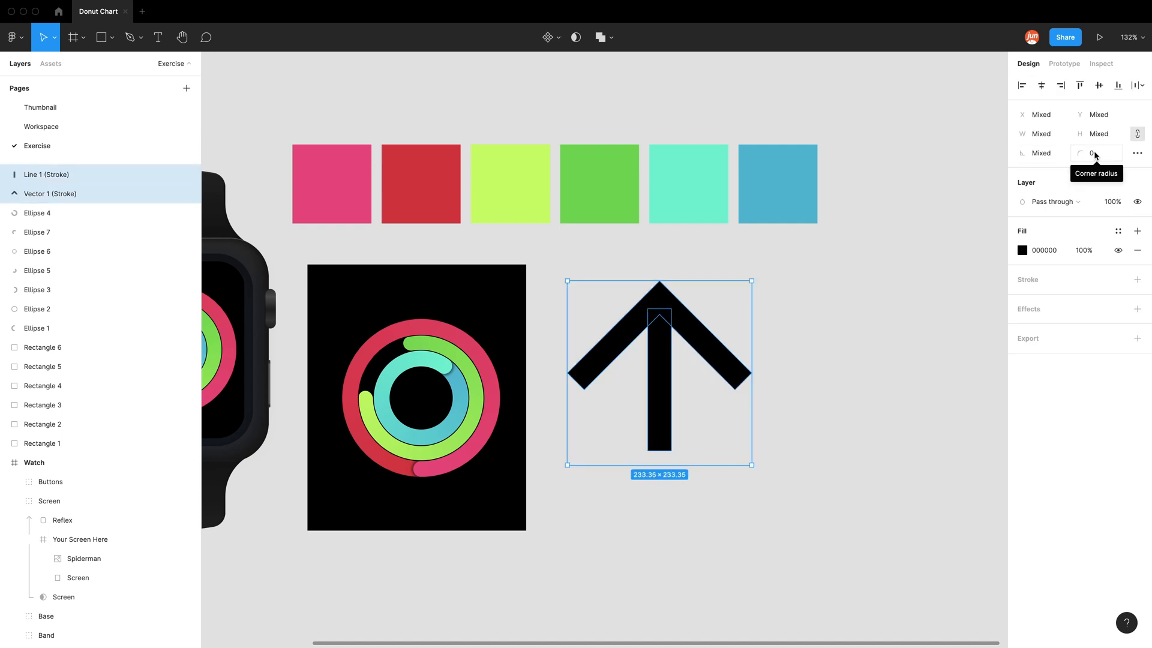
{"action": "mouse_move", "coordinate": [583, 383]}
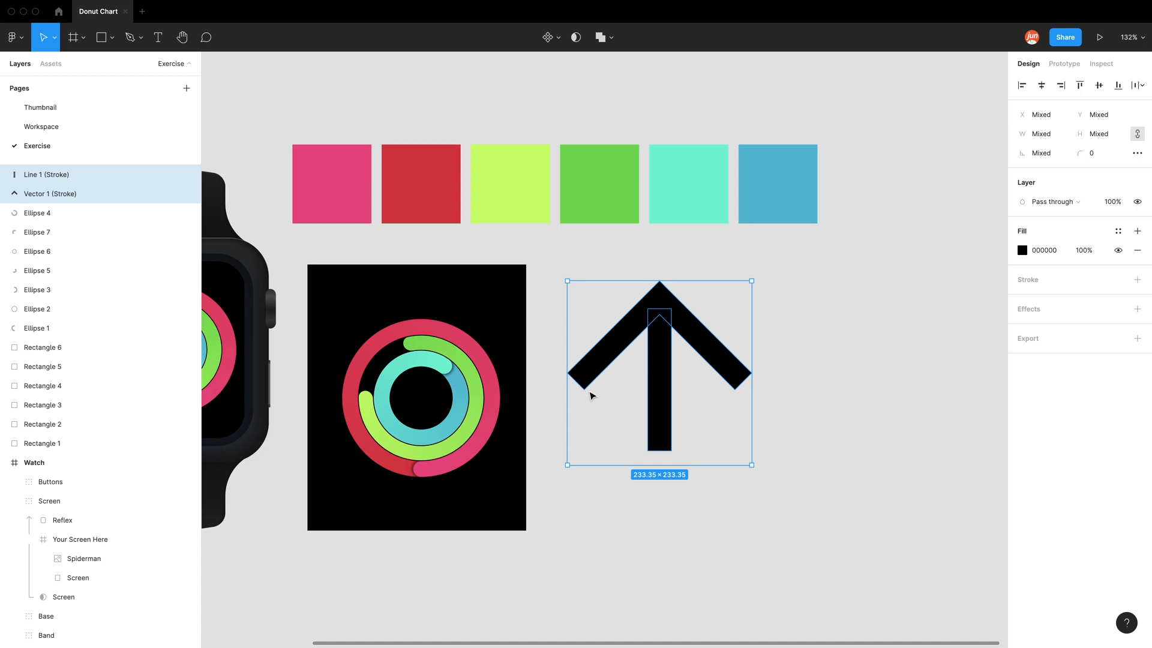
Step: Round the corners of both arrow parts with a radius of 30
{"action": "left_click", "coordinate": [1097, 152]}
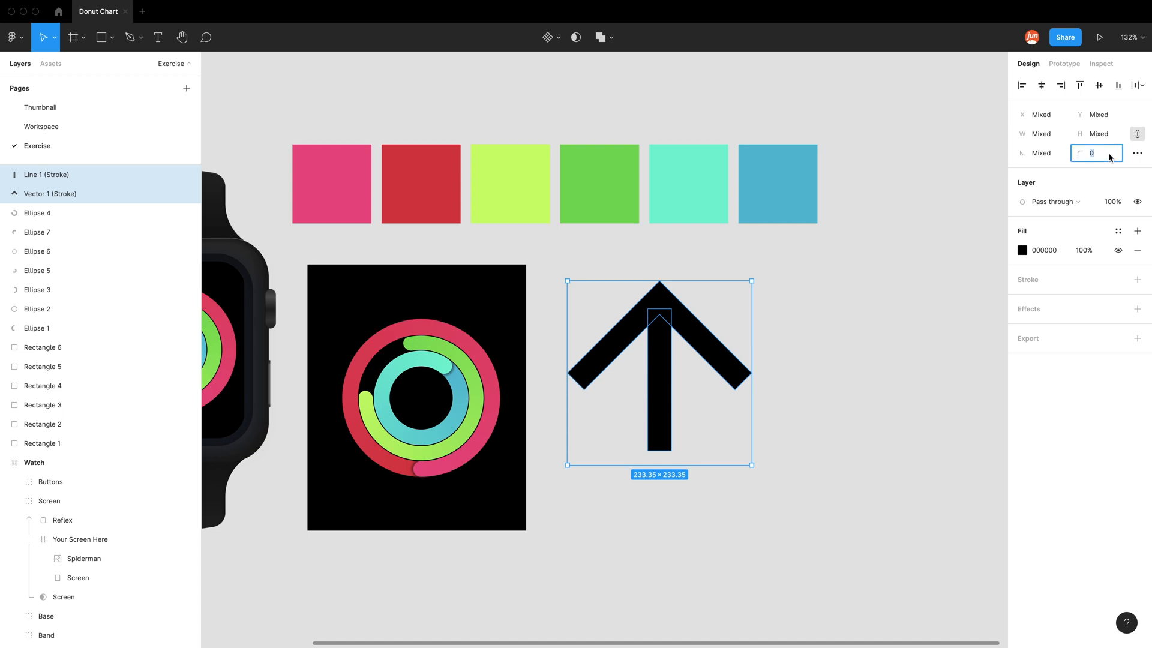
{"action": "type", "text": "30"}
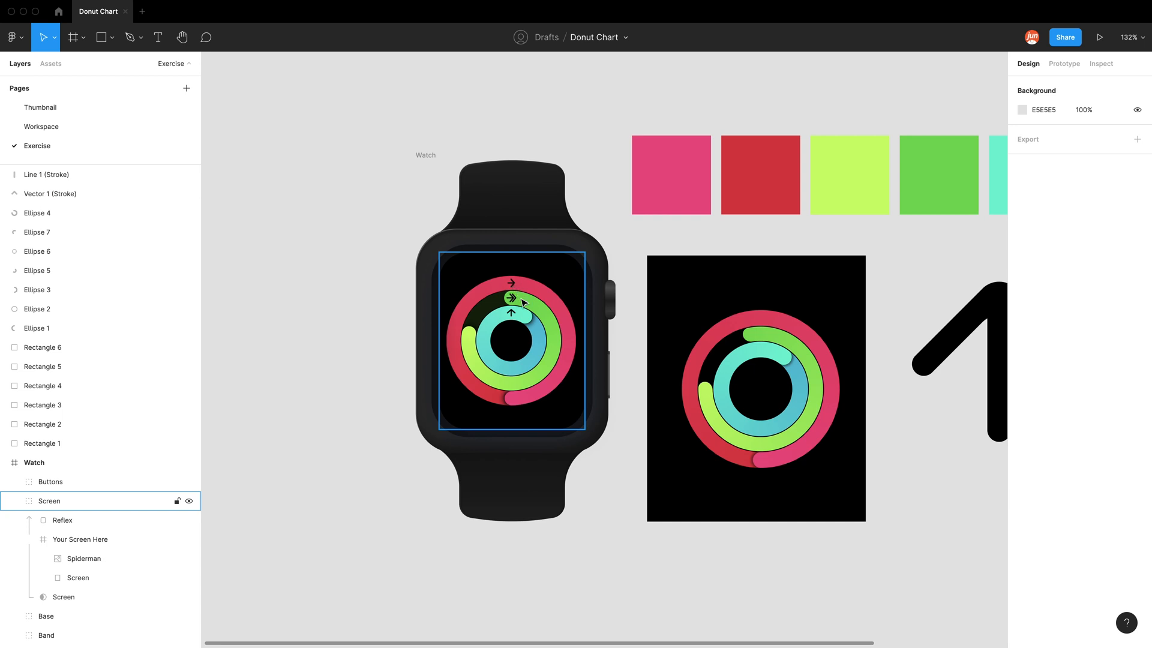
{"action": "mouse_move", "coordinate": [518, 318]}
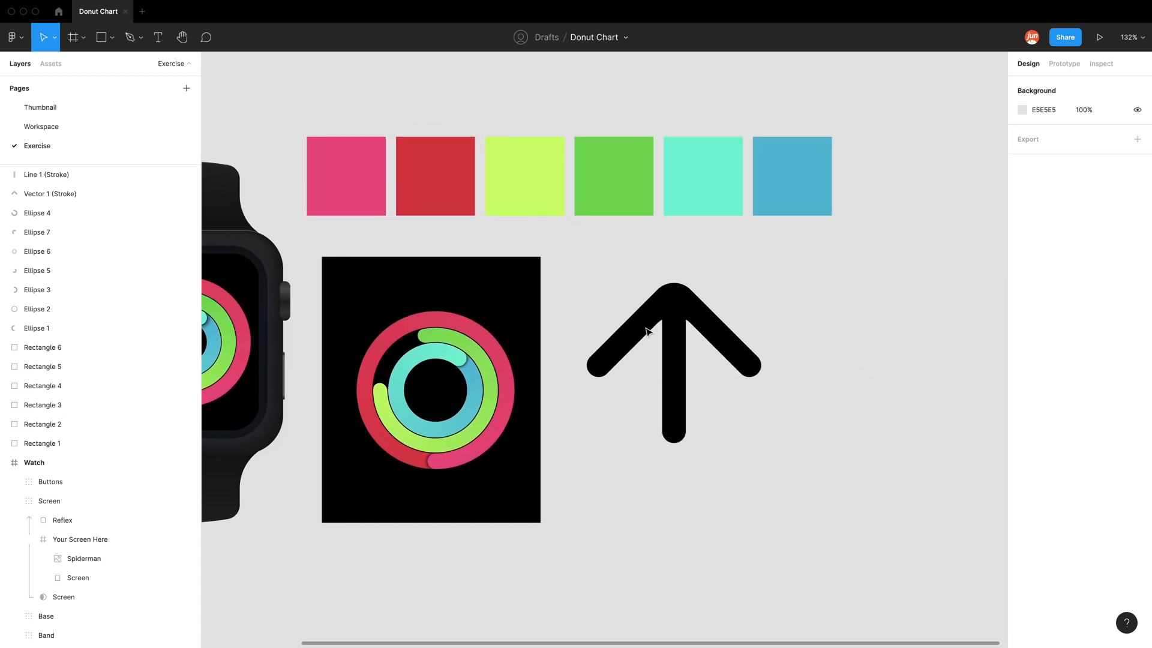
Step: Duplicate the chevron above the arrow and select the line with both chevrons
{"action": "left_click", "coordinate": [673, 331]}
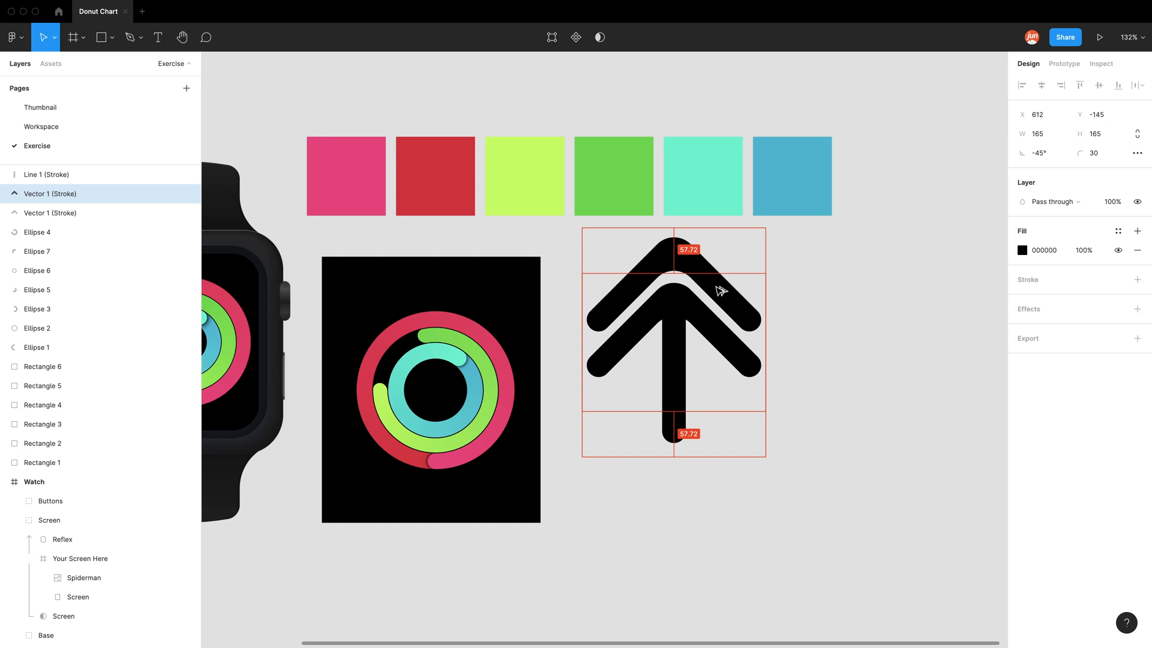
{"action": "left_click", "coordinate": [793, 295]}
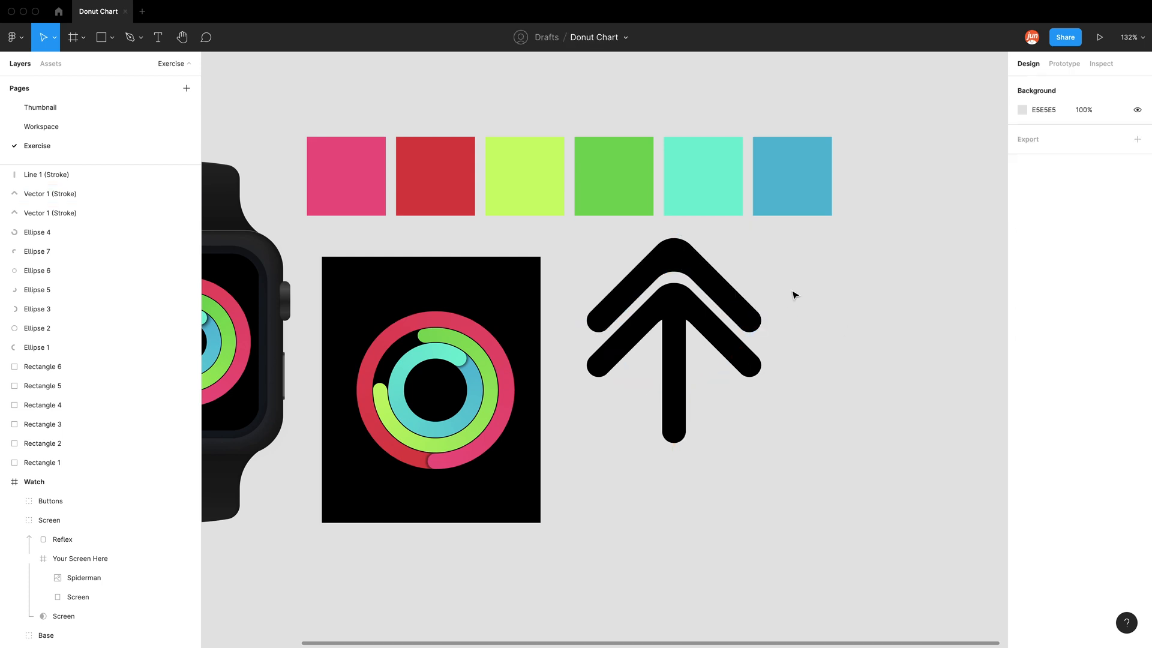
{"action": "left_click", "coordinate": [671, 342]}
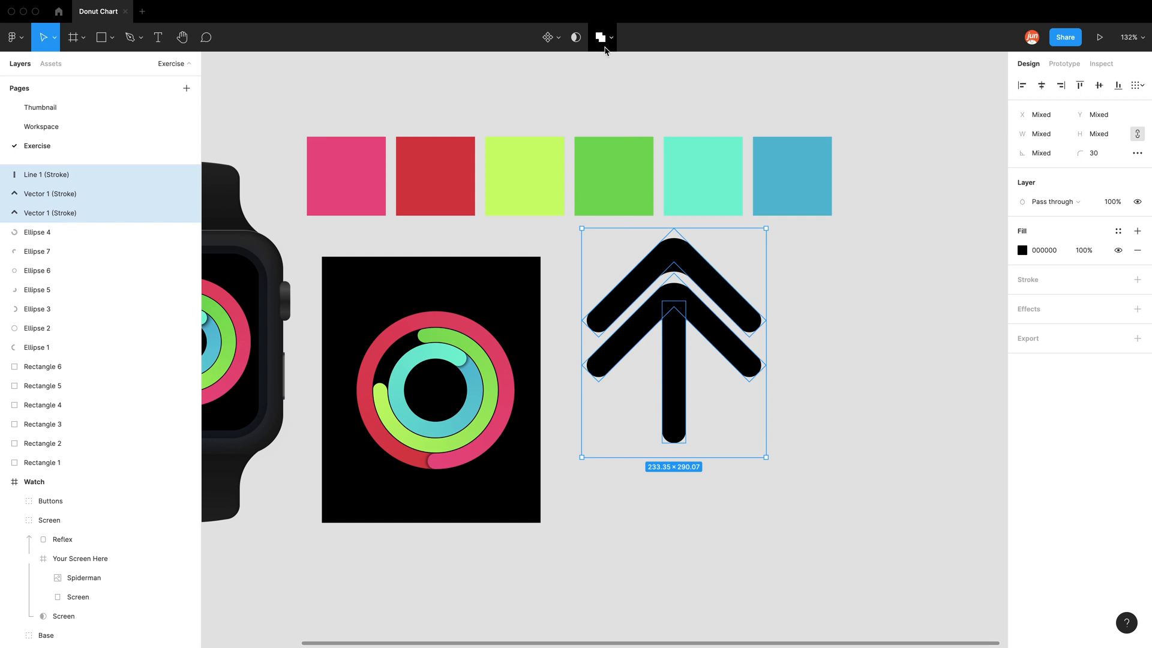
{"action": "mouse_move", "coordinate": [599, 37]}
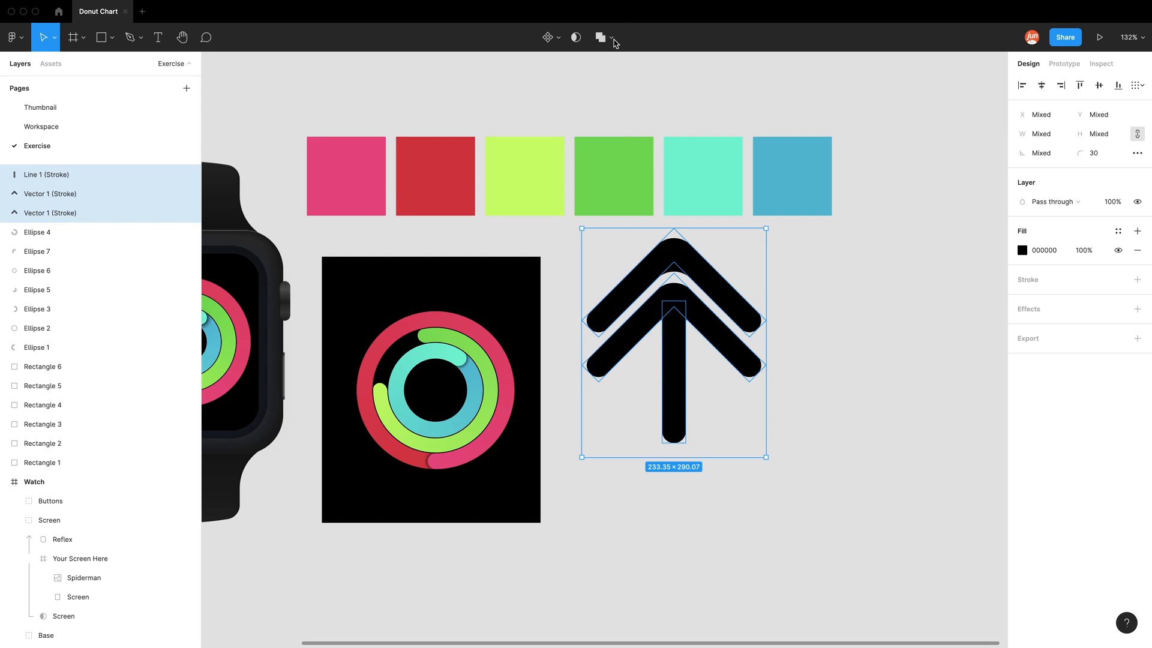
Step: Merge the three strokes with Union selection and enlarge the double-arrow shape
{"action": "left_click", "coordinate": [612, 37]}
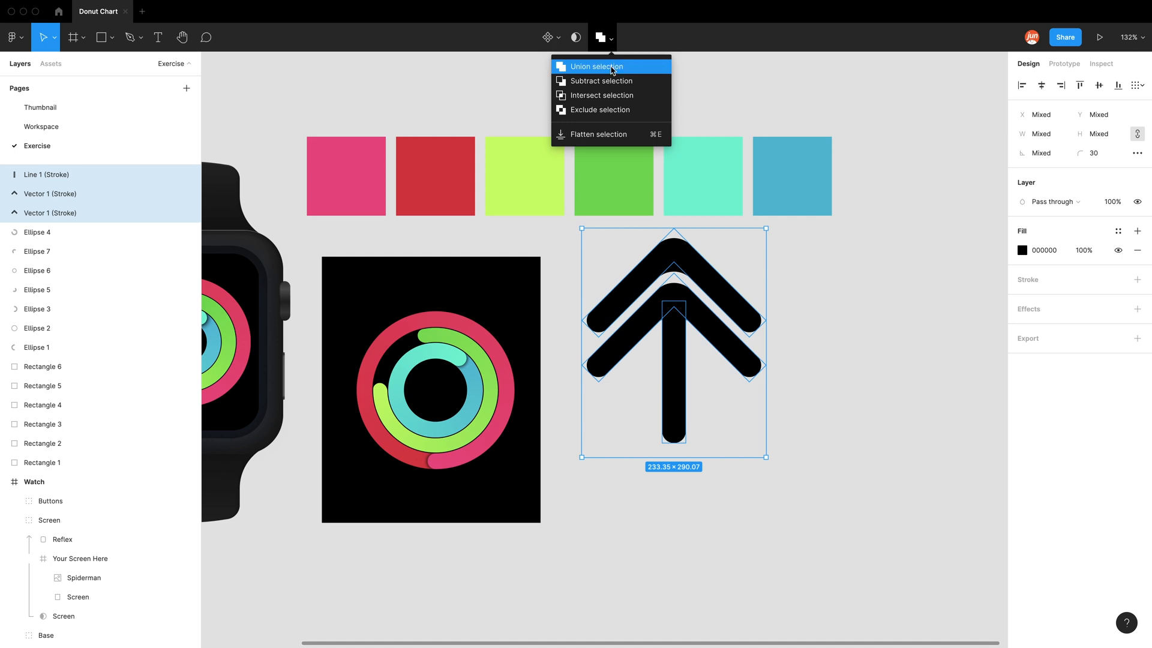
{"action": "left_click", "coordinate": [595, 66]}
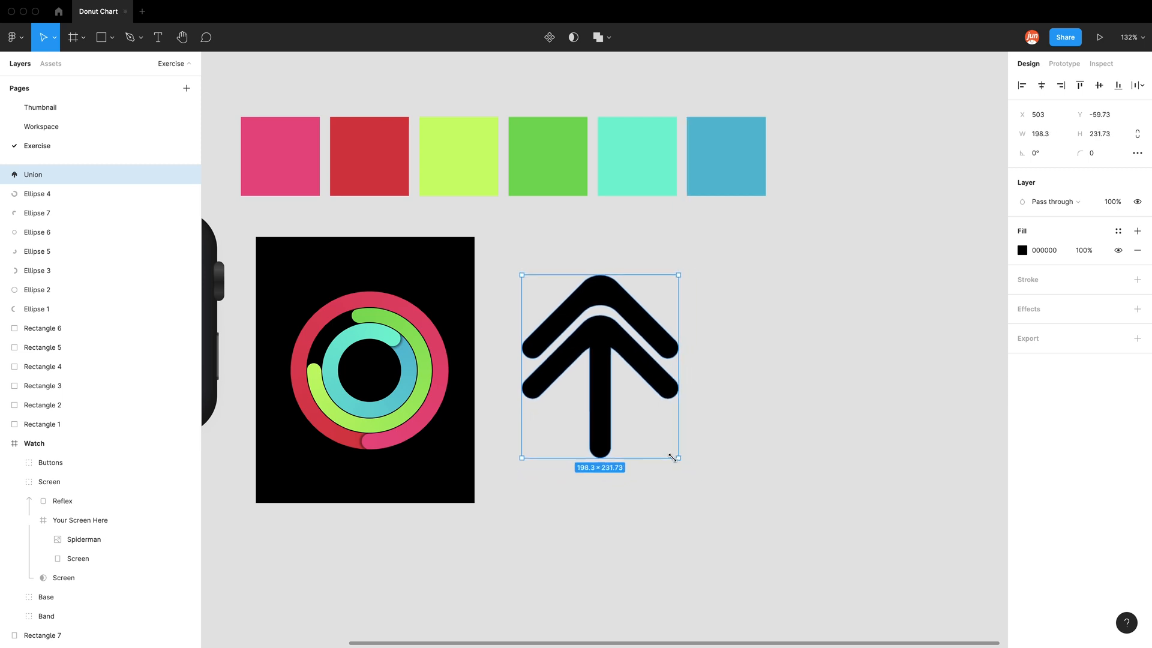
{"action": "left_click_drag", "start_coordinate": [674, 456], "coordinate": [538, 299]}
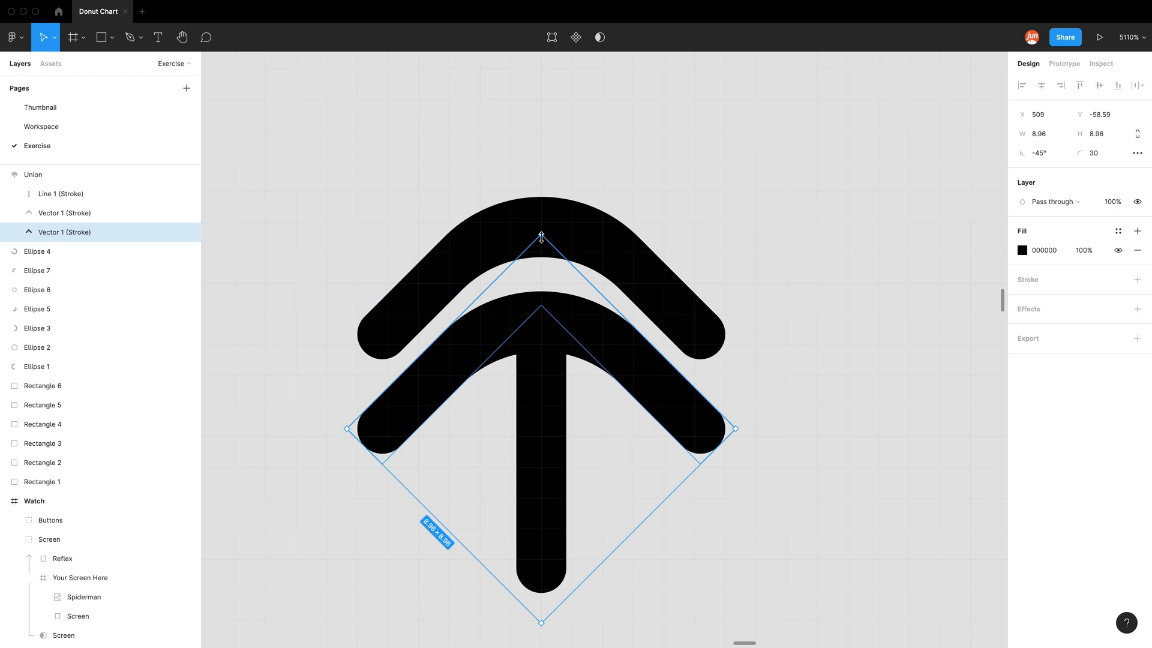
{"action": "mouse_move", "coordinate": [967, 198]}
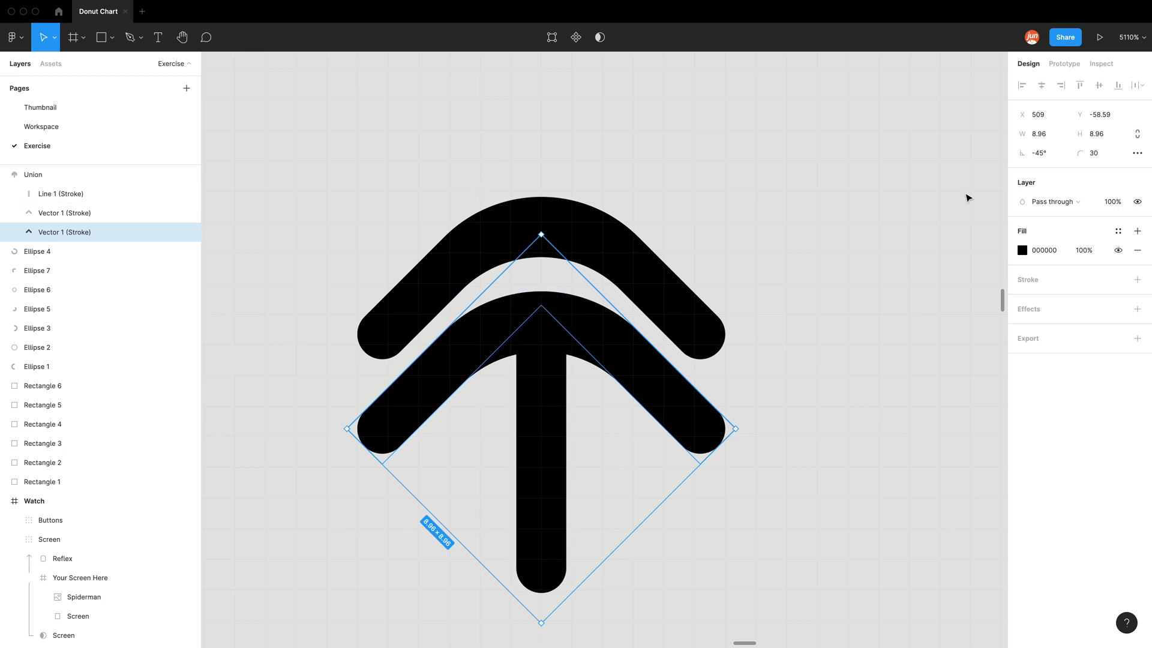
{"action": "mouse_move", "coordinate": [1098, 153]}
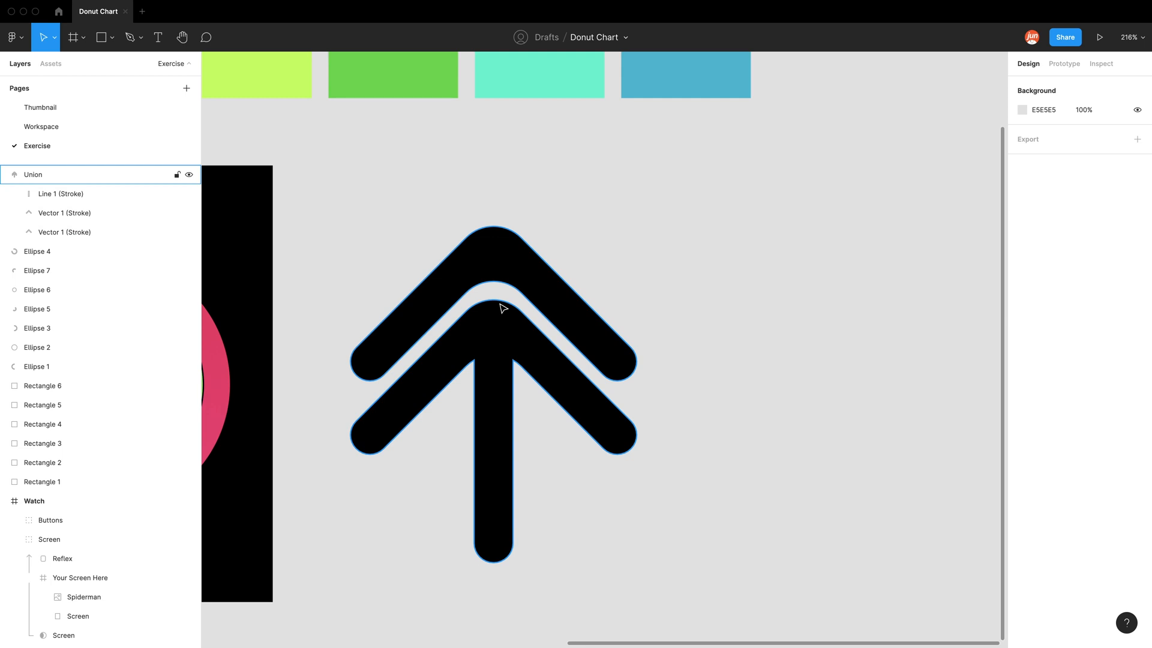
Step: Outline the merged Union arrow's strokes into a solid shape
{"action": "right_click", "coordinate": [503, 308]}
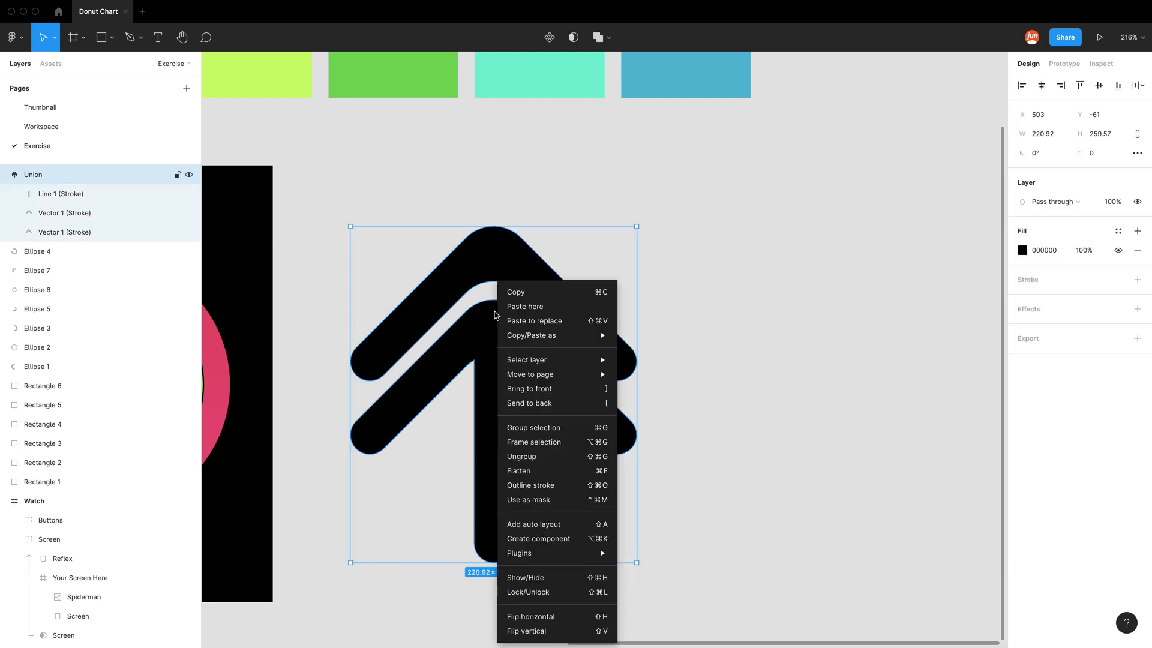
{"action": "mouse_move", "coordinate": [529, 484]}
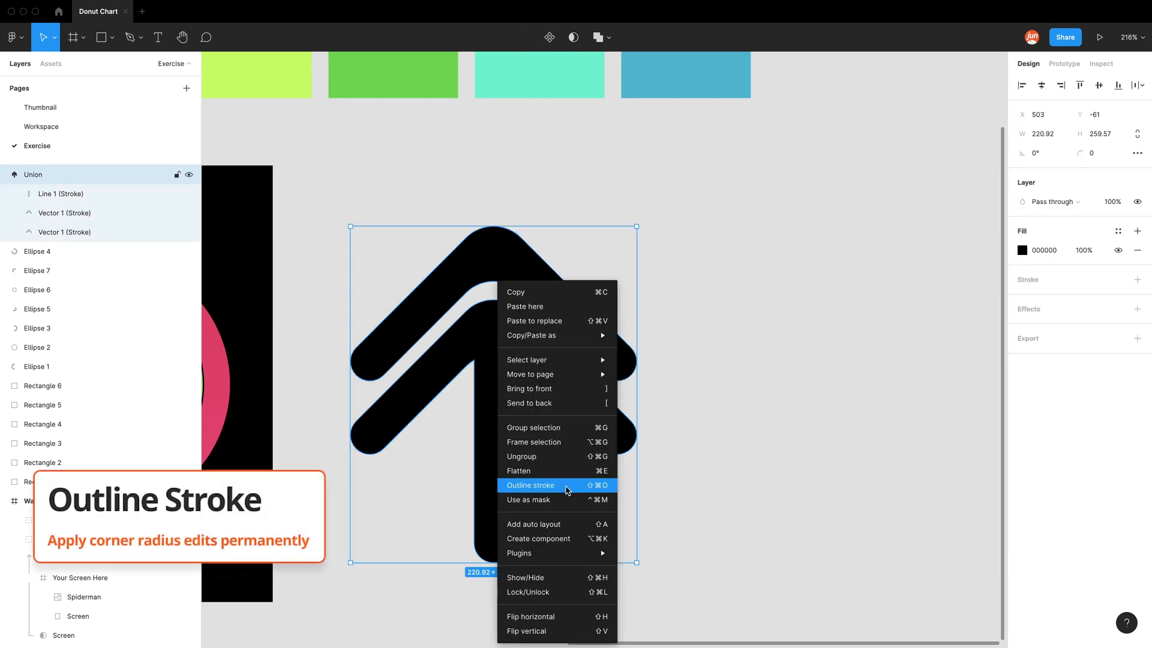
{"action": "left_click", "coordinate": [529, 485]}
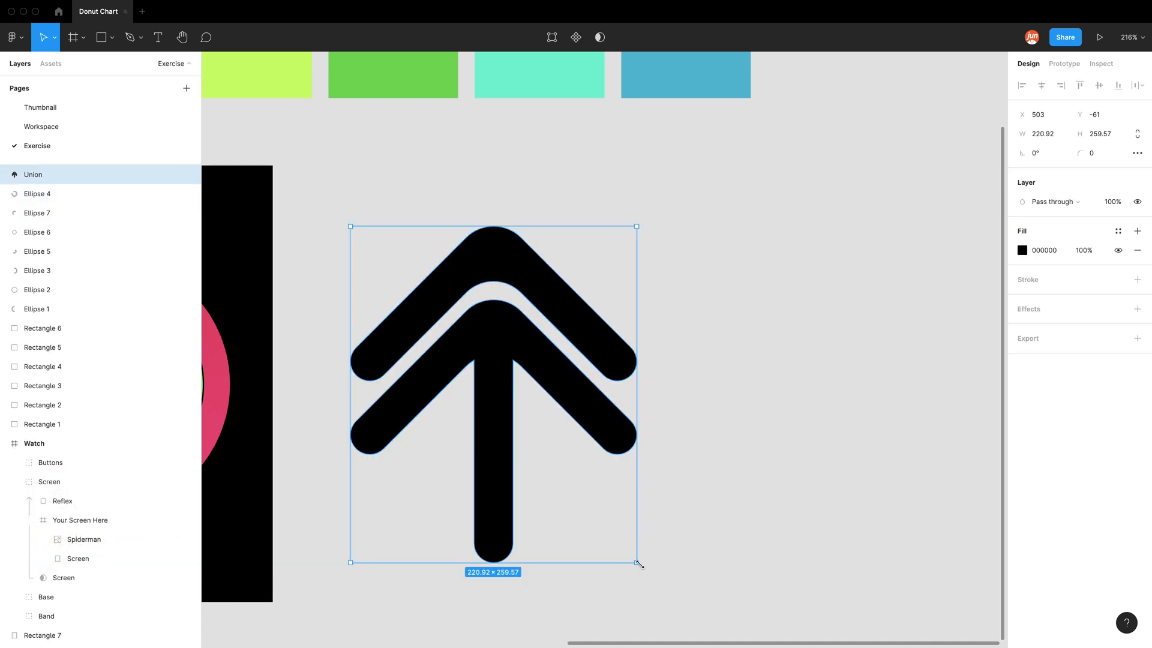
Step: Scale the double arrow down to a tiny icon of about 7×8 on the ring
{"action": "left_click_drag", "start_coordinate": [636, 561], "coordinate": [415, 289]}
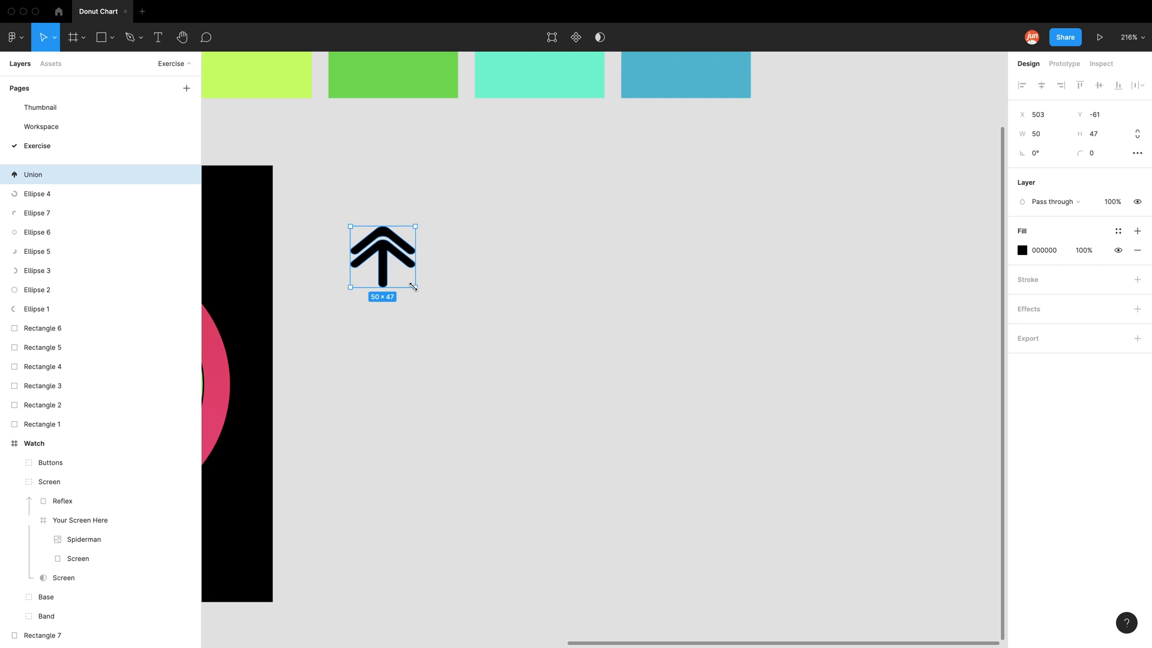
{"action": "left_click_drag", "start_coordinate": [414, 287], "coordinate": [355, 229]}
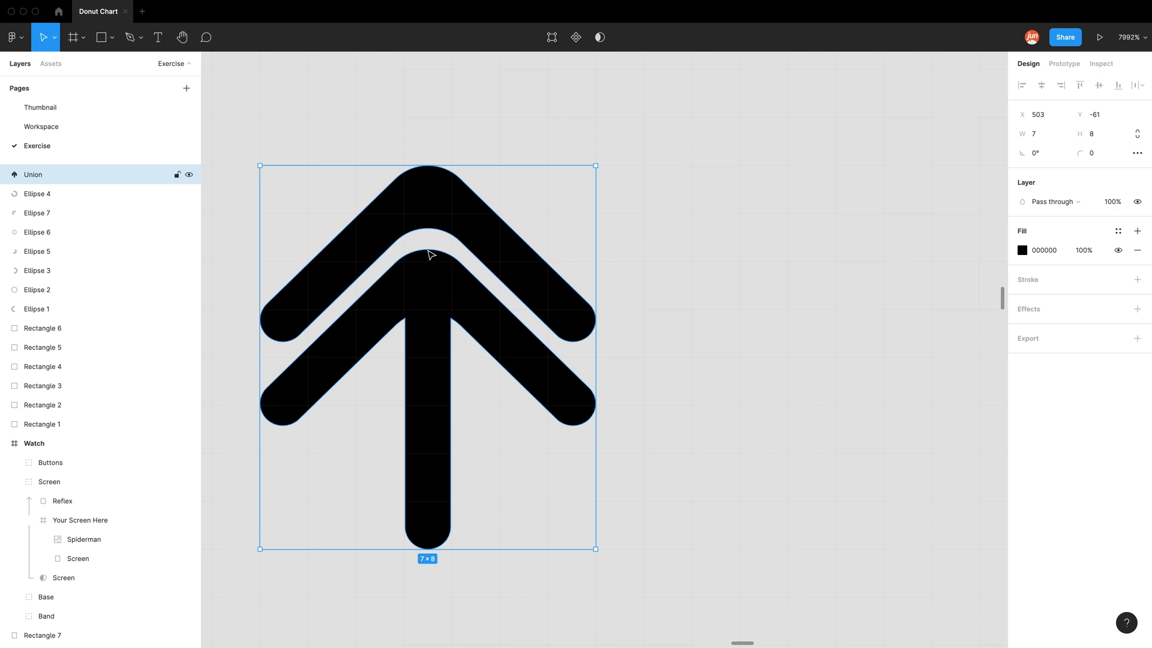
{"action": "mouse_move", "coordinate": [580, 275]}
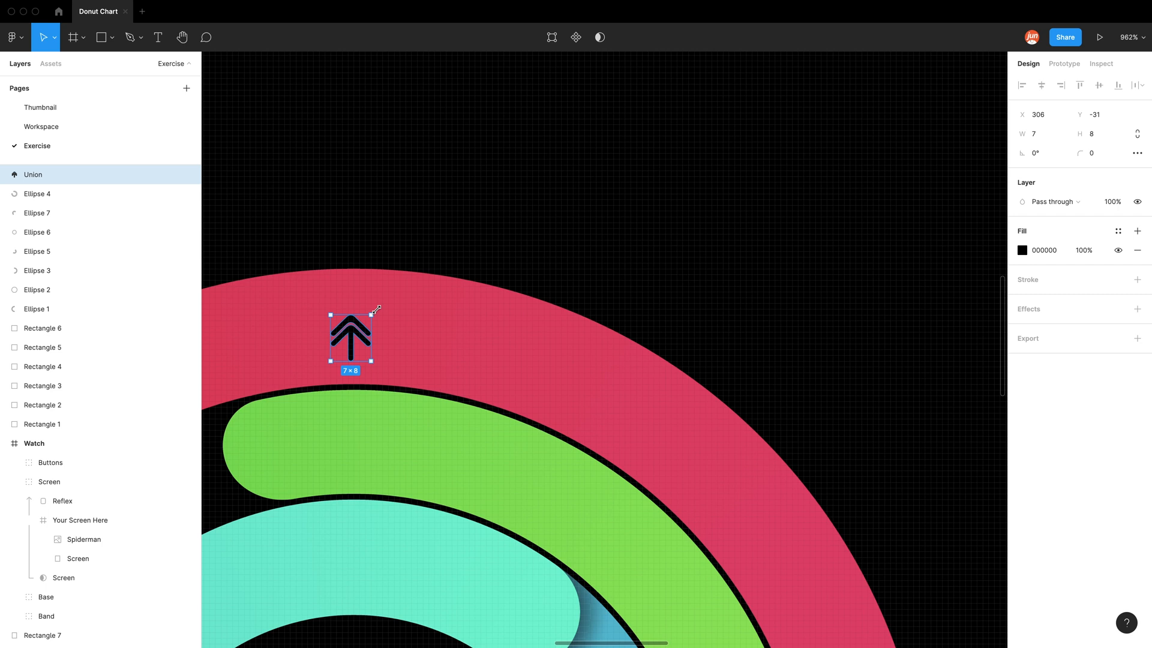
{"action": "left_click_drag", "start_coordinate": [376, 309], "coordinate": [360, 319]}
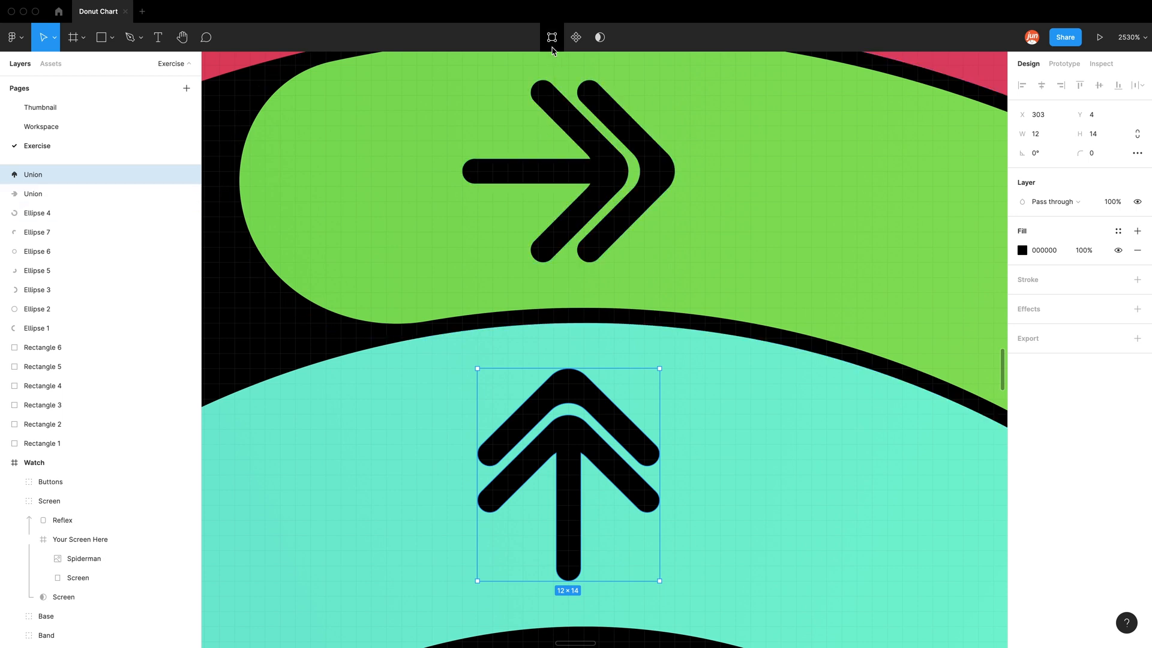
{"action": "mouse_move", "coordinate": [551, 37]}
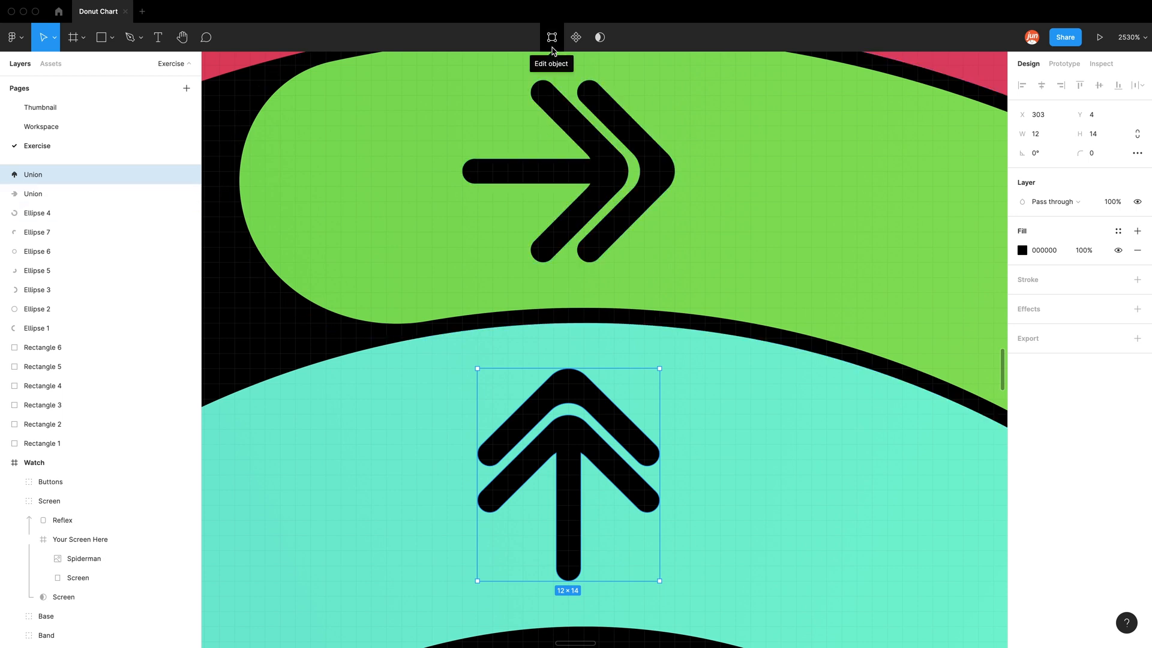
Step: Edit the cyan-ring arrow's points to delete its top chevron, leaving a single up arrow
{"action": "left_click", "coordinate": [551, 37]}
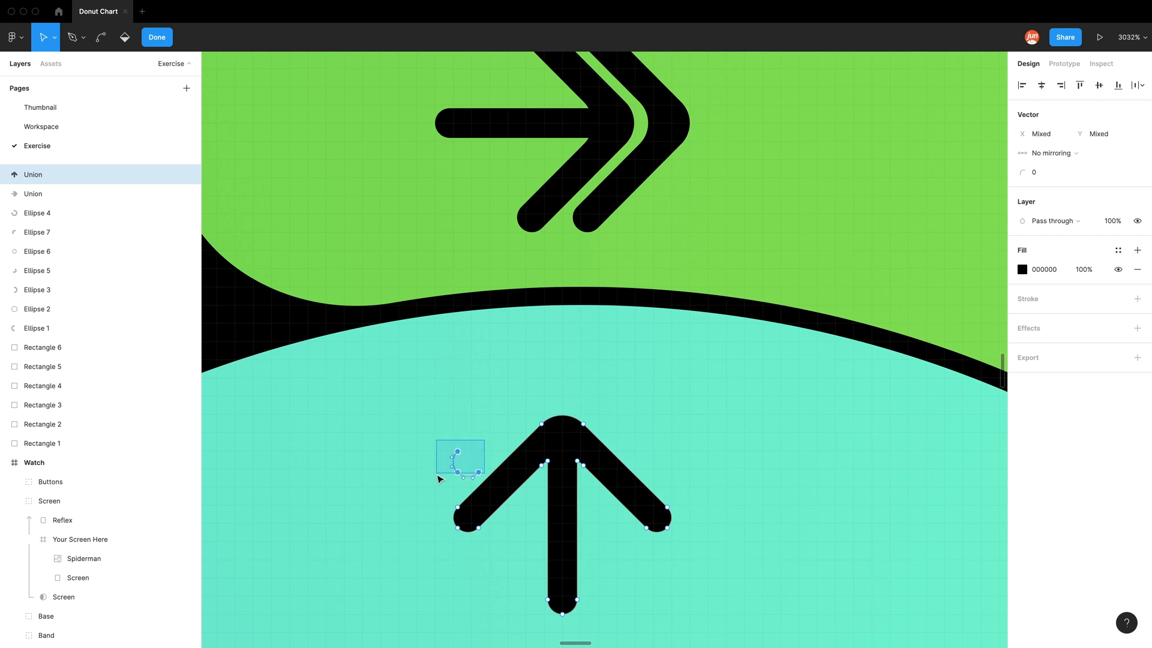
{"action": "left_click", "coordinate": [156, 37]}
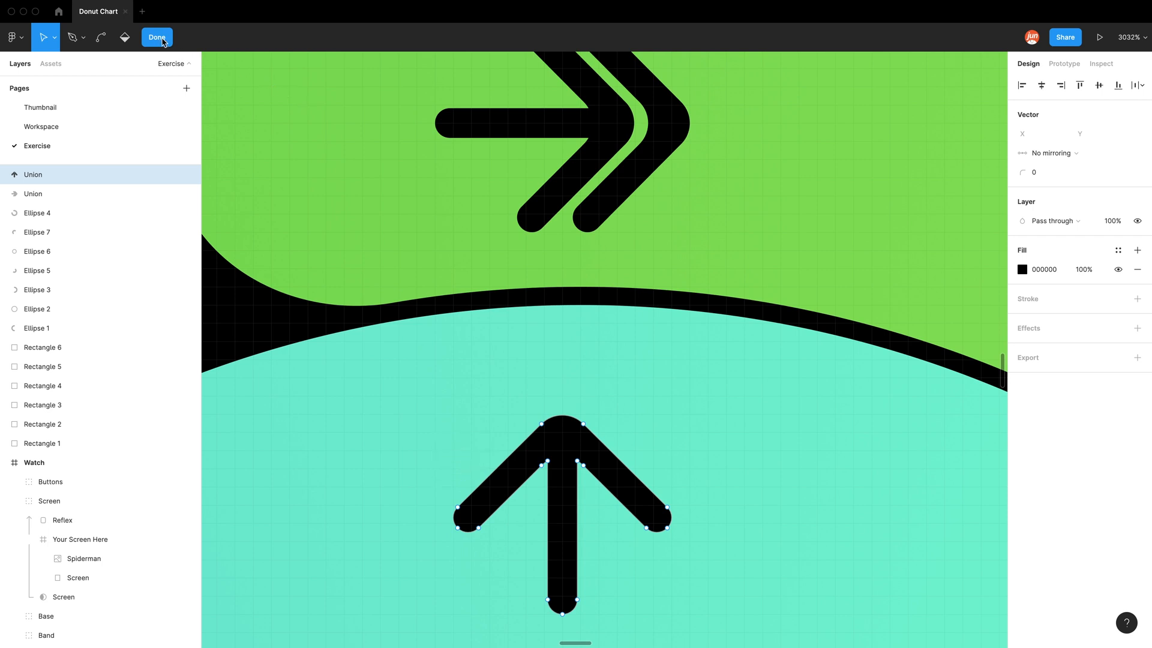
{"action": "left_click", "coordinate": [156, 37]}
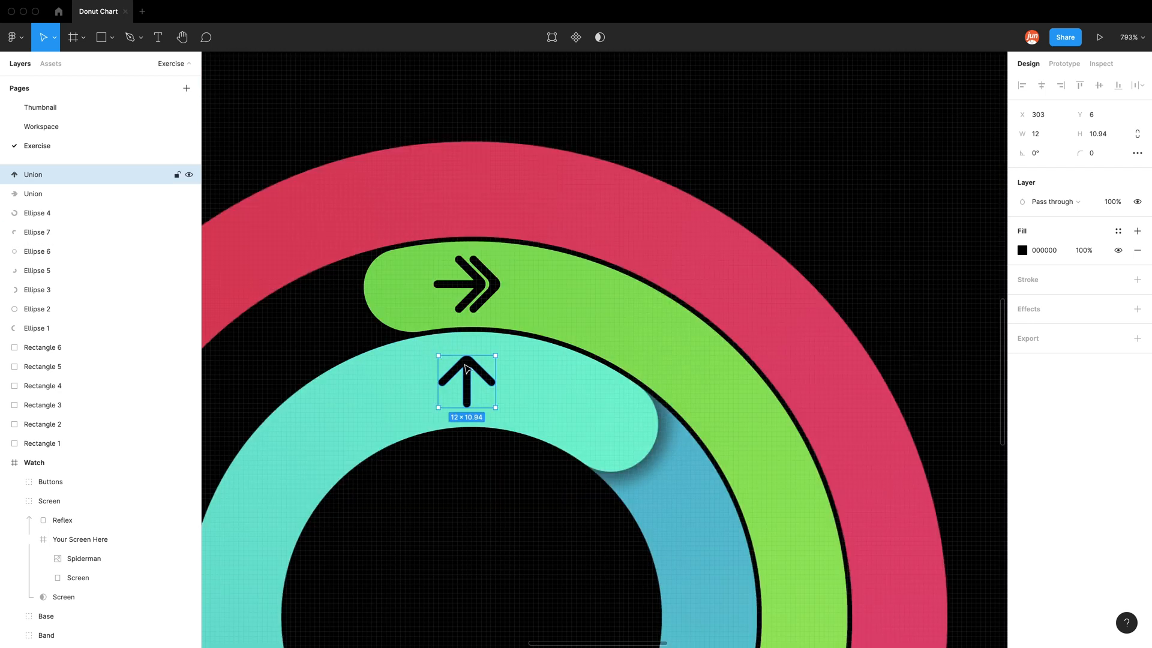
Step: Duplicate the up arrow onto the red outer ring and rotate it to -90° pointing right
{"action": "left_click_drag", "start_coordinate": [466, 381], "coordinate": [478, 242]}
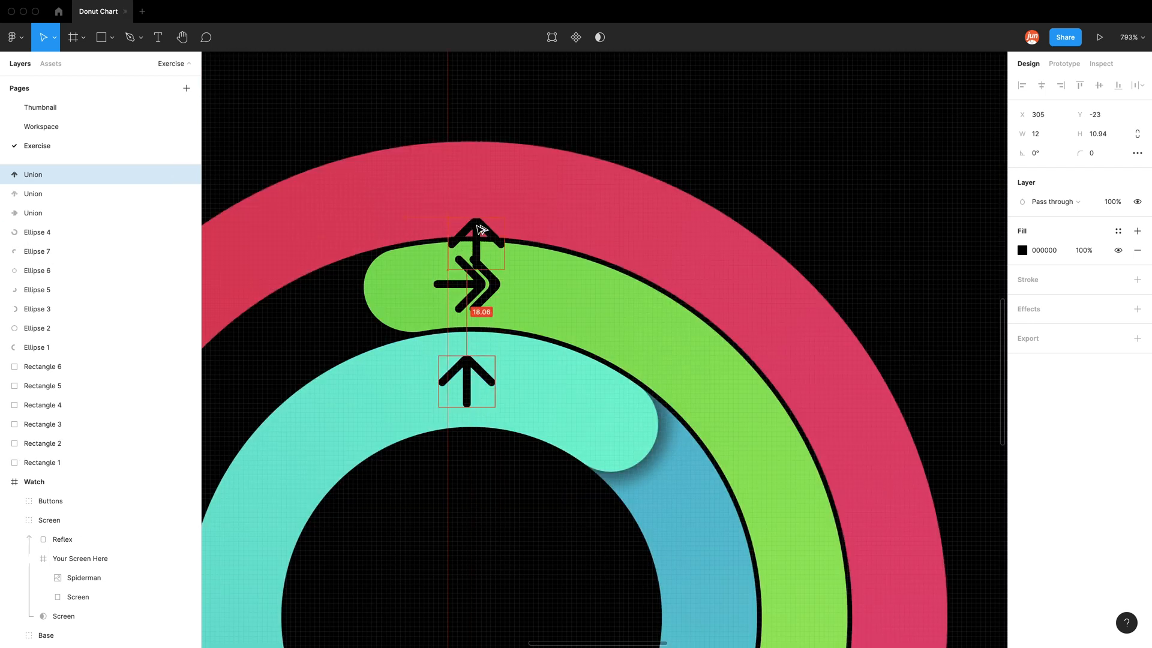
{"action": "left_click_drag", "start_coordinate": [484, 241], "coordinate": [499, 163]}
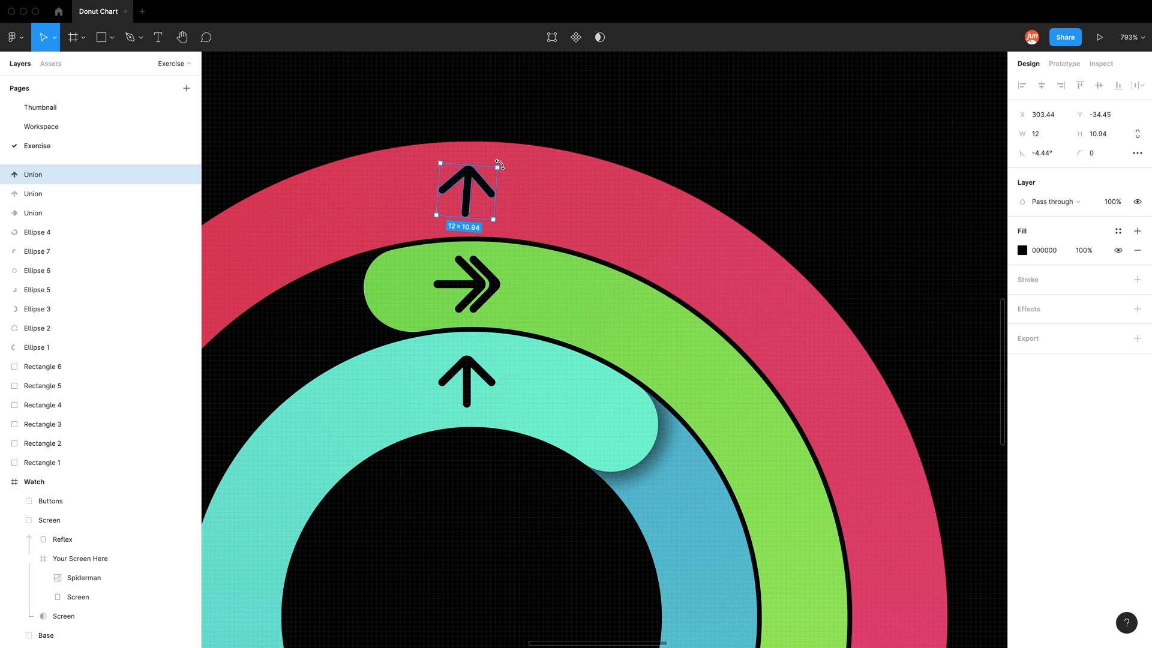
{"action": "left_click_drag", "start_coordinate": [498, 163], "coordinate": [538, 193]}
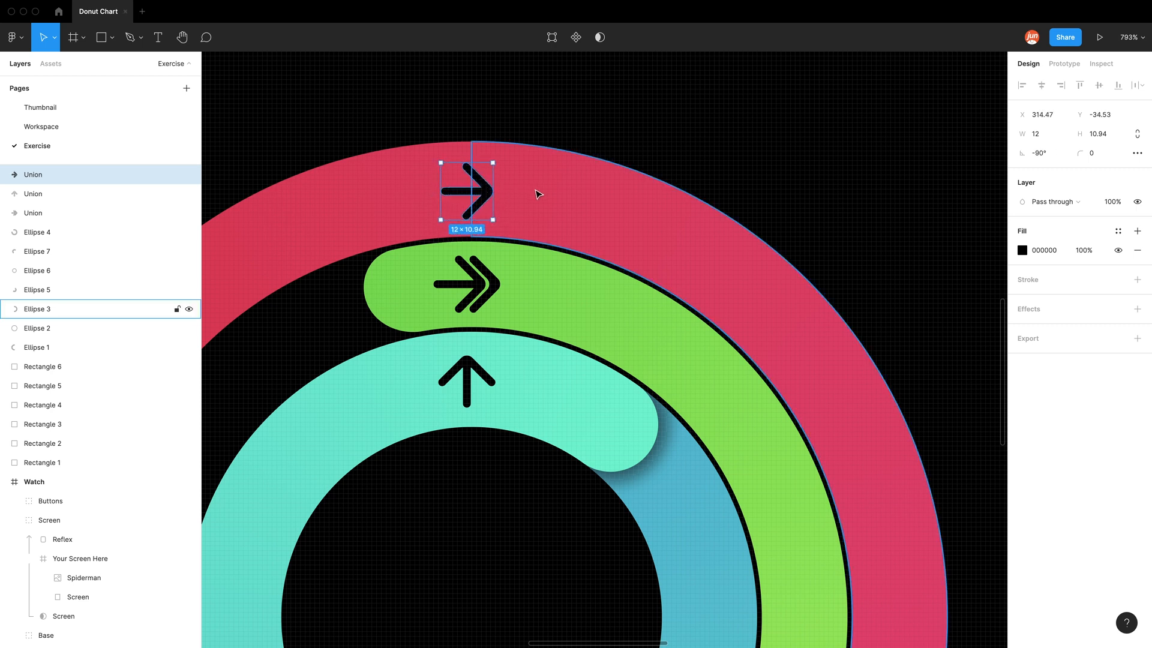